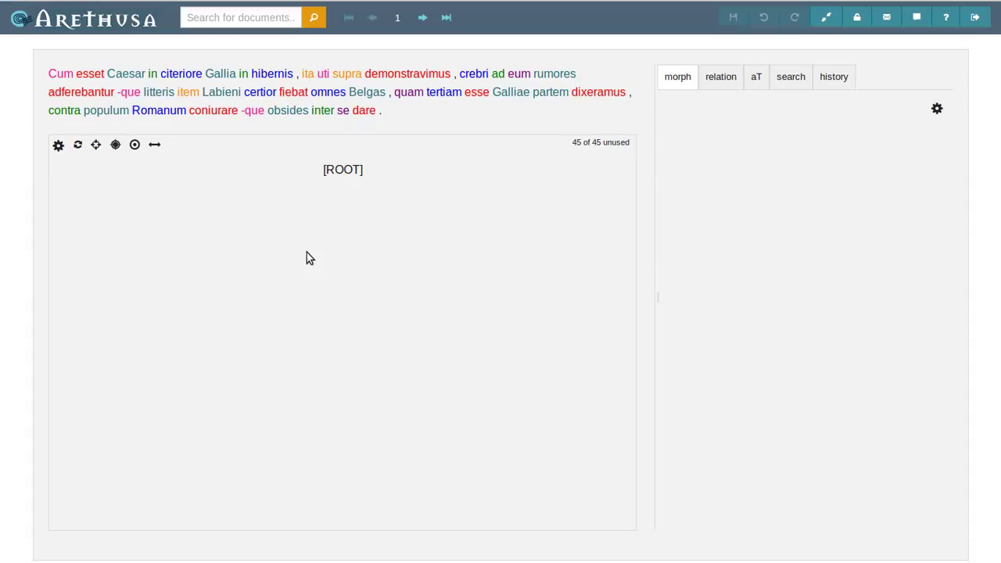
mouse_move(303, 249)
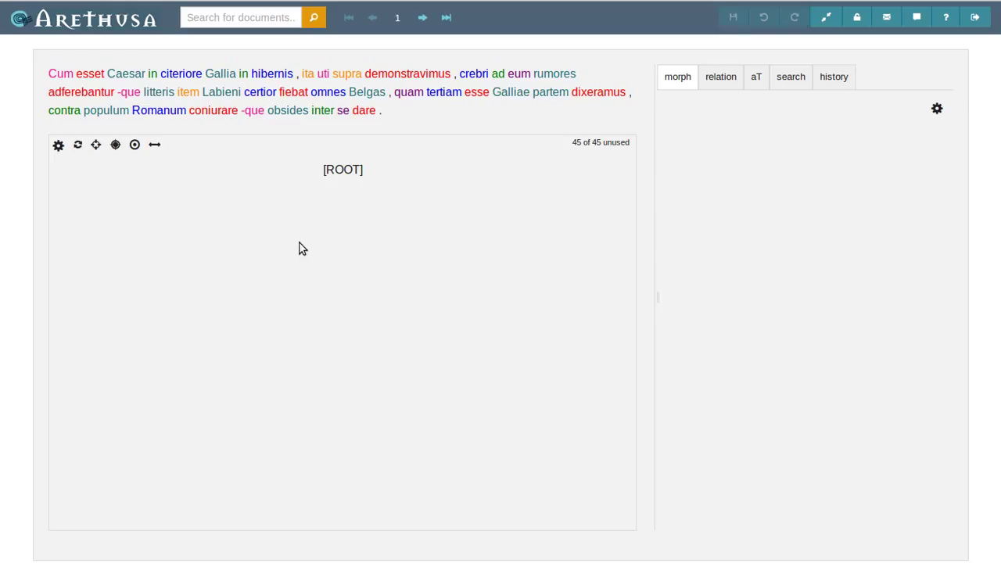
mouse_move(294, 241)
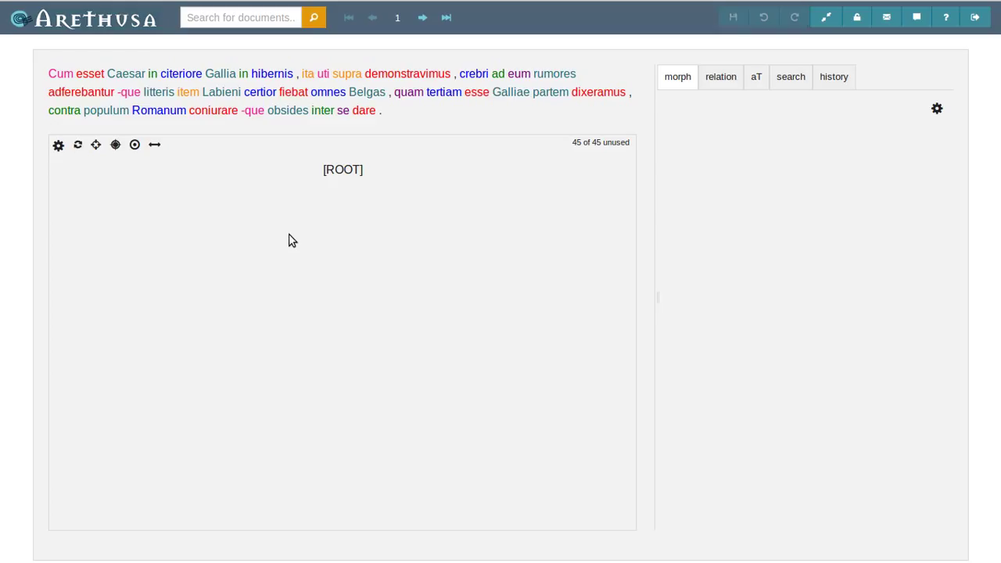
mouse_move(288, 238)
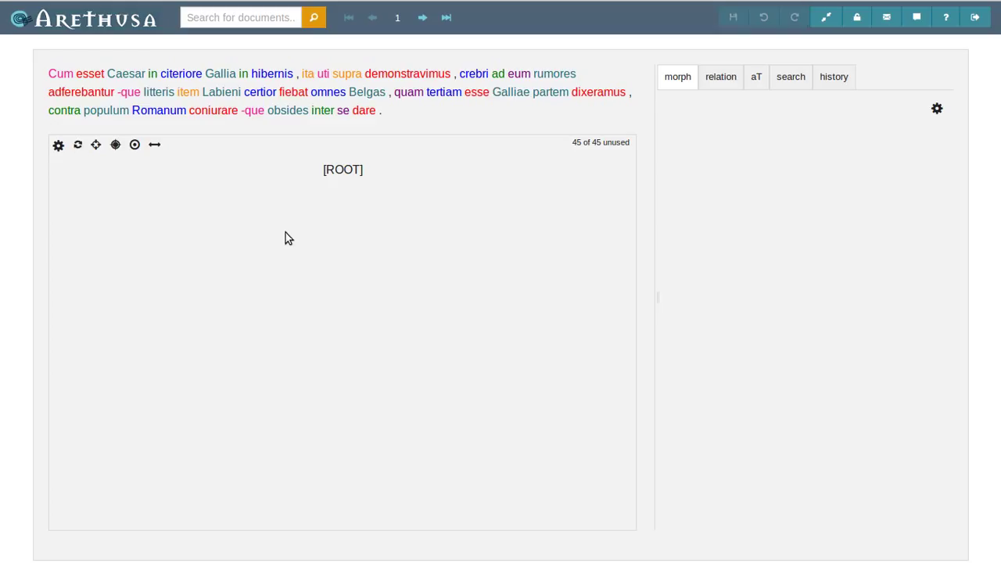
mouse_move(294, 235)
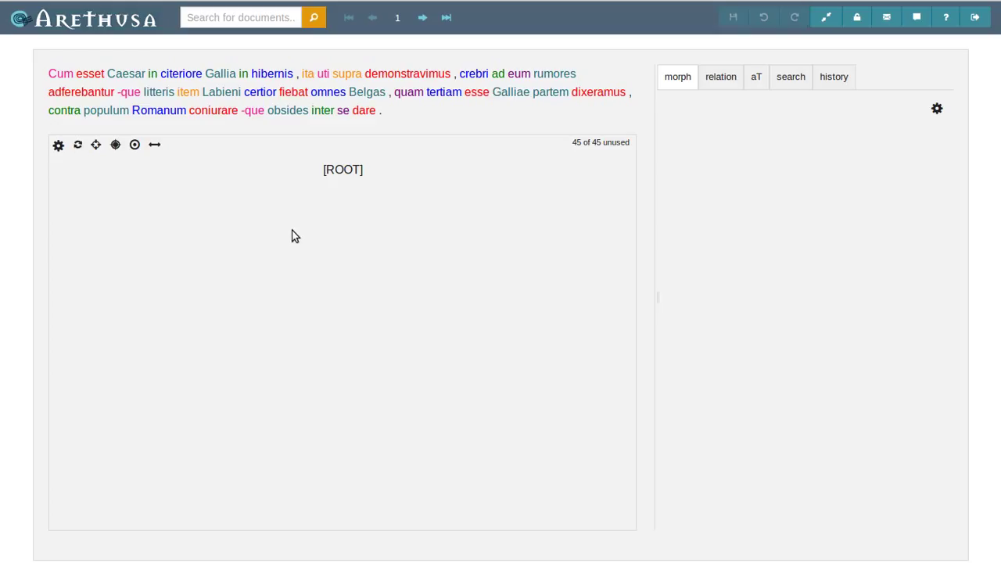
Attach esset beneath Cum as the tree's first dependency link
click(128, 91)
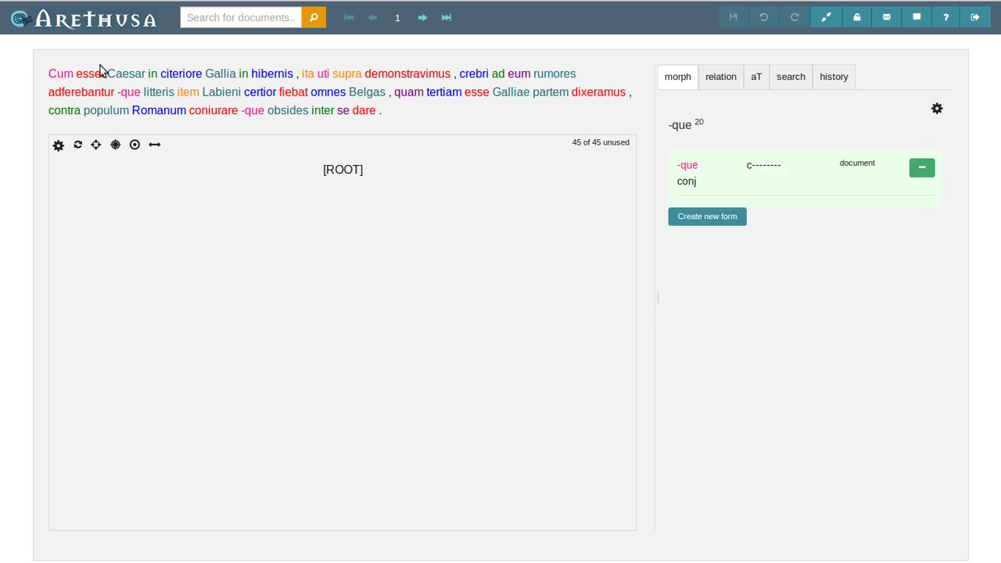
click(88, 74)
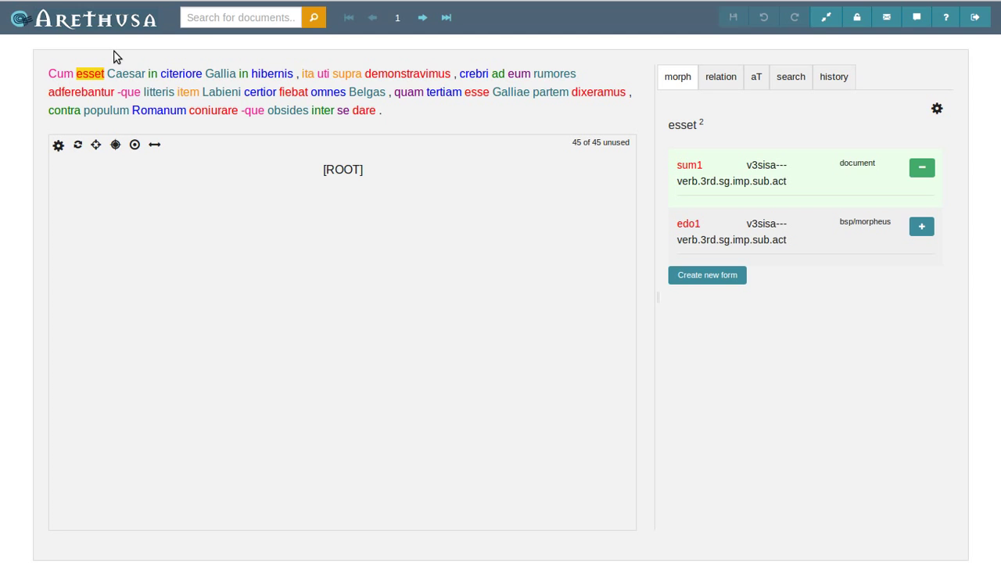
mouse_move(109, 63)
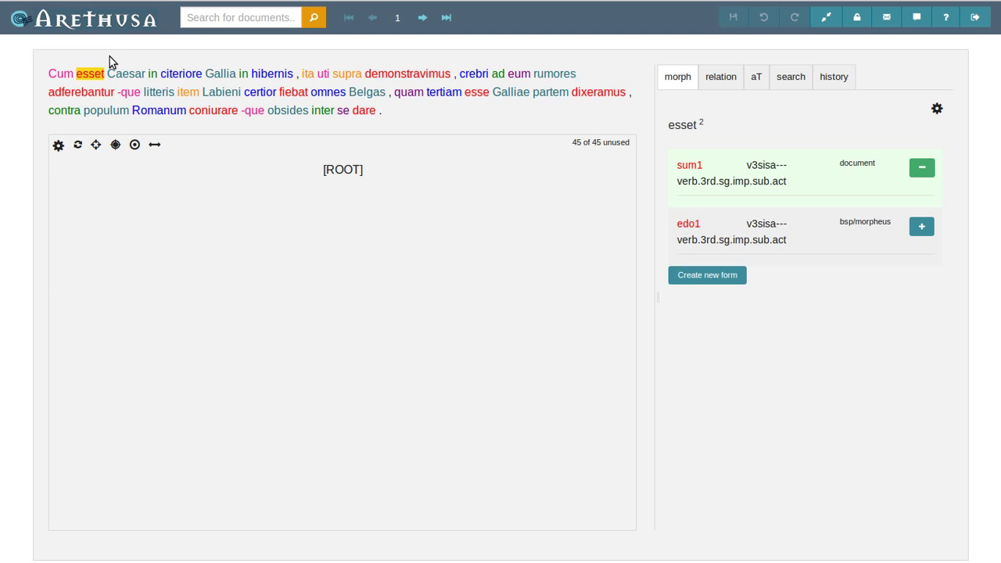
click(63, 74)
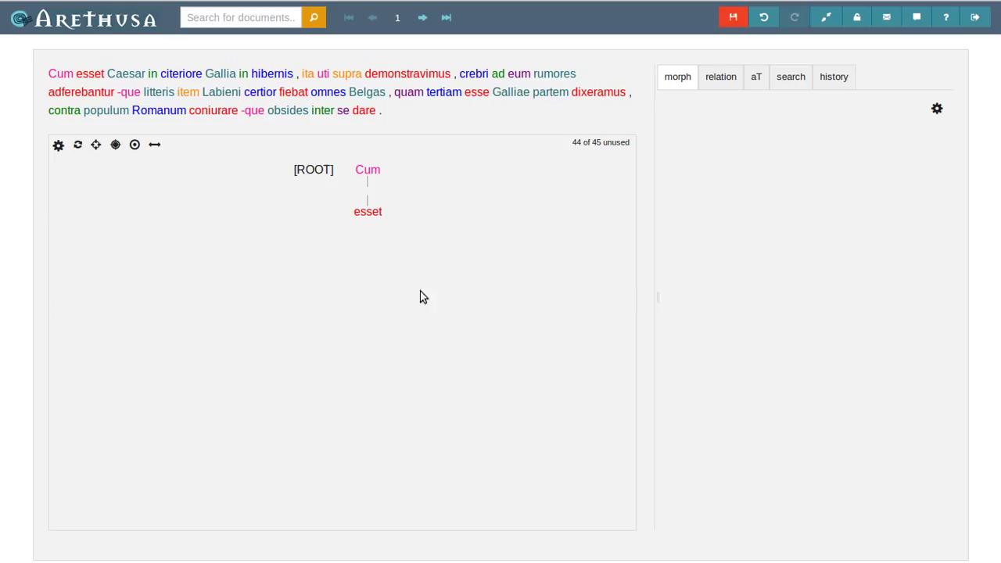
mouse_move(221, 258)
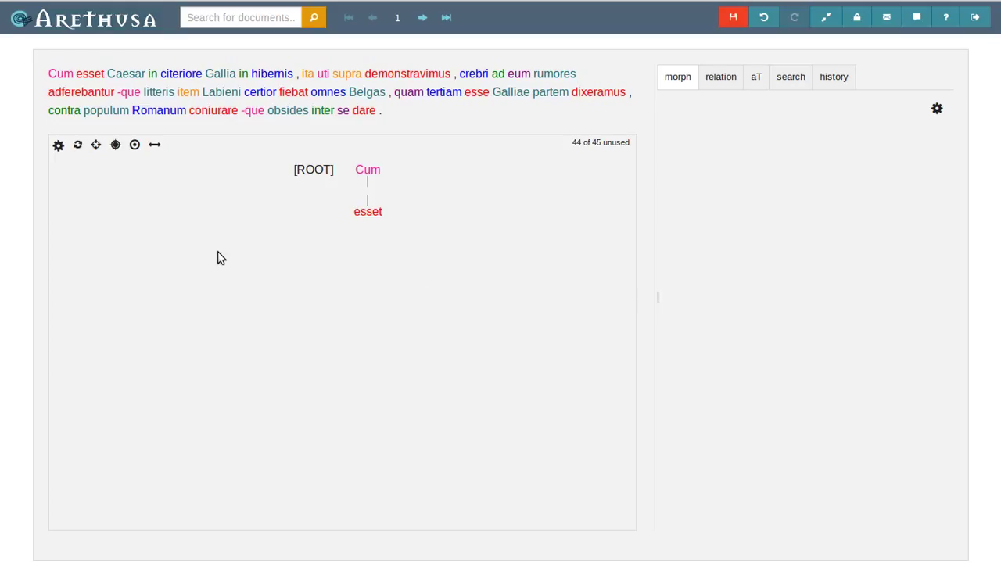
mouse_move(183, 158)
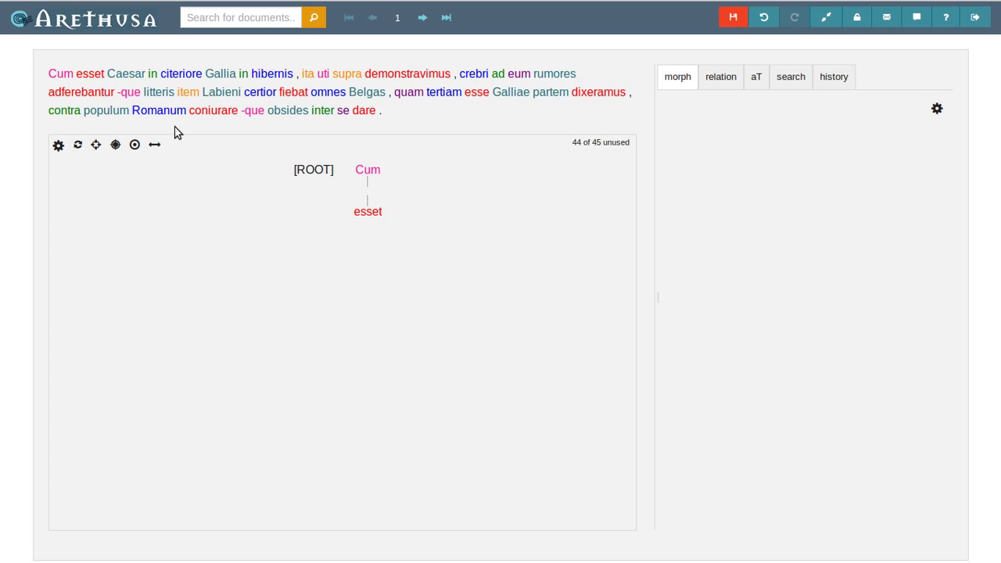
Select Caesar and both occurrences of in for attaching under esset
click(125, 74)
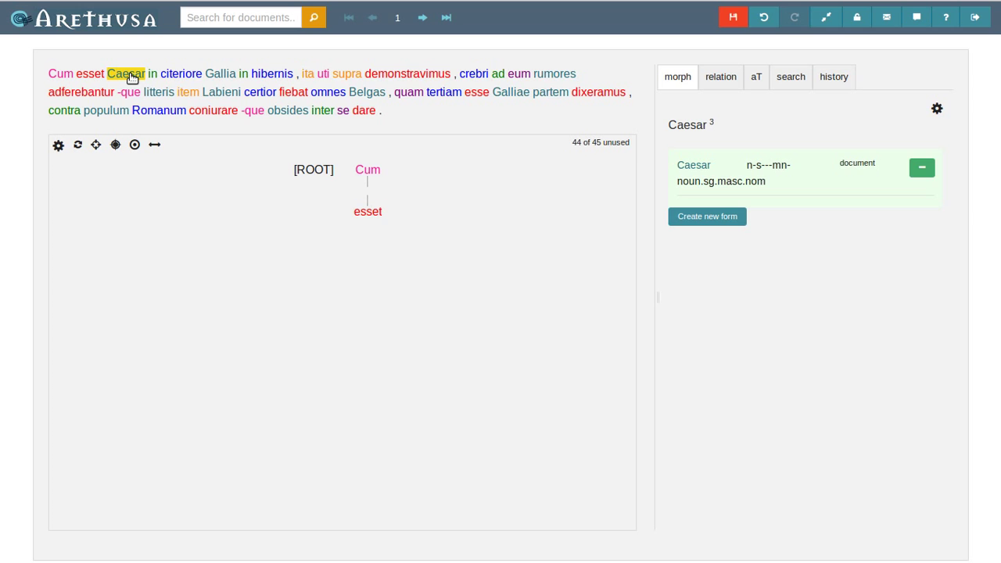
click(152, 73)
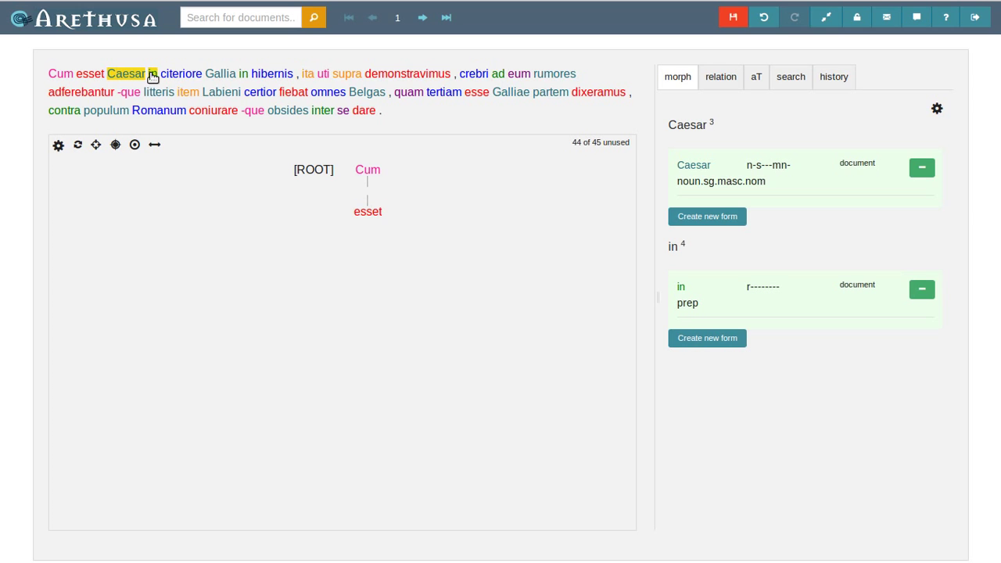
click(244, 74)
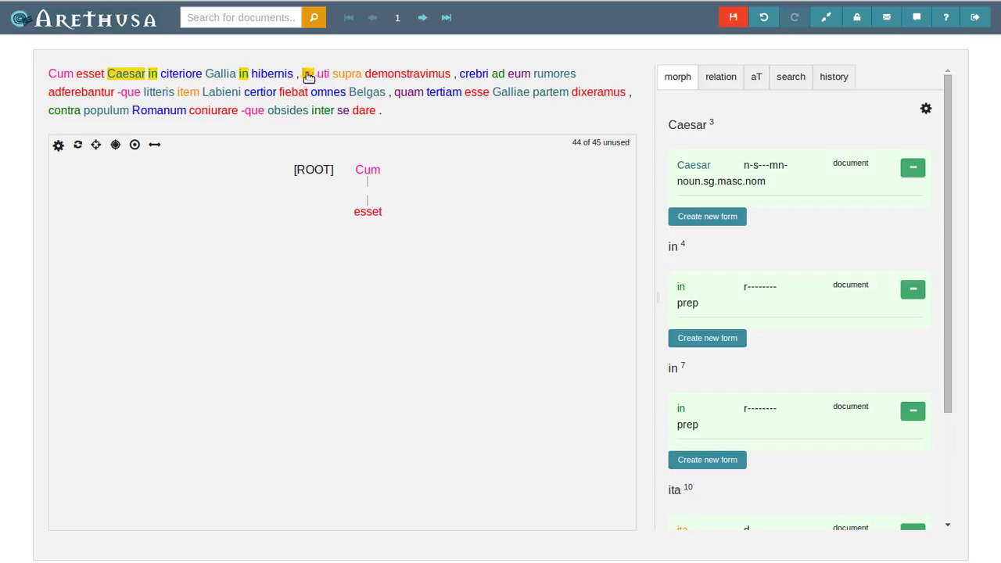
mouse_move(278, 60)
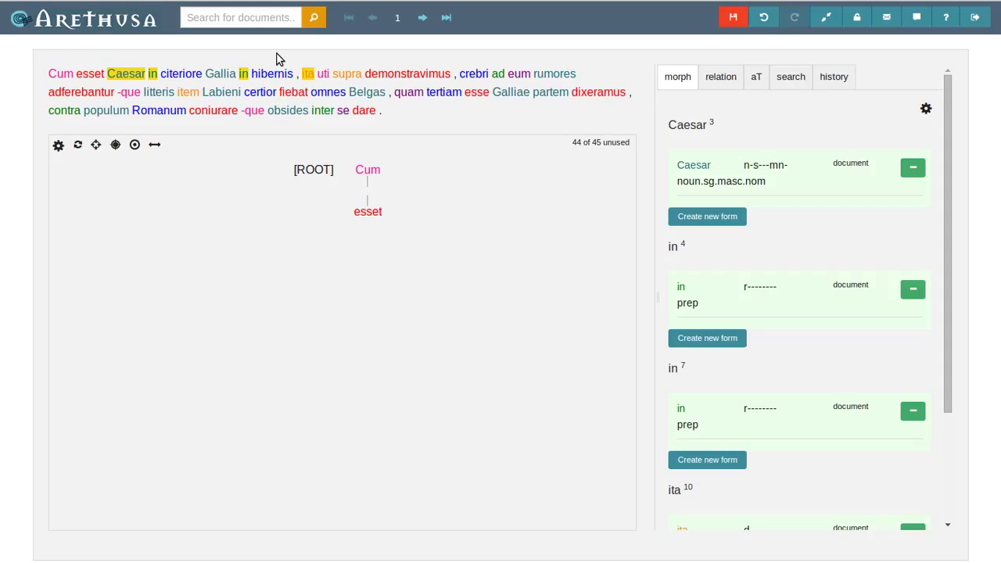
mouse_move(255, 60)
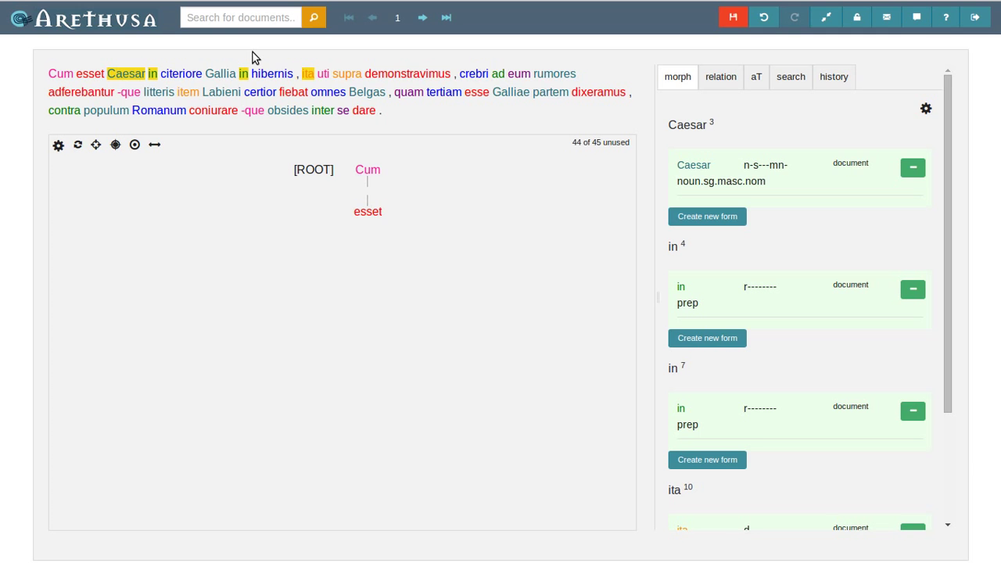
mouse_move(117, 61)
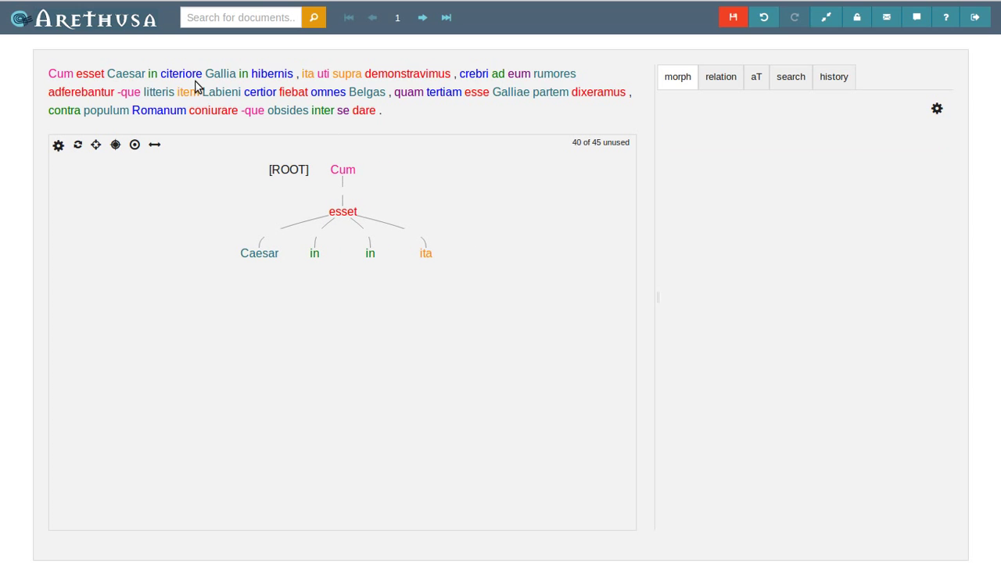
Attach citeriore under Gallia, Gallia under the first in, hibernis under the second in, and select supra
click(219, 73)
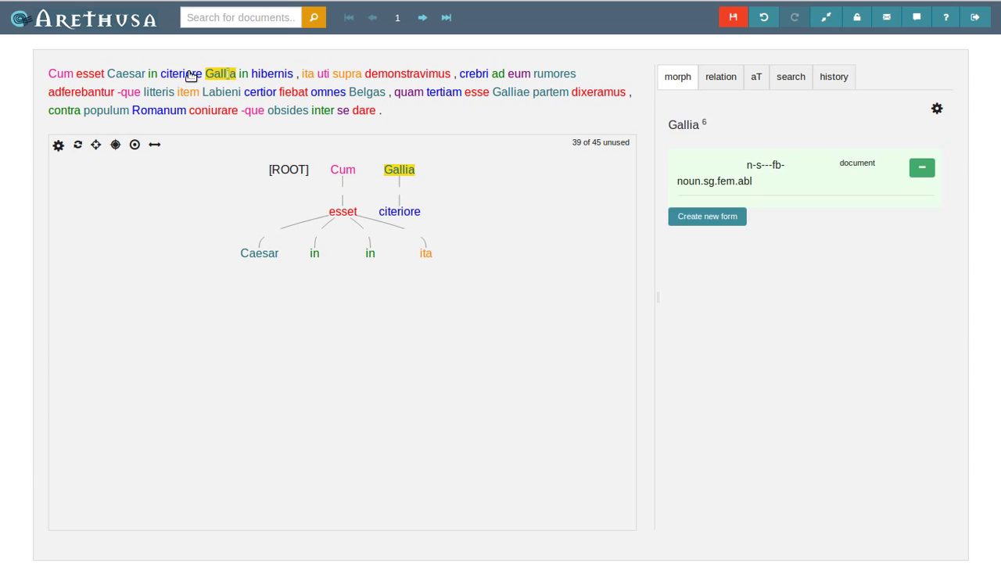
click(272, 74)
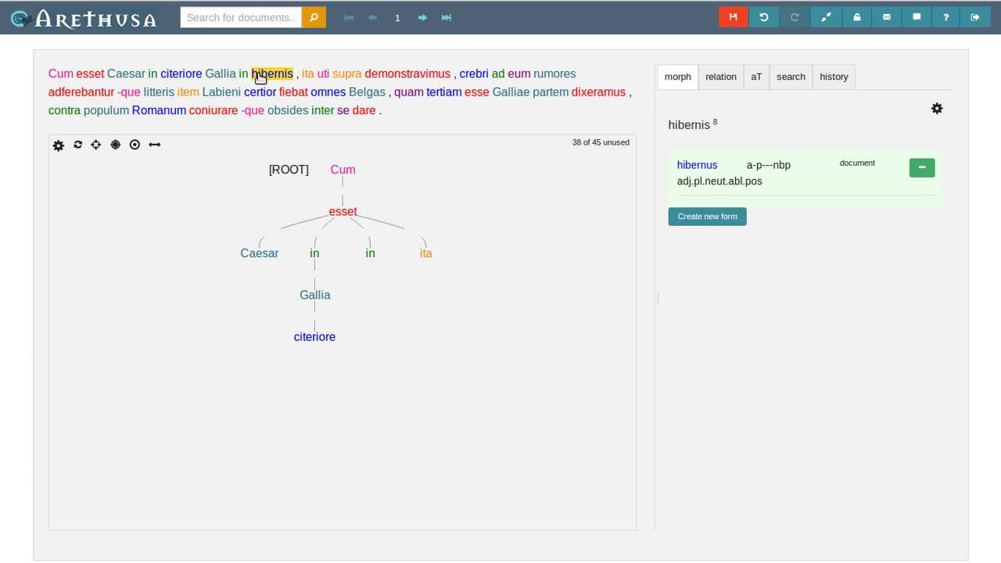
click(327, 91)
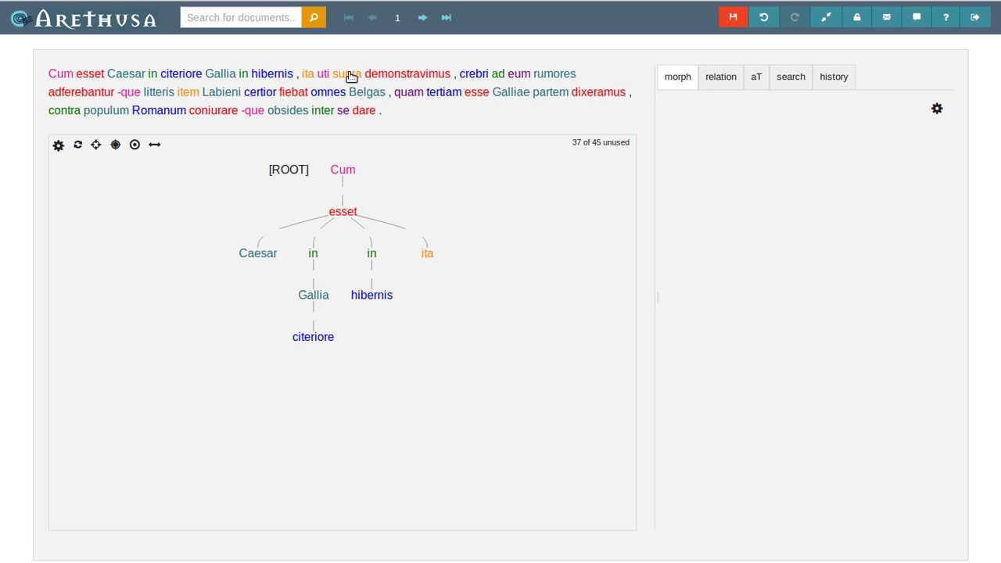
click(408, 73)
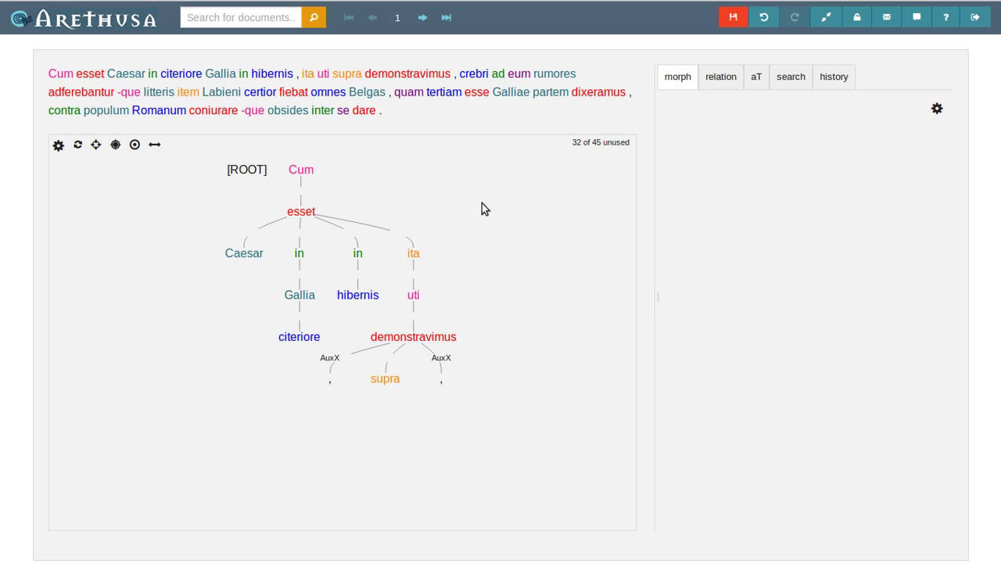
mouse_move(488, 203)
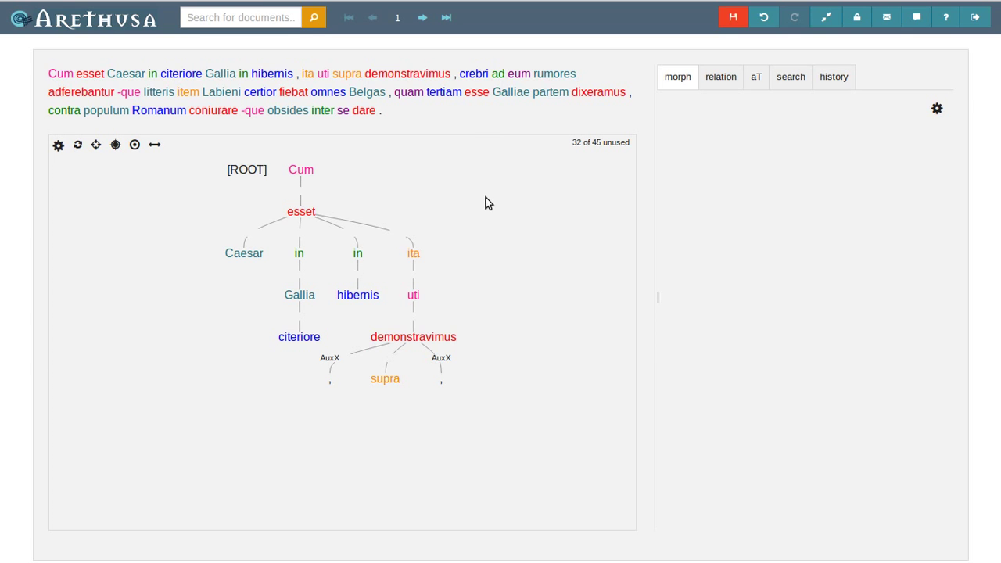
mouse_move(495, 181)
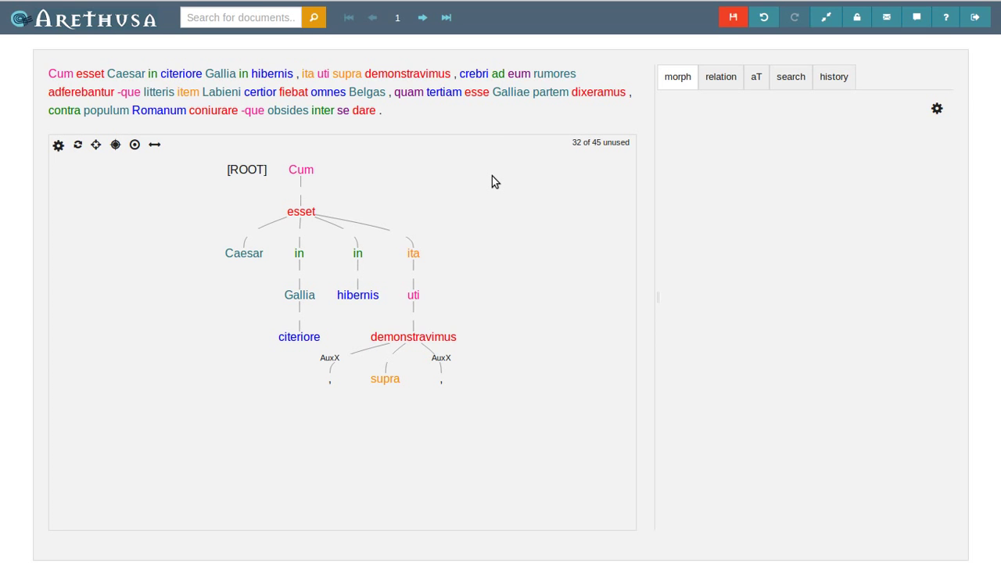
Attach crebri under rumores, then hang fiebat and the Cum clause under -que
click(472, 74)
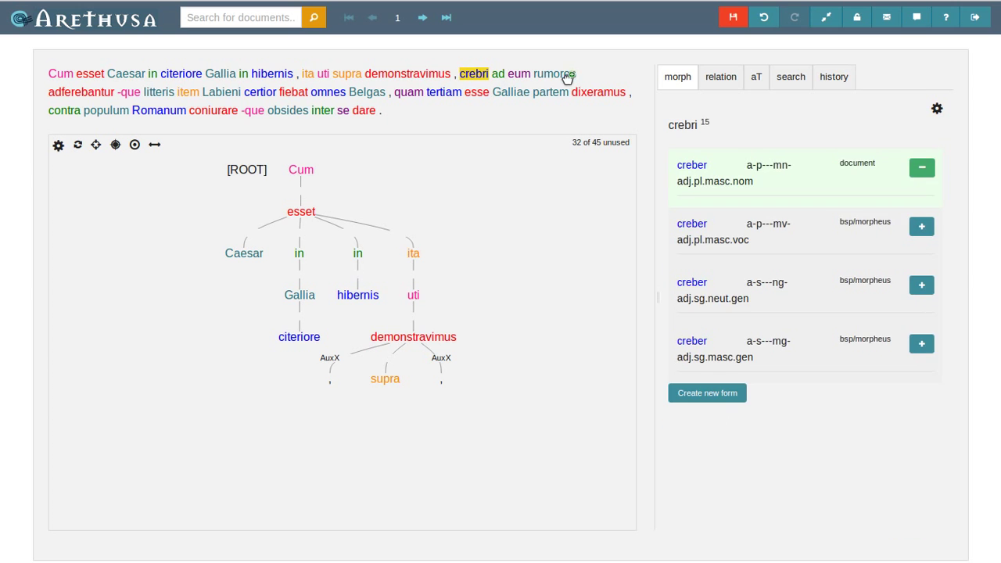
click(504, 73)
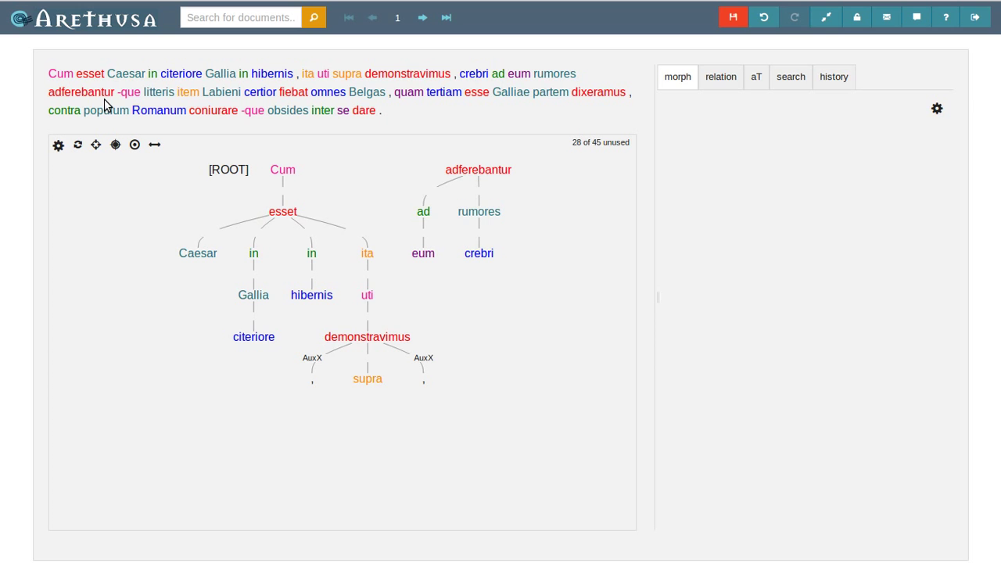
mouse_move(300, 106)
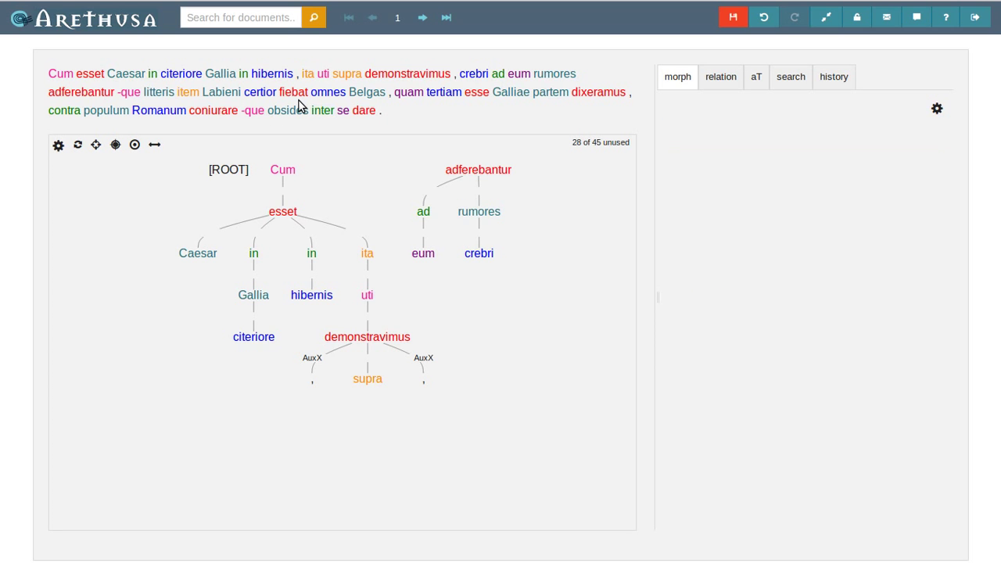
click(81, 91)
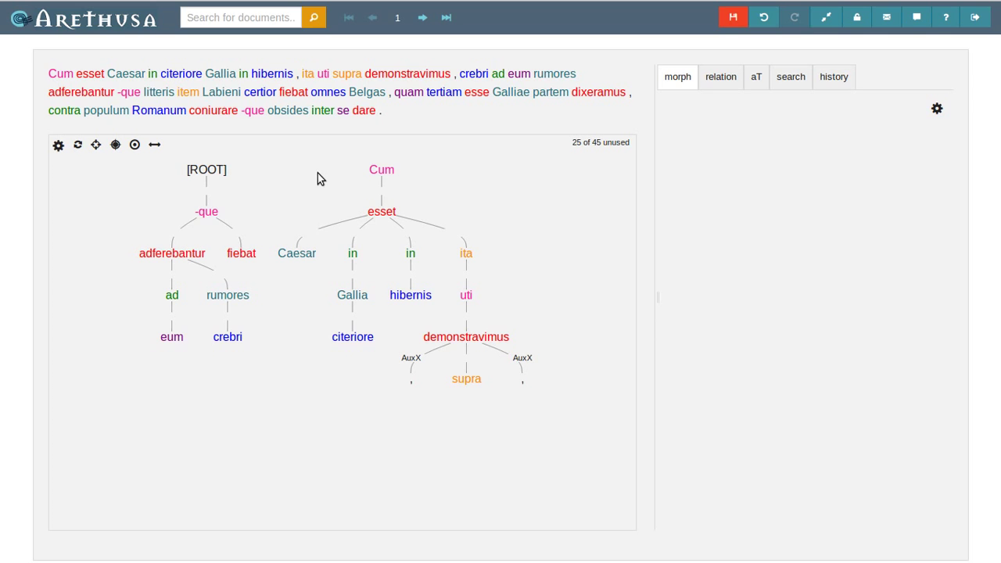
mouse_move(445, 185)
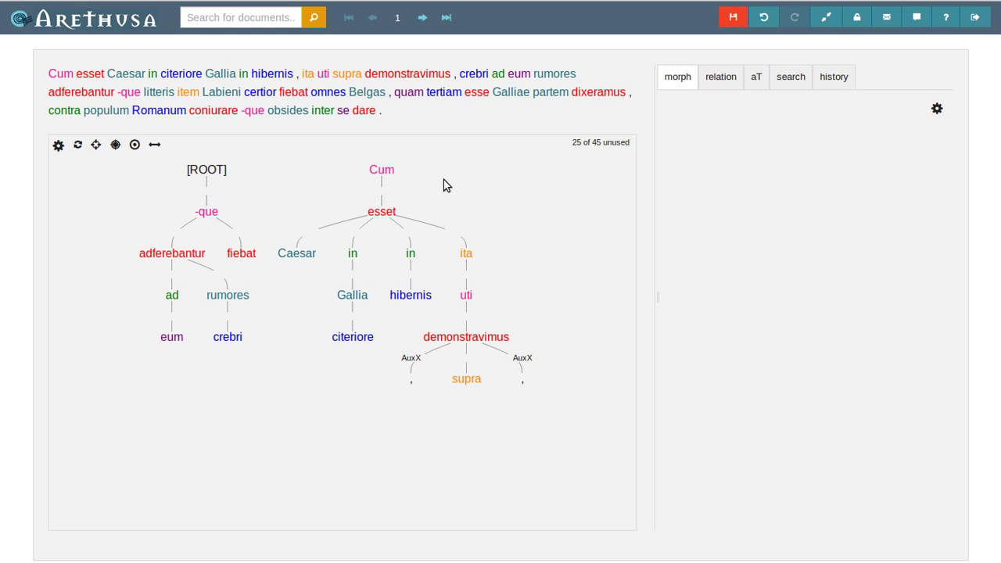
click(382, 169)
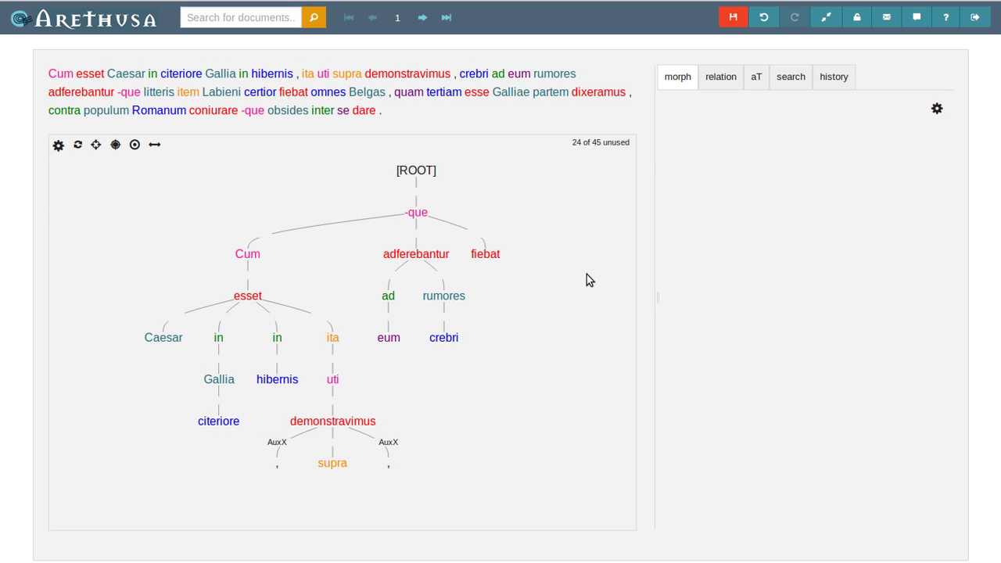
mouse_move(322, 148)
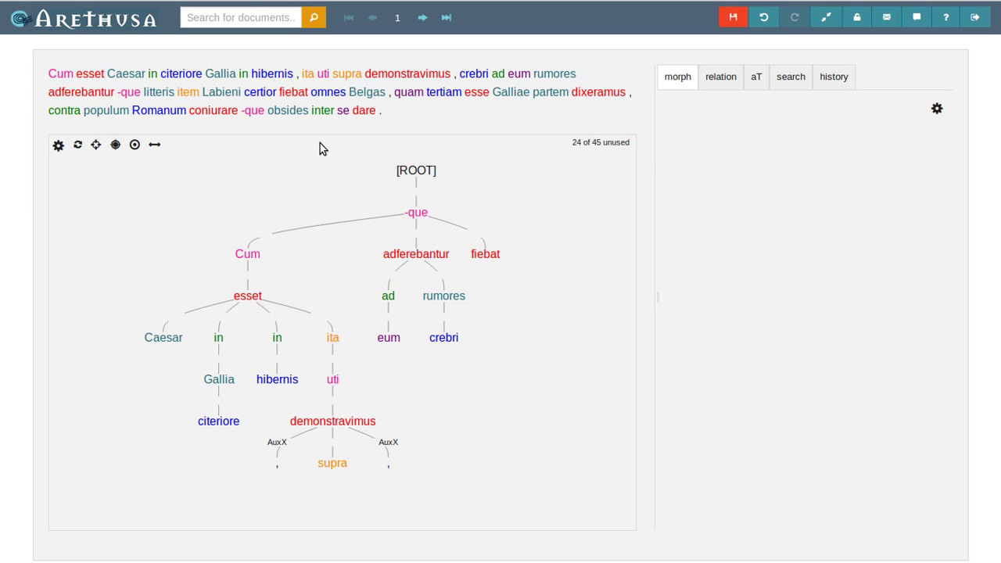
mouse_move(225, 146)
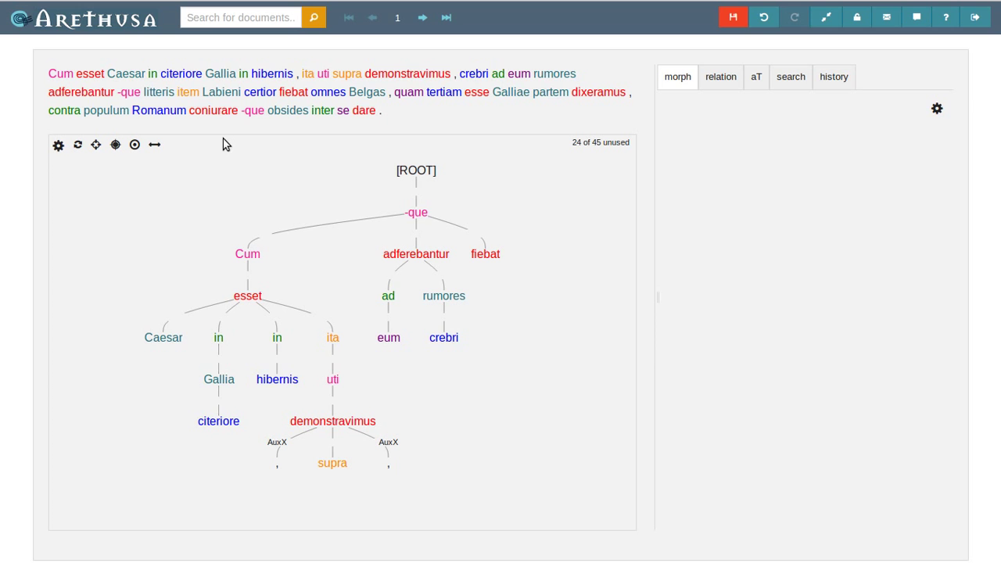
Attach litteris Labieni and certior under fiebat, with item under litteris
click(156, 91)
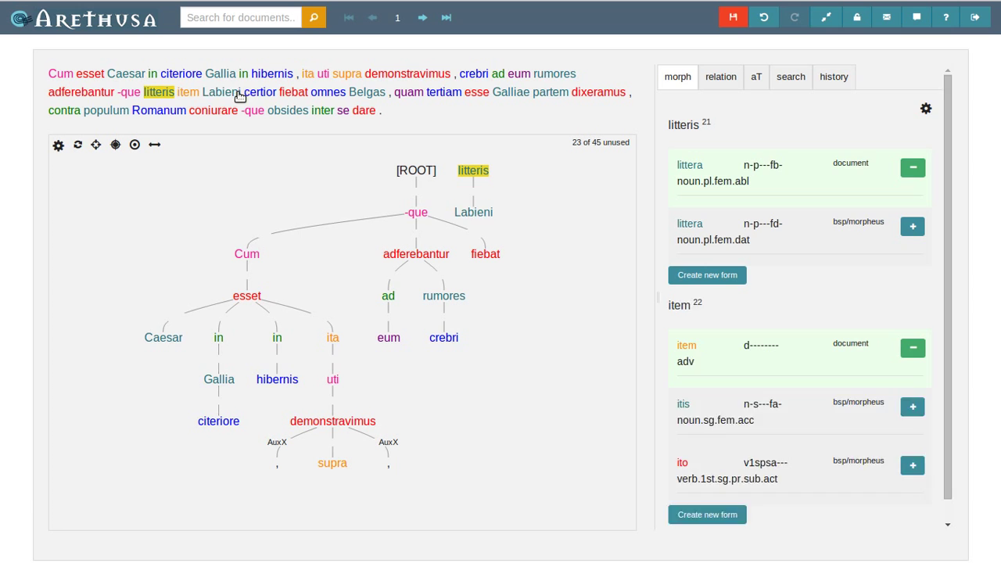
click(251, 91)
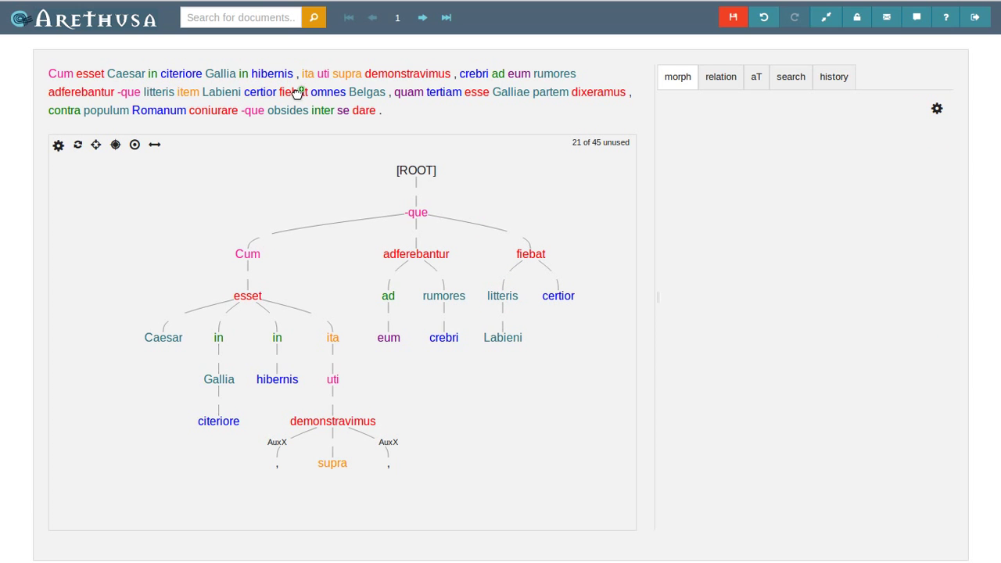
click(188, 90)
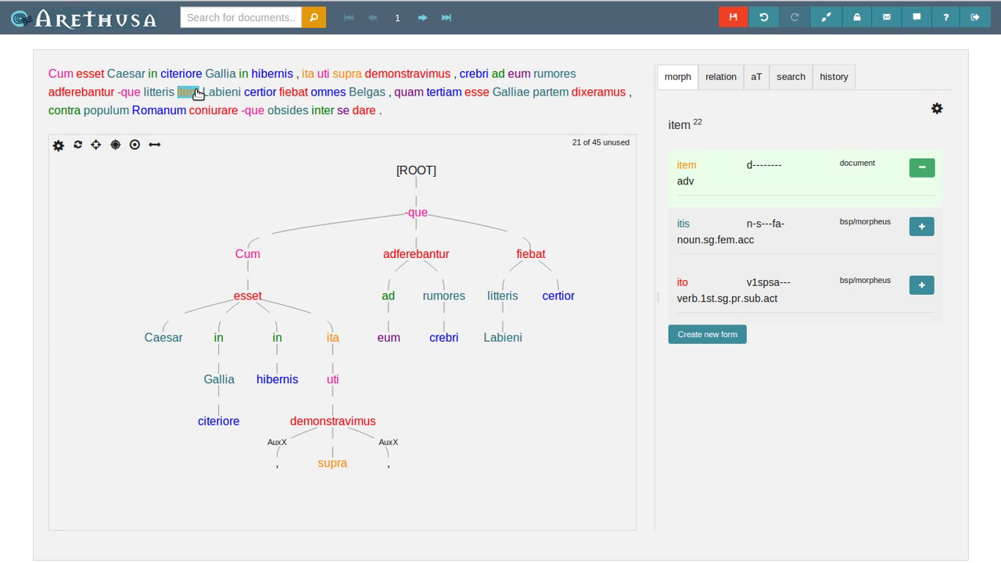
click(292, 91)
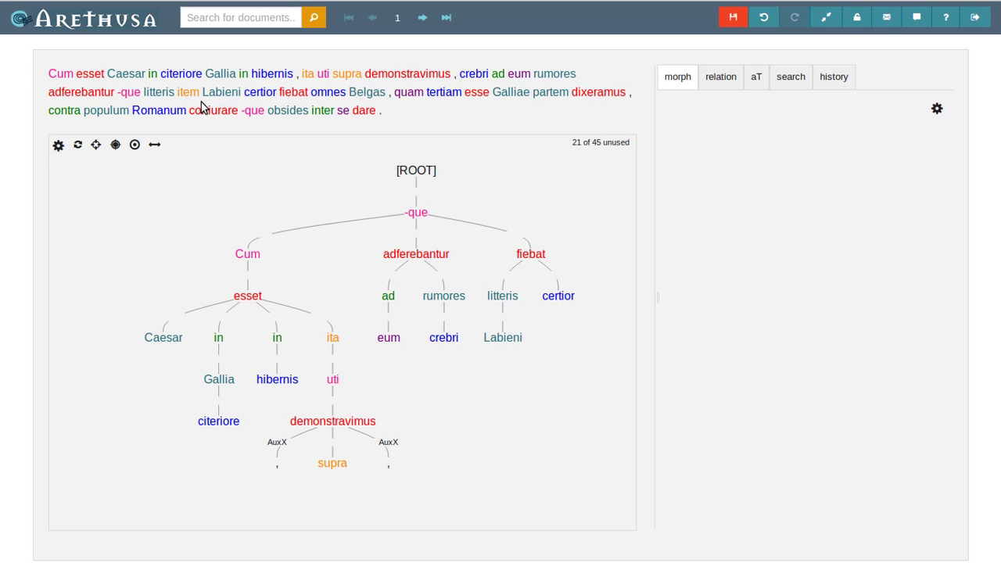
click(188, 90)
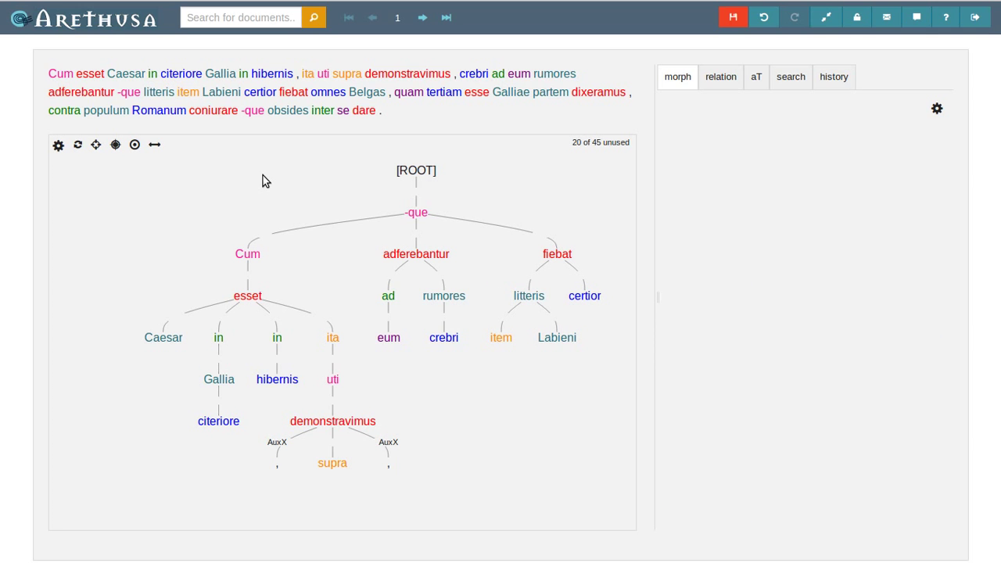
mouse_move(394, 147)
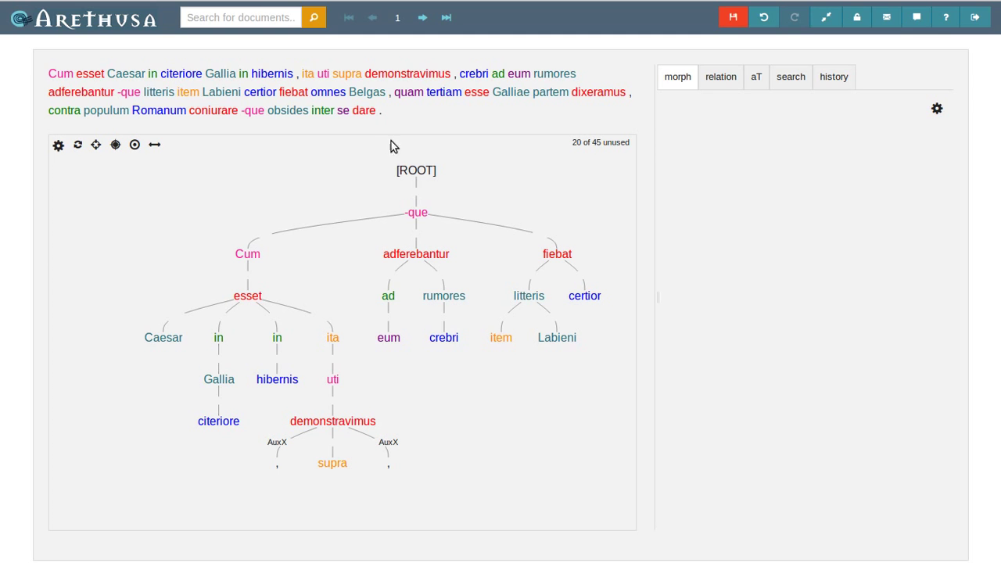
mouse_move(419, 134)
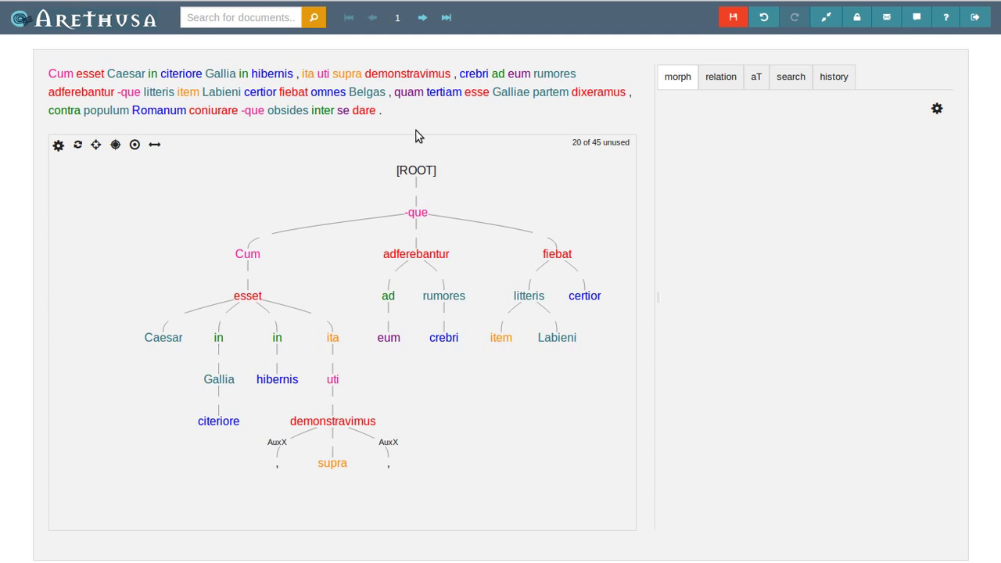
mouse_move(332, 153)
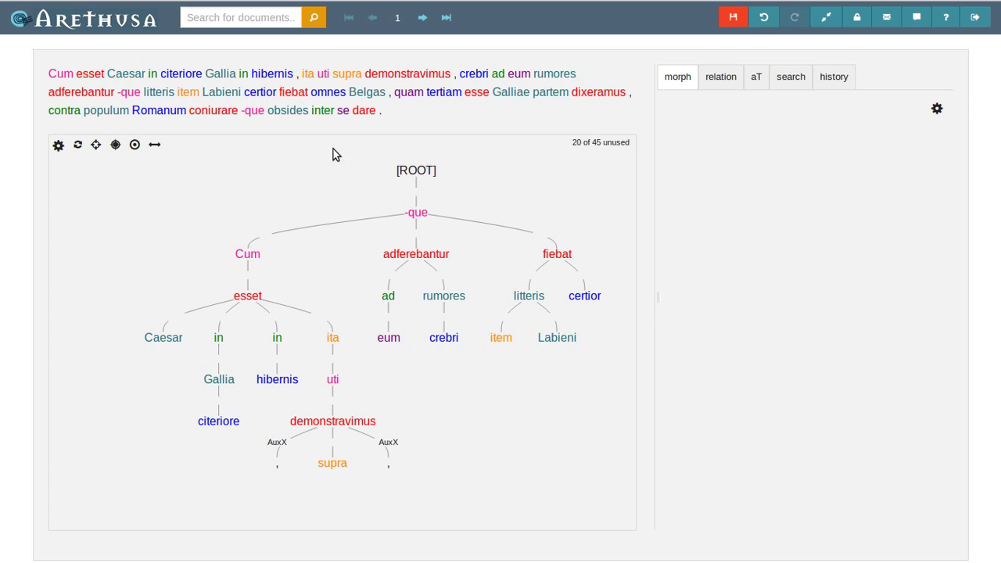
Hang coniurare, dare and Belgas omnes under -que beneath certior, with contra populum Romanum under coniurare
click(213, 110)
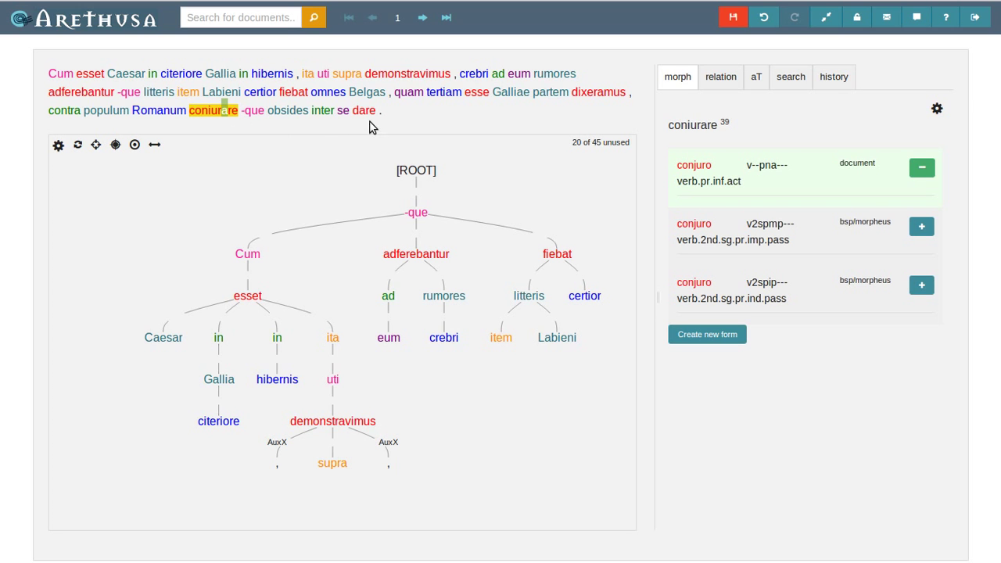
click(252, 110)
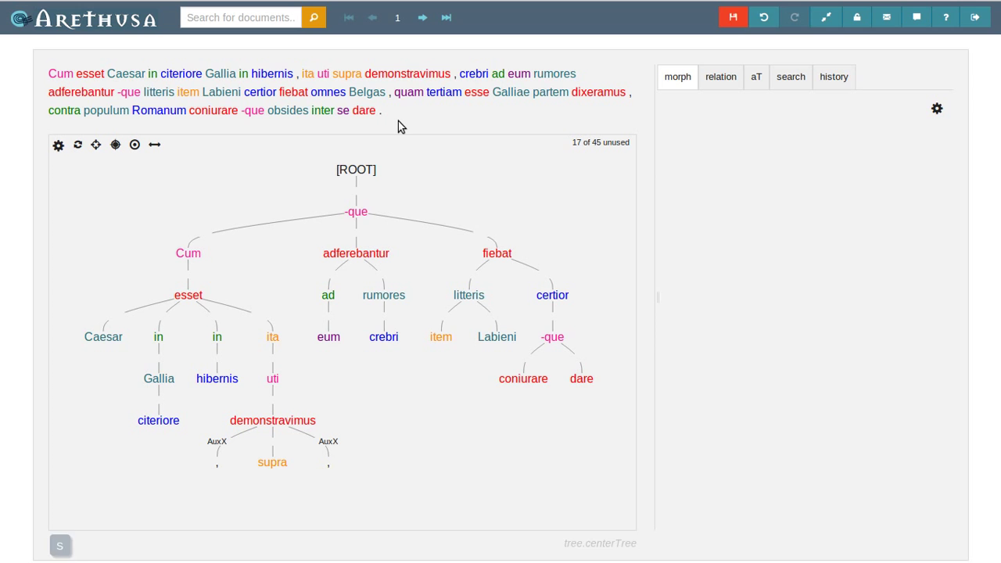
click(328, 91)
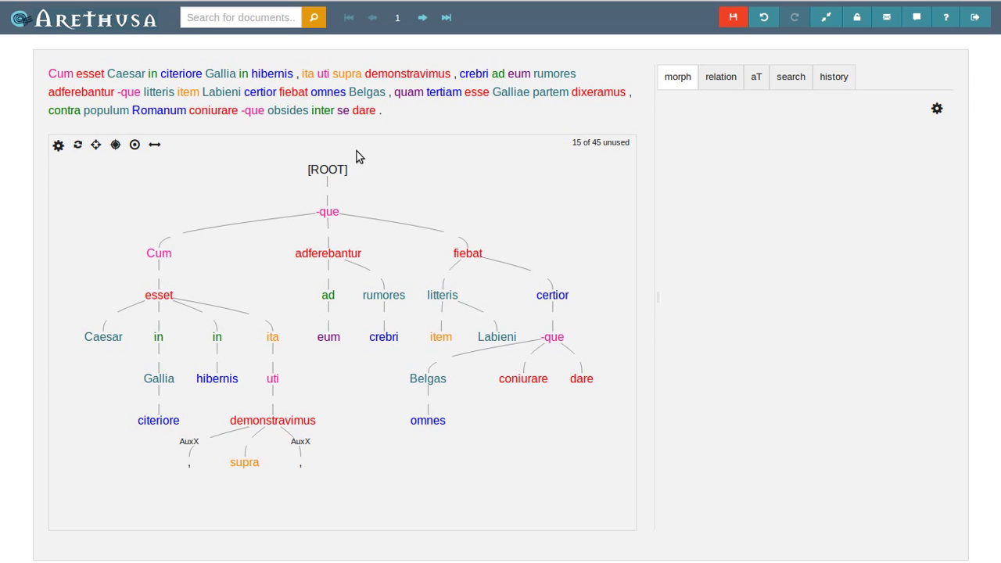
click(108, 109)
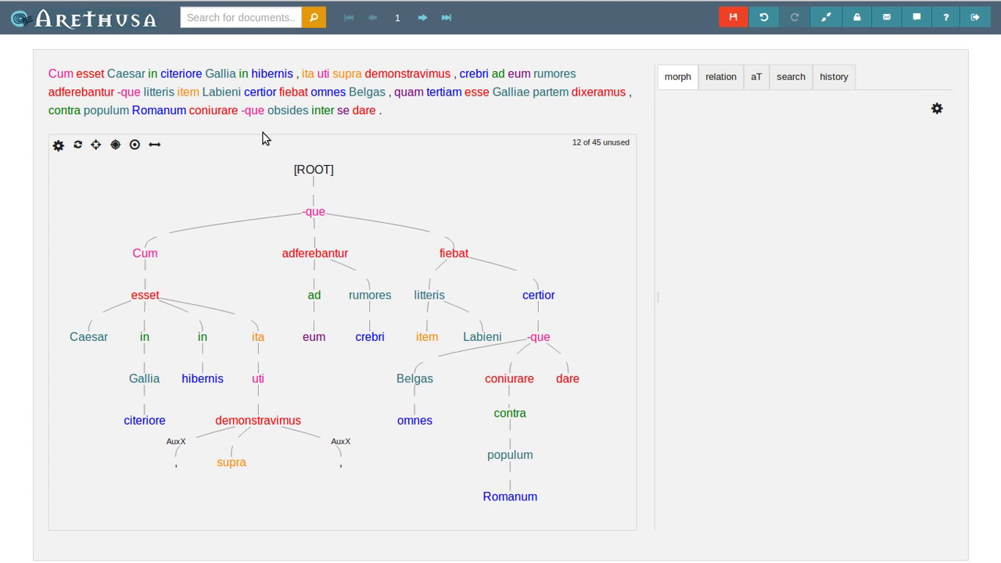
Attach se under inter, then obsides and inter under dare
click(338, 109)
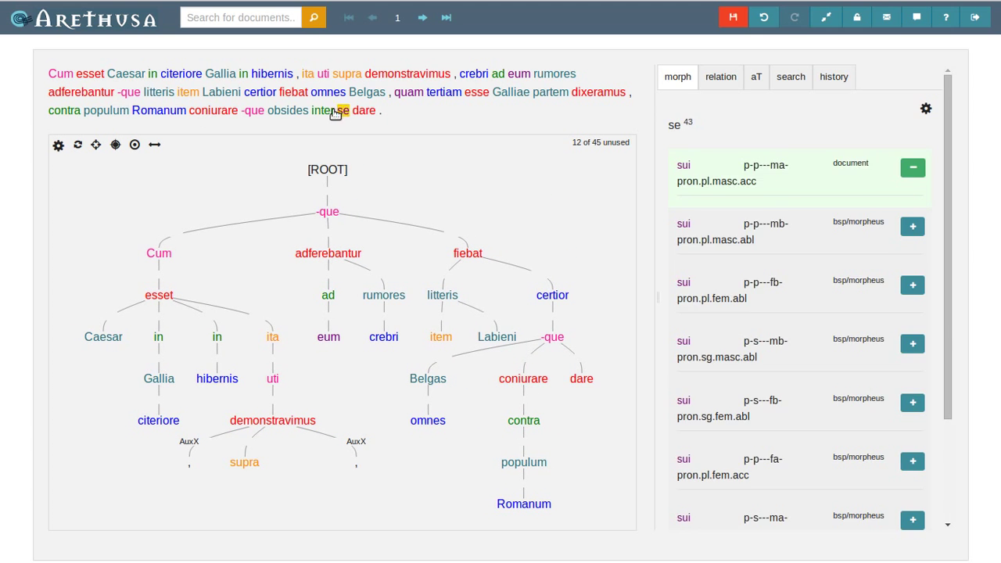
click(341, 109)
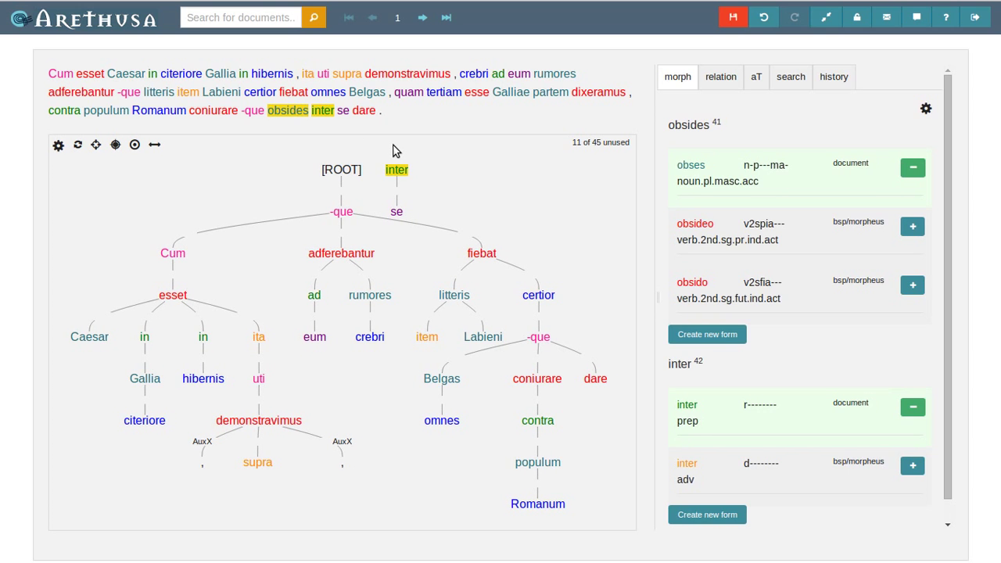
click(366, 110)
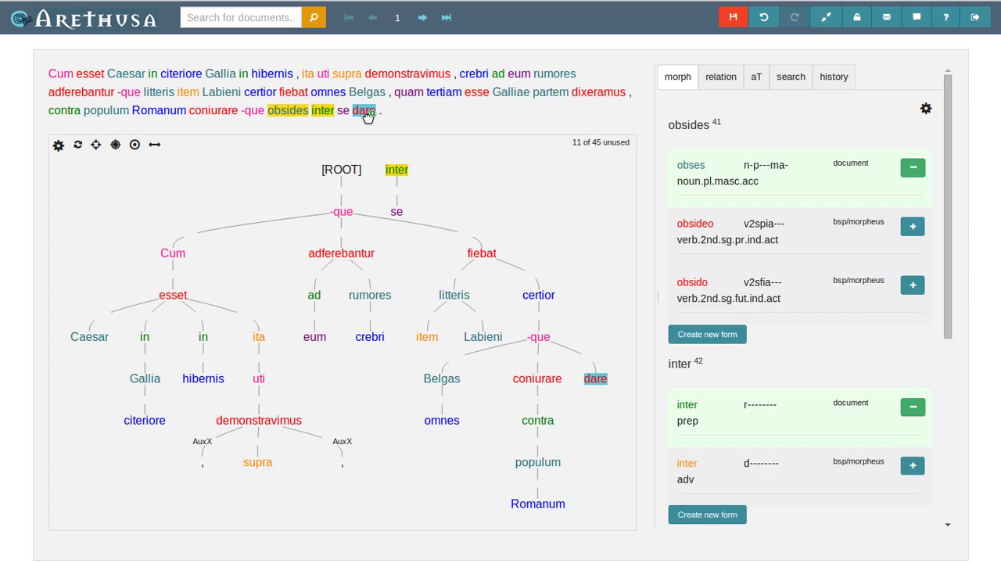
click(365, 109)
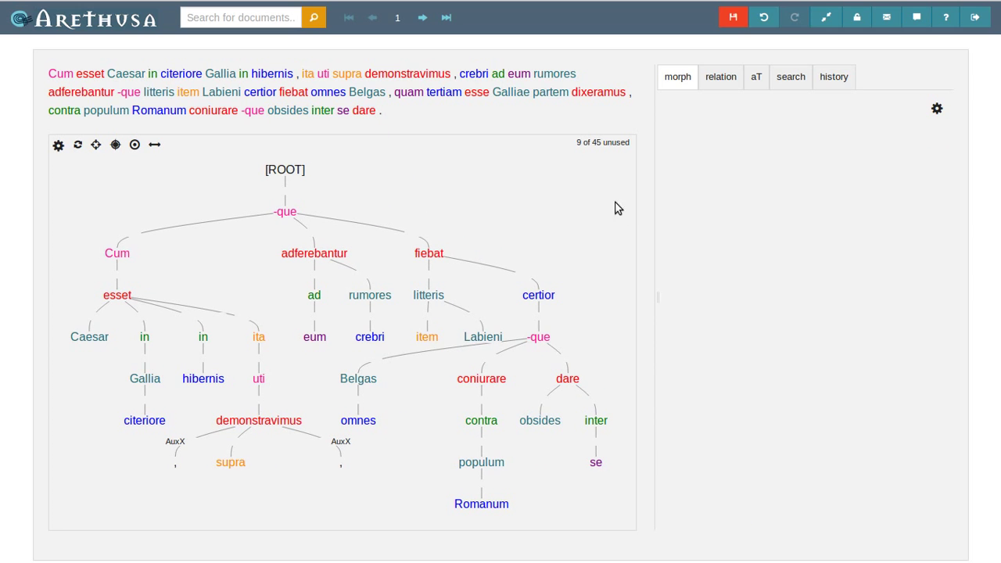
mouse_move(596, 169)
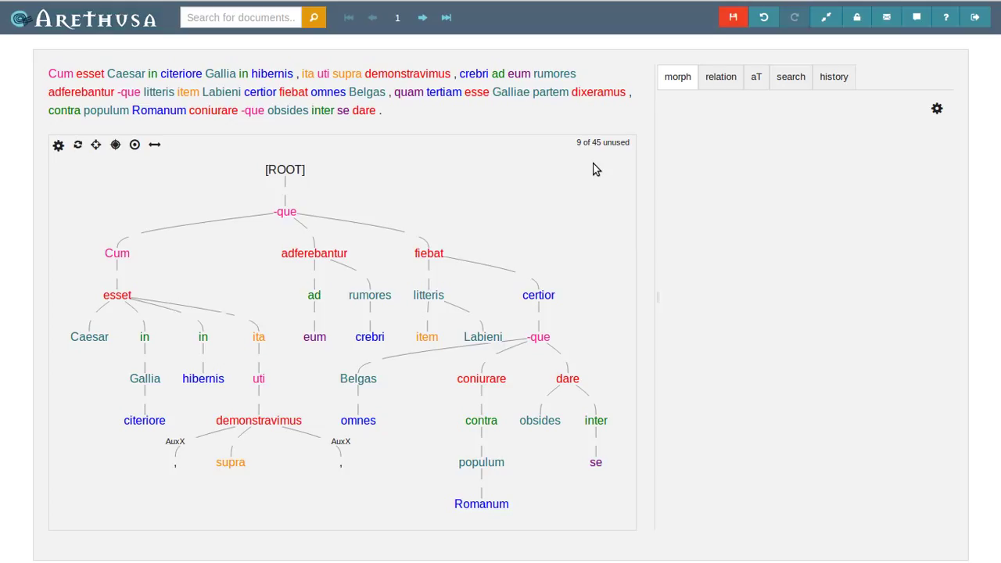
mouse_move(604, 143)
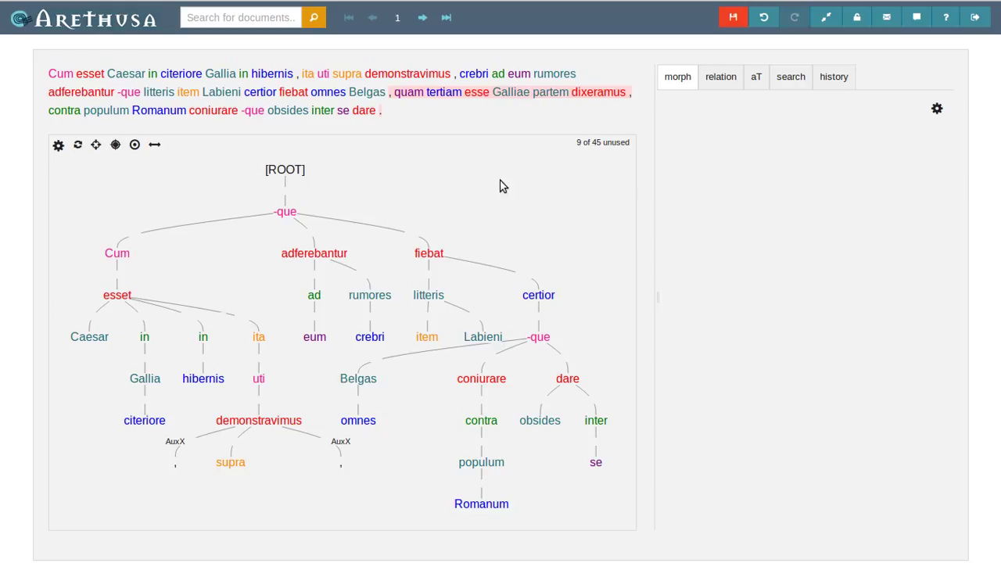
mouse_move(378, 113)
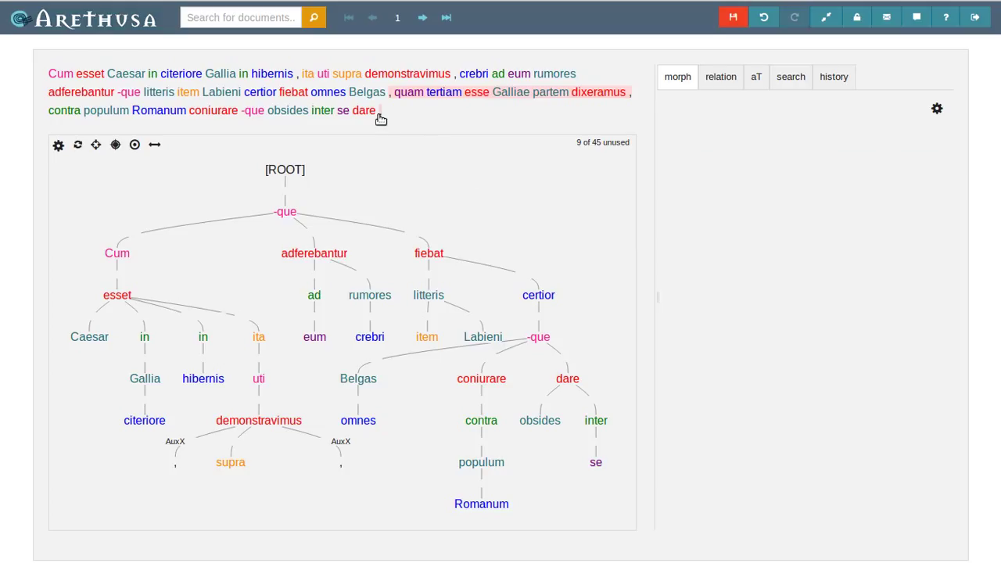
Hang final punctuation from the root and esse under dixeramus, with quam, partem, tertiam and Galliae beneath
click(379, 109)
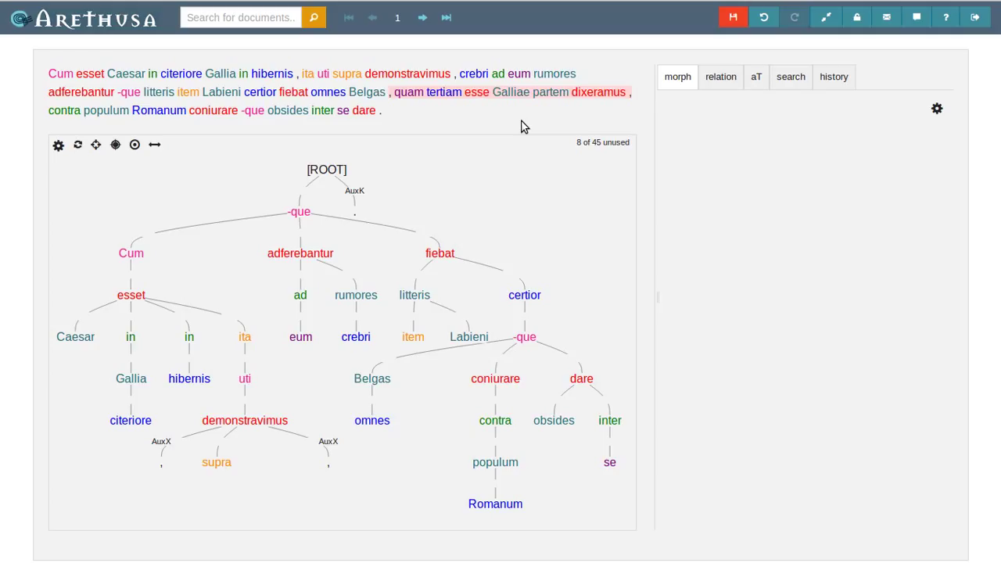
mouse_move(532, 112)
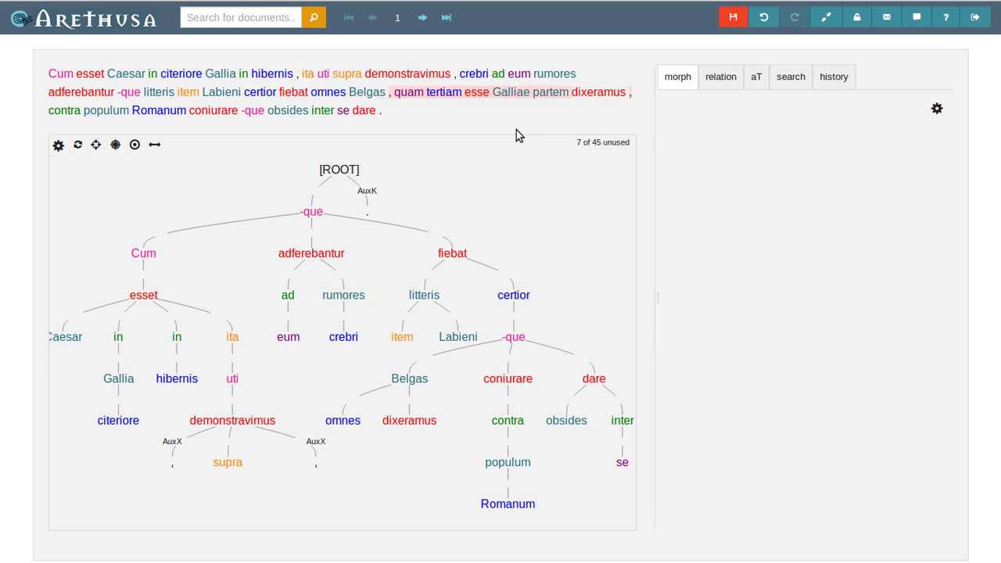
mouse_move(506, 129)
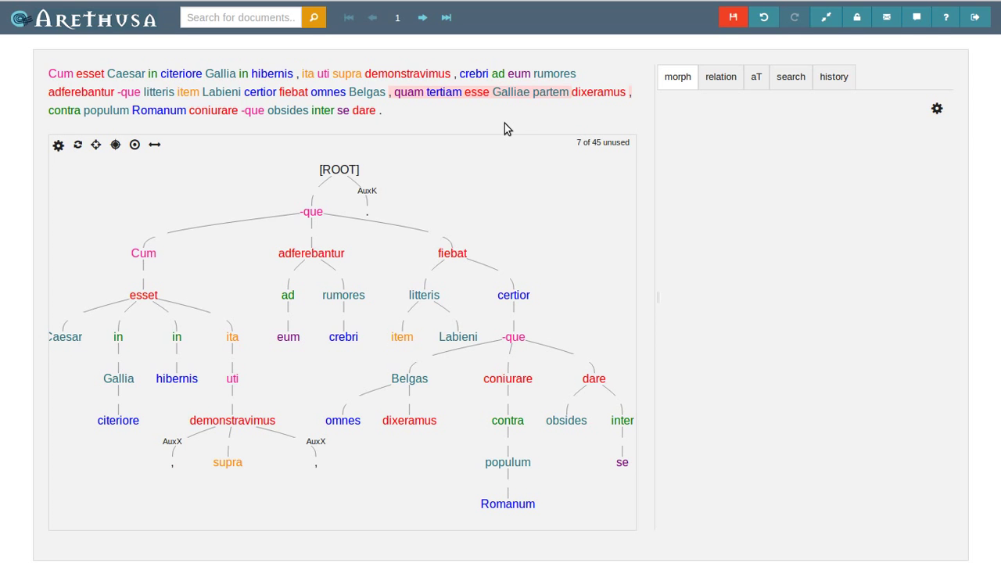
click(475, 91)
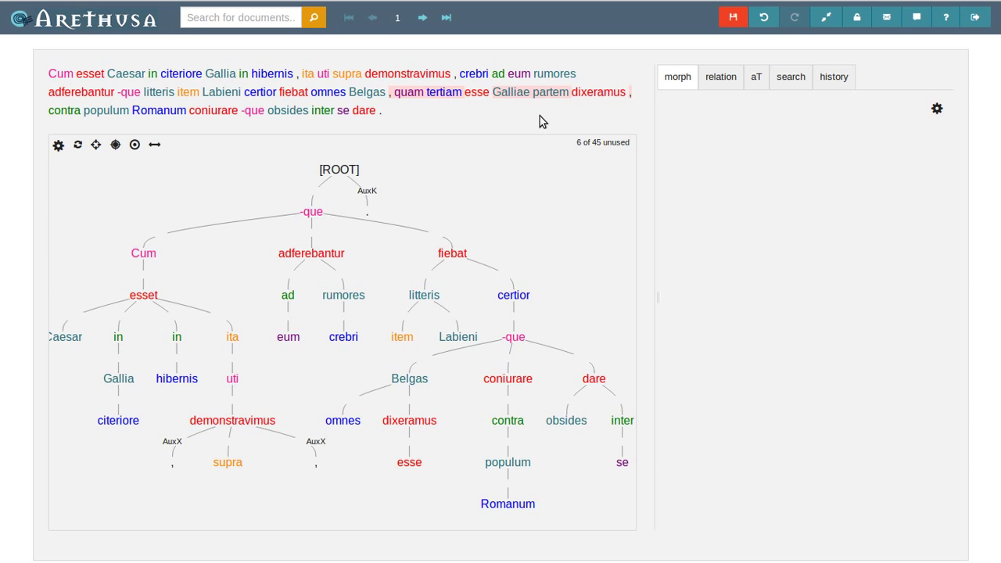
mouse_move(541, 116)
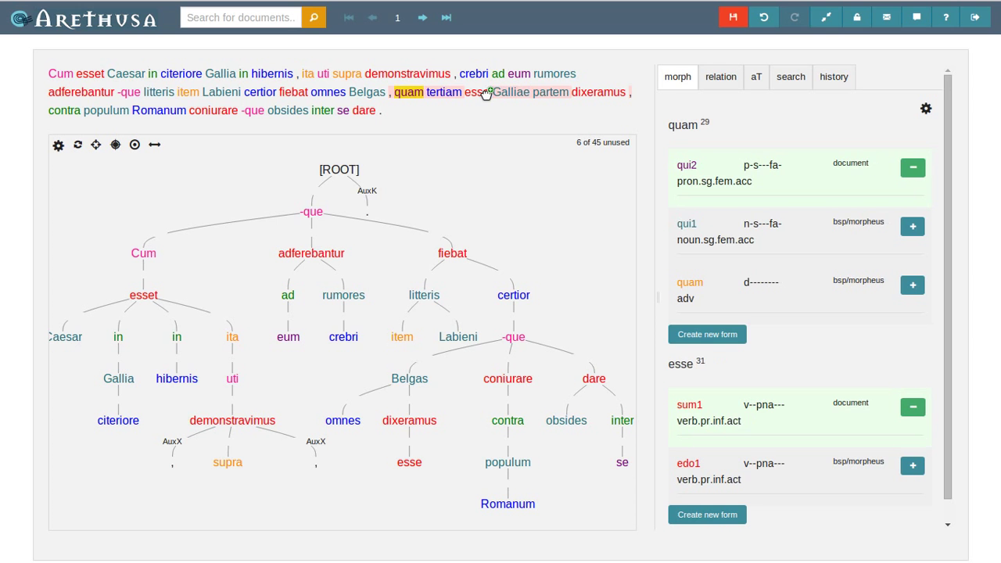
click(513, 92)
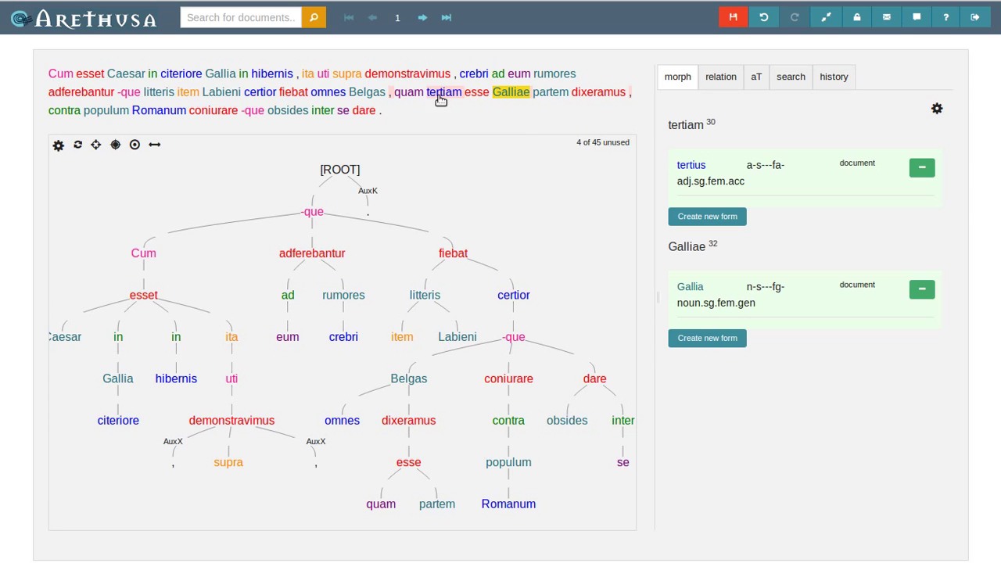
click(550, 92)
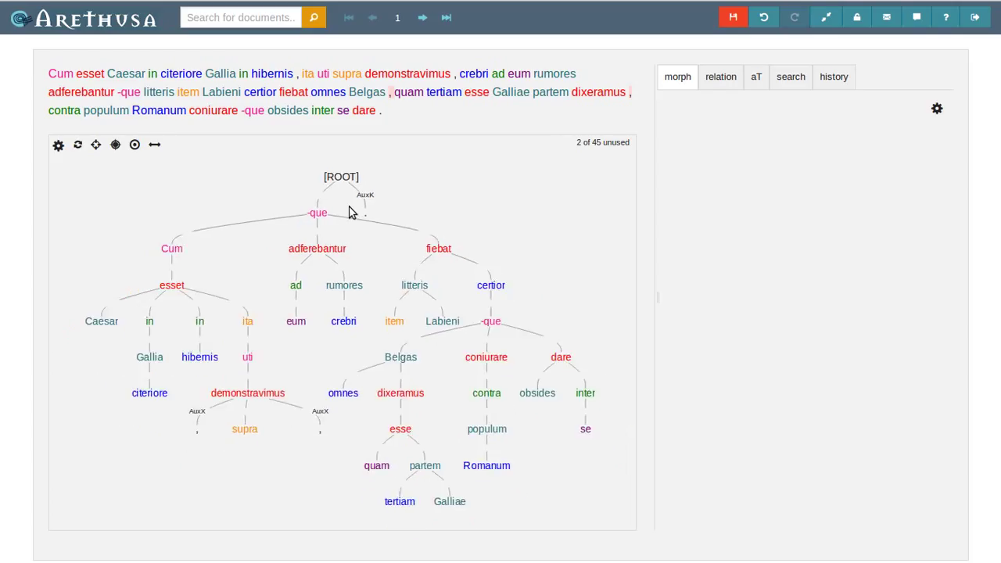
Attach the remaining commas under dixeramus, completing the tree with no words unattached
click(341, 175)
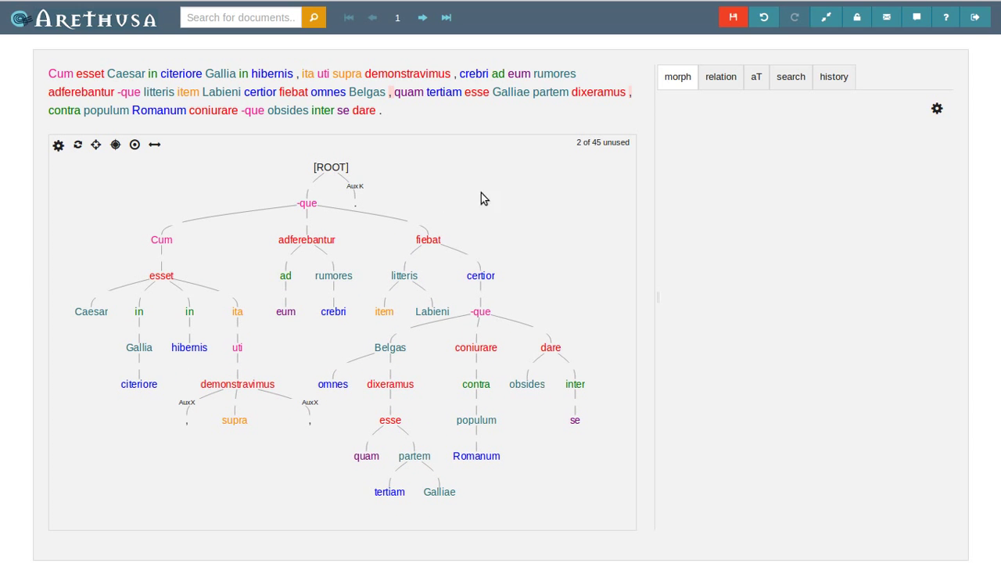
click(388, 92)
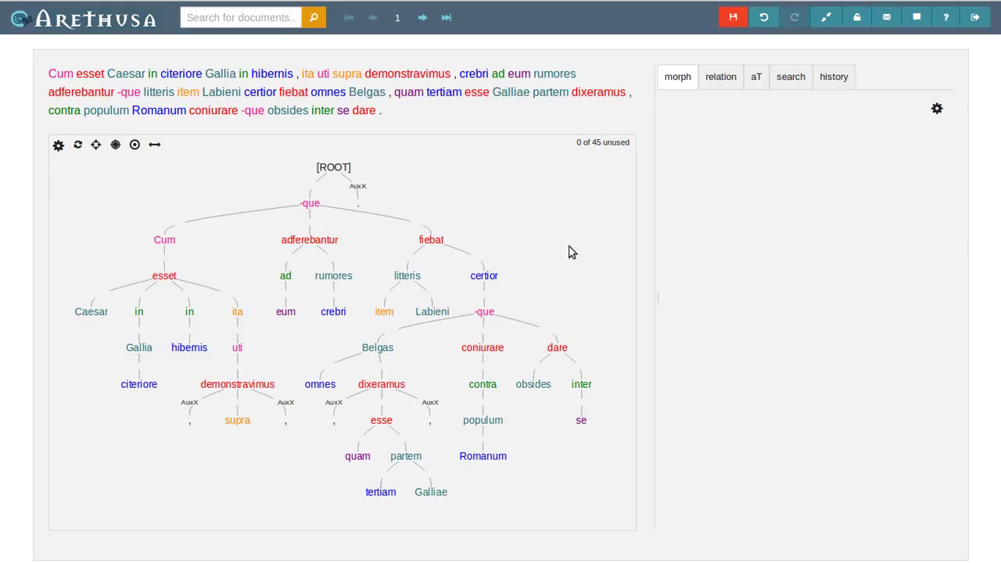
mouse_move(576, 165)
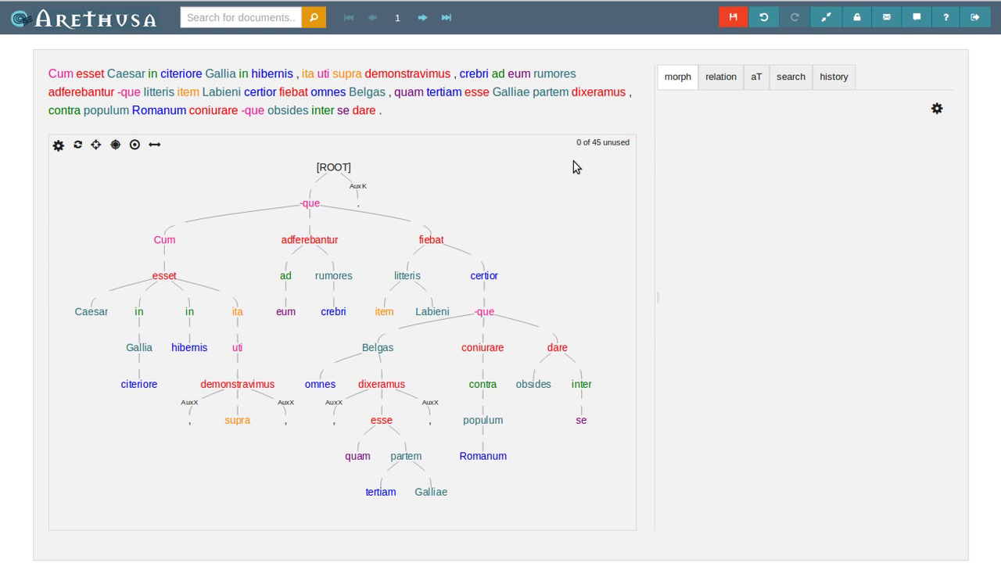
mouse_move(745, 197)
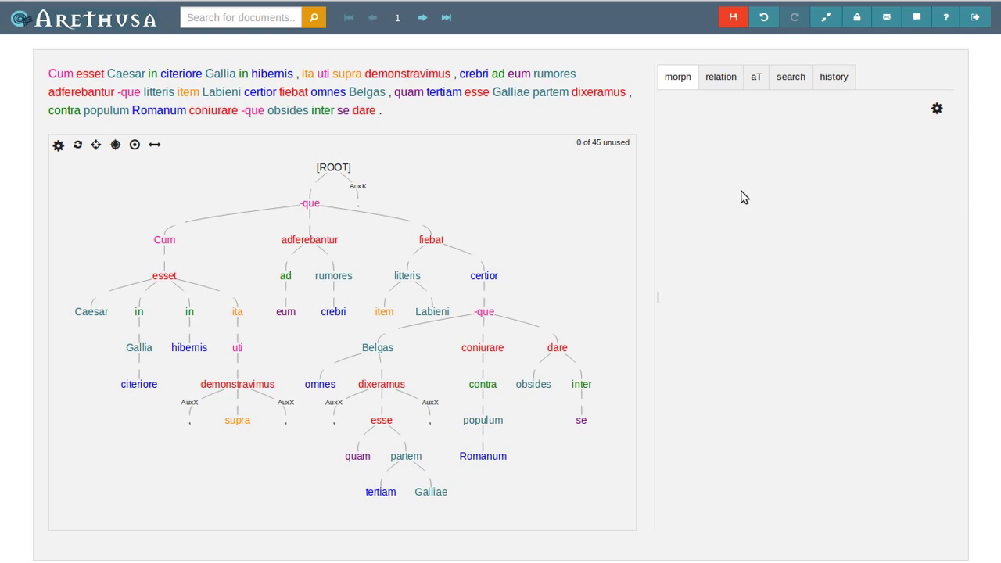
Show the relation editor for dare and turn on Advanced Mode to reveal Change all
click(719, 76)
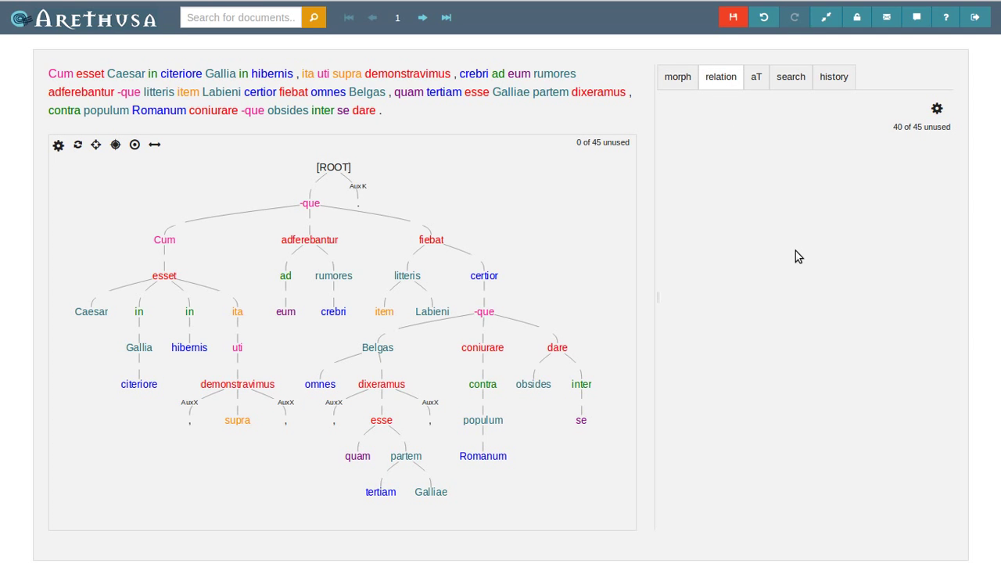
mouse_move(797, 238)
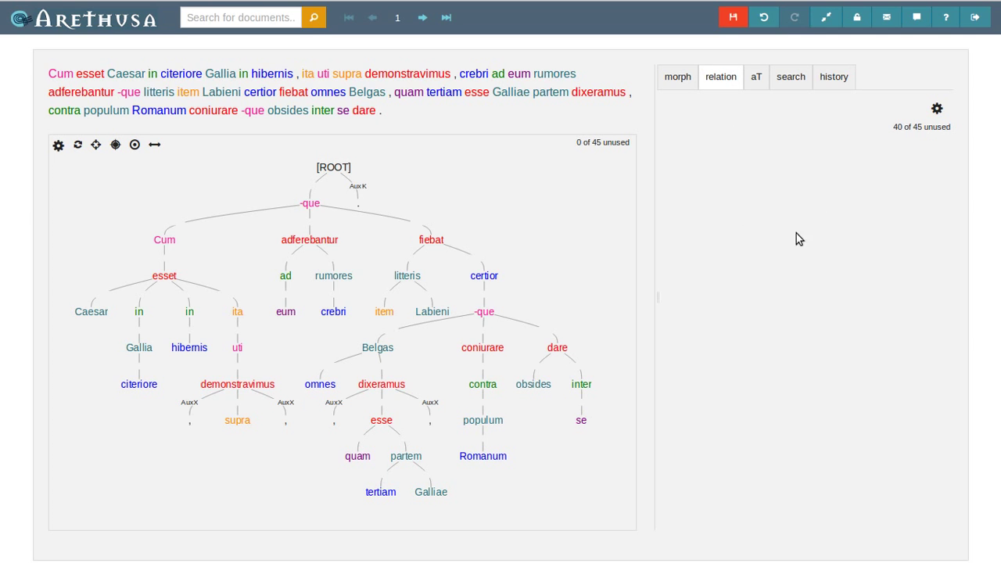
mouse_move(719, 353)
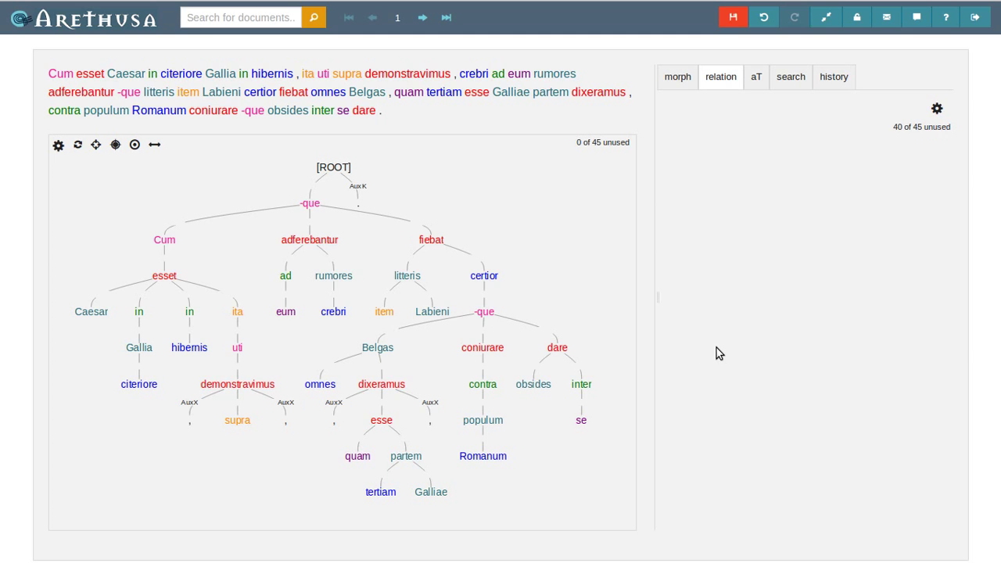
mouse_move(710, 327)
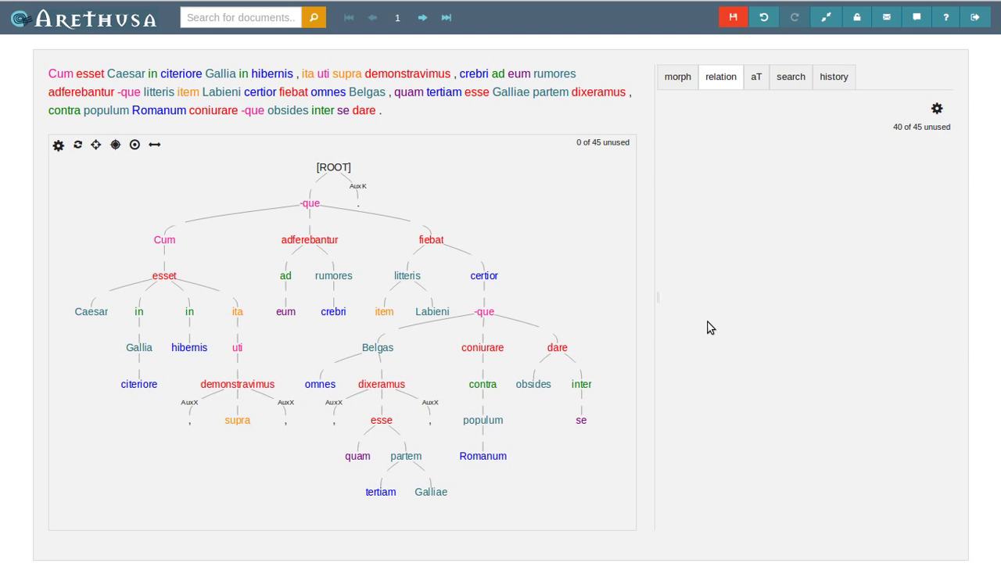
mouse_move(491, 183)
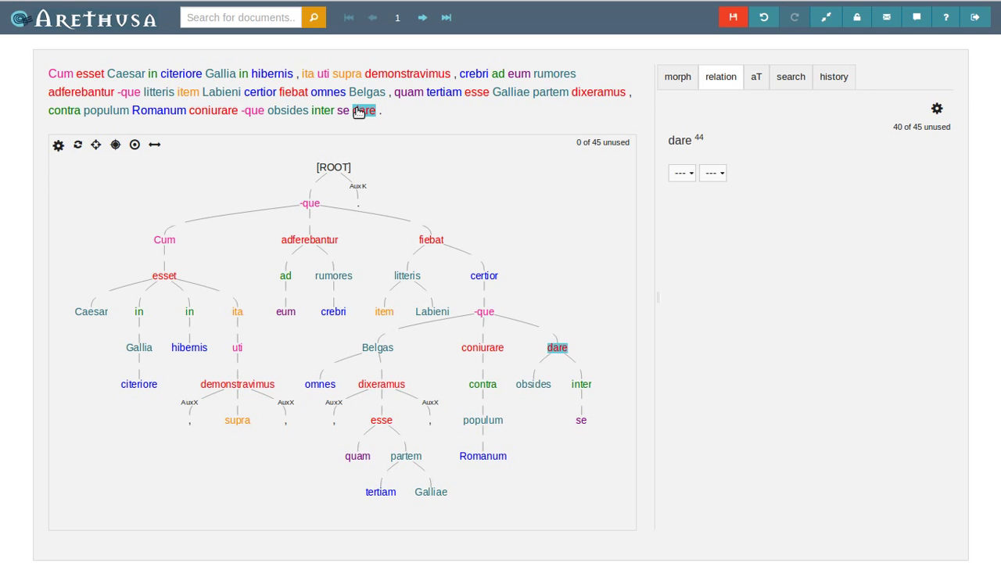
click(557, 347)
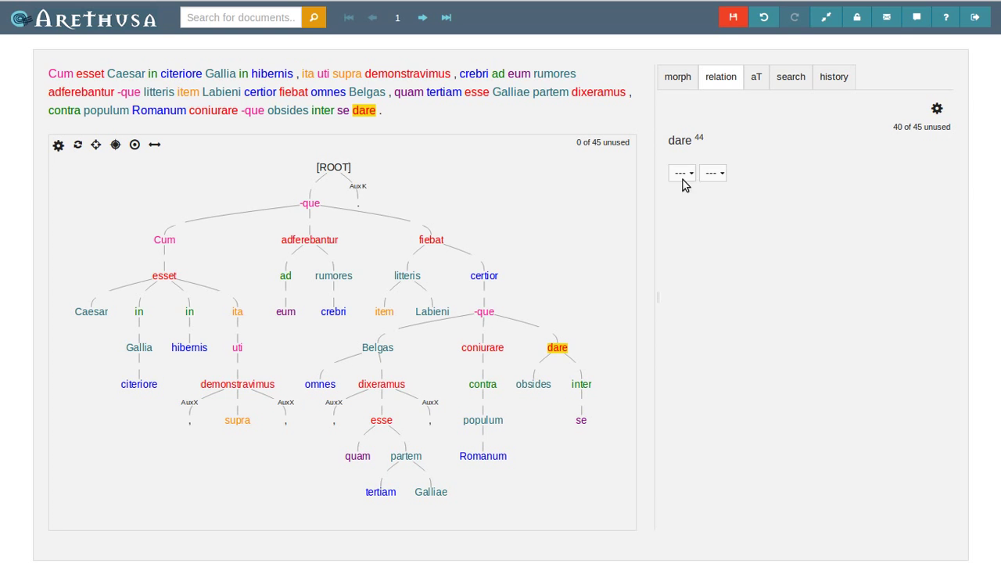
click(681, 172)
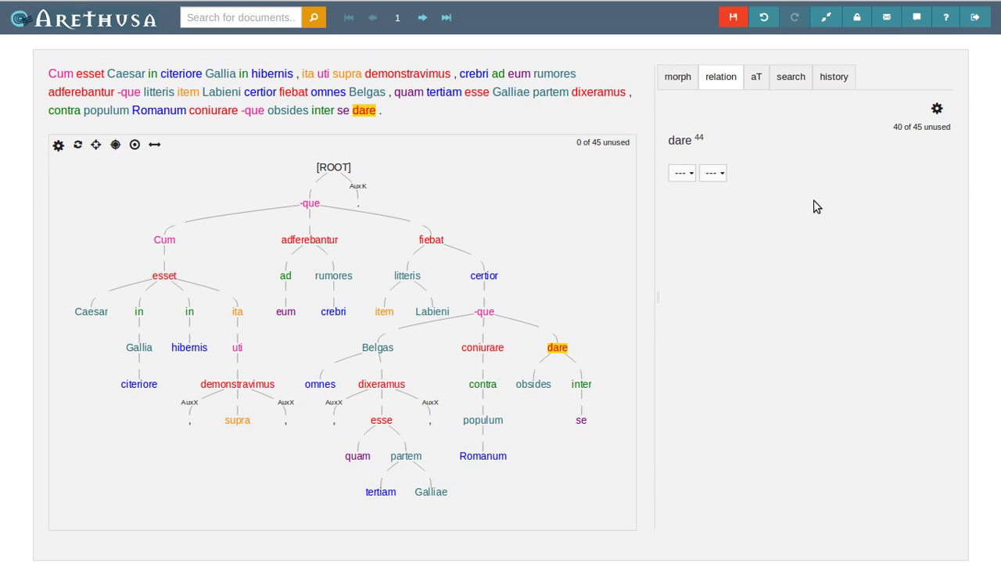
click(920, 108)
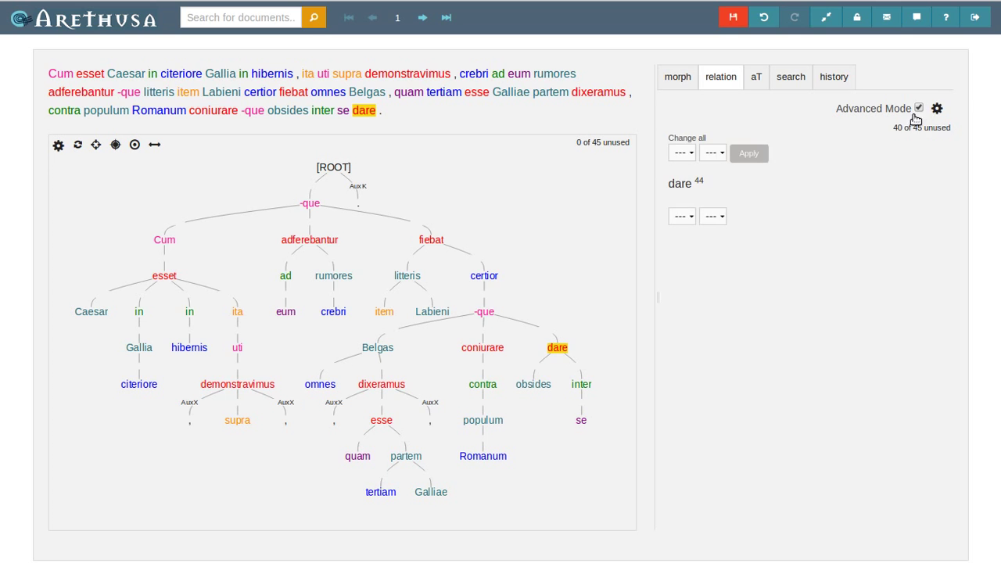
mouse_move(678, 130)
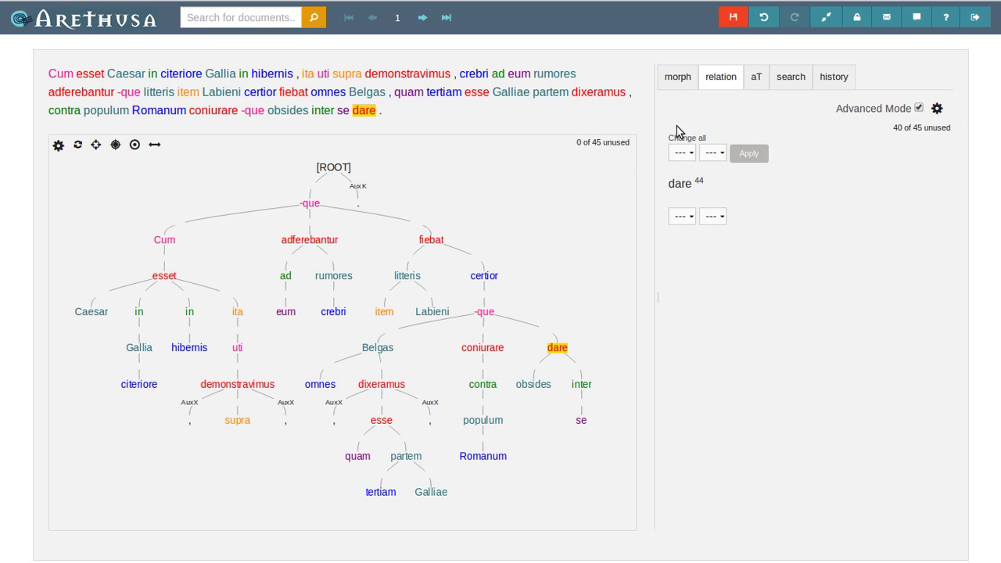
mouse_move(708, 117)
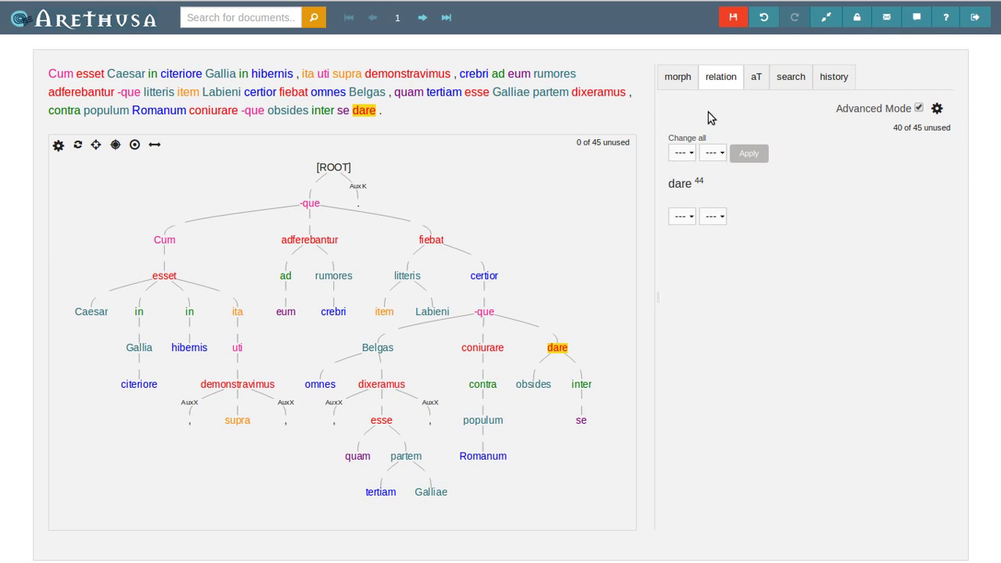
mouse_move(732, 132)
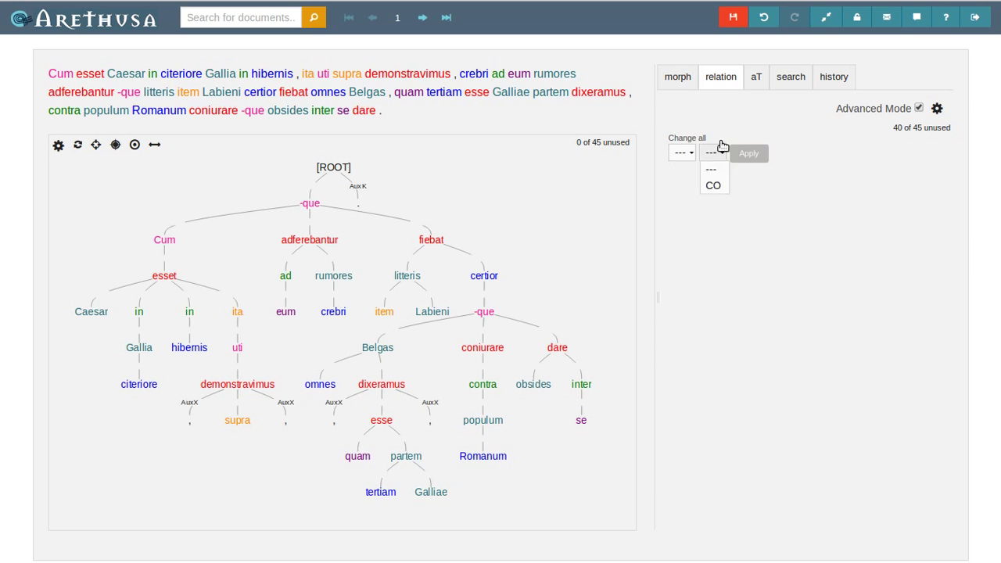
Try token searches for que and itm in the search panel, toggling regex matching off and on
click(792, 77)
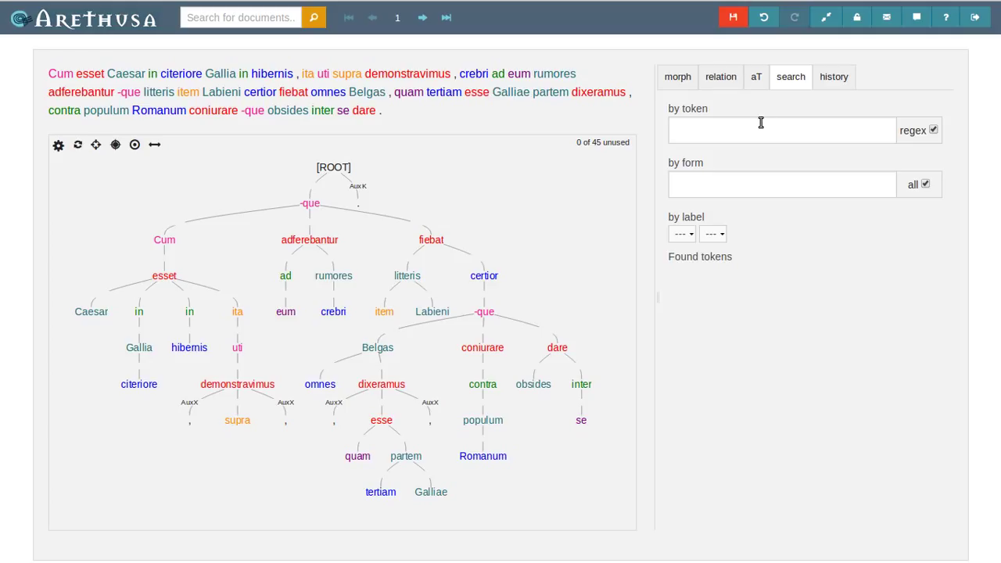
mouse_move(741, 131)
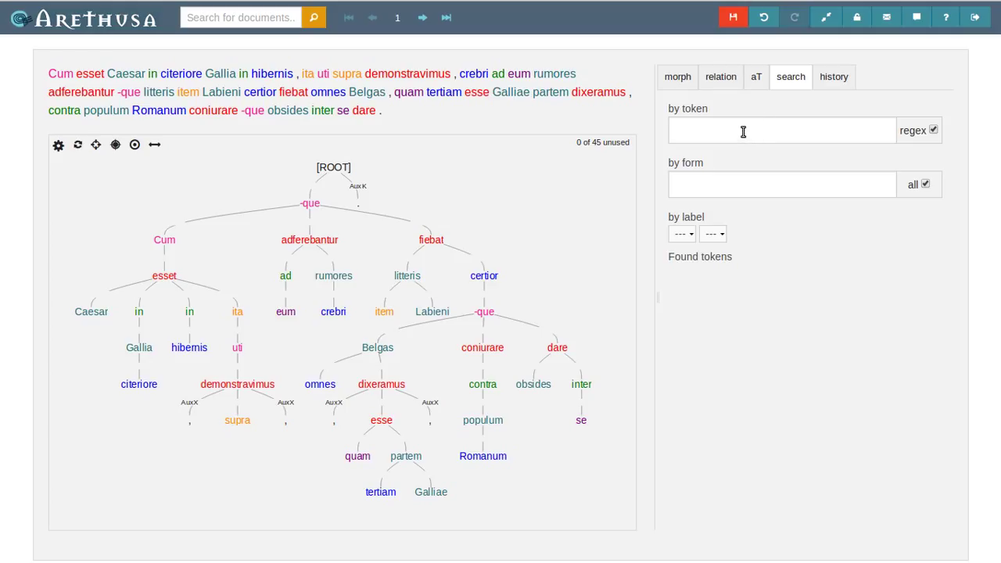
click(782, 130)
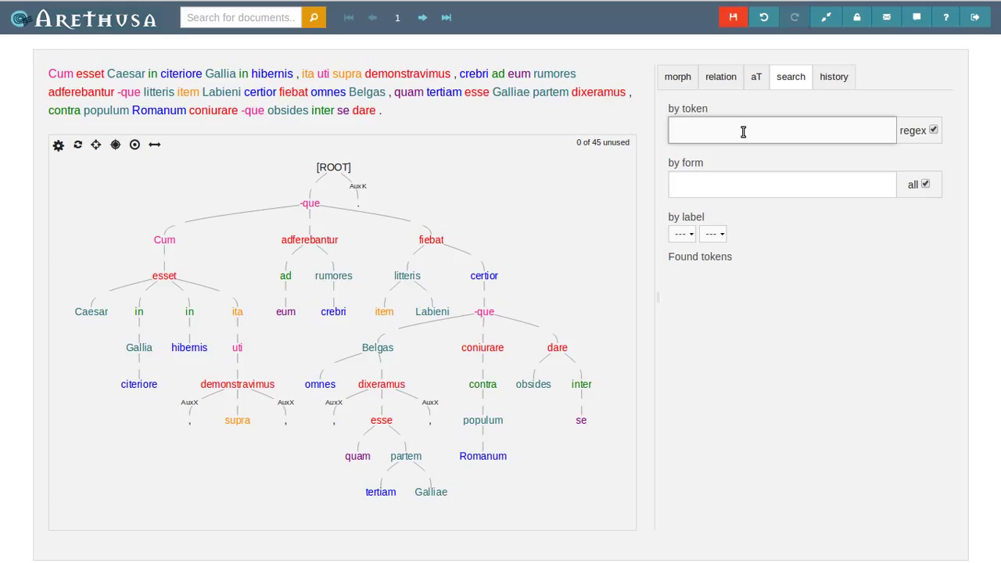
text(que)
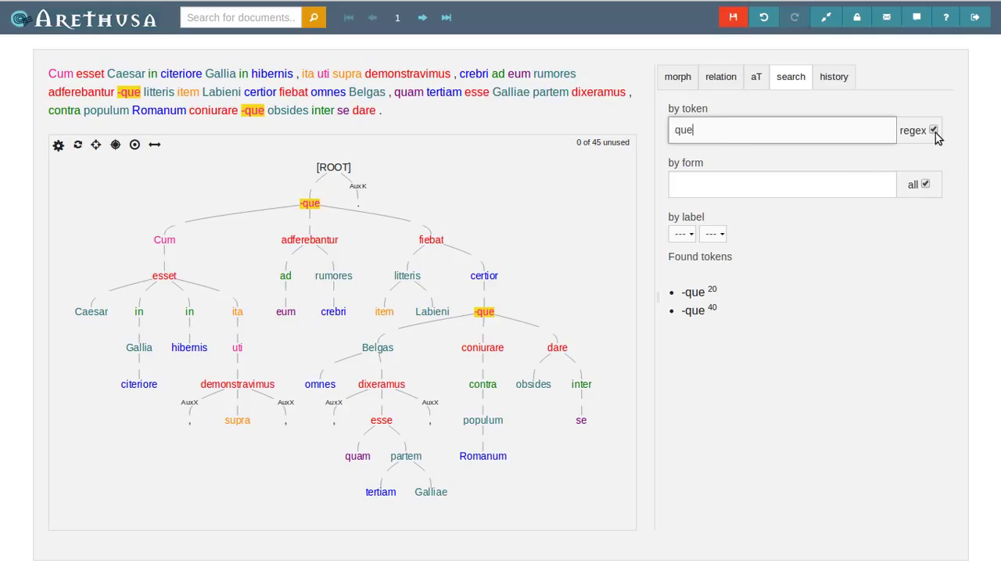
mouse_move(846, 133)
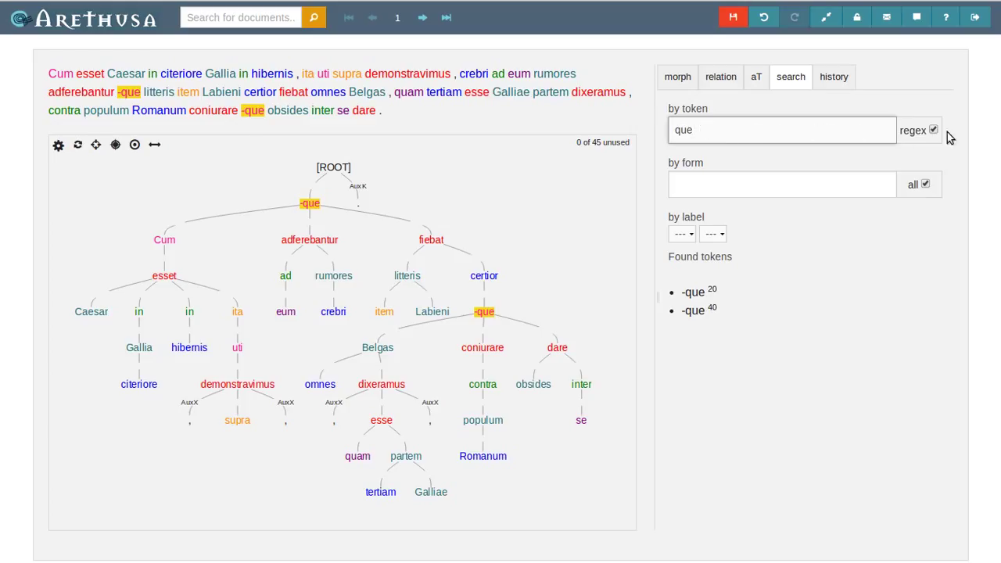
click(932, 130)
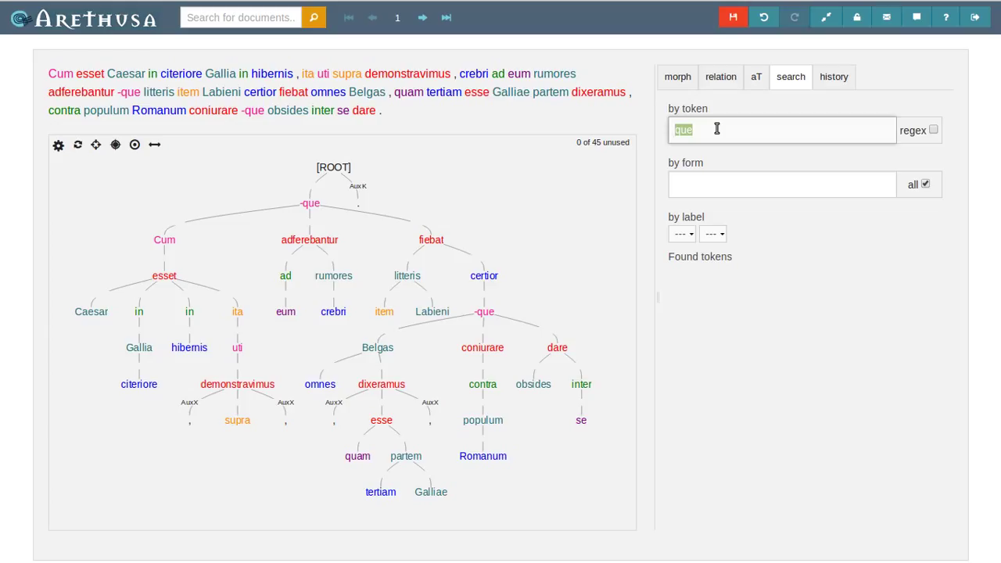
text(itm)
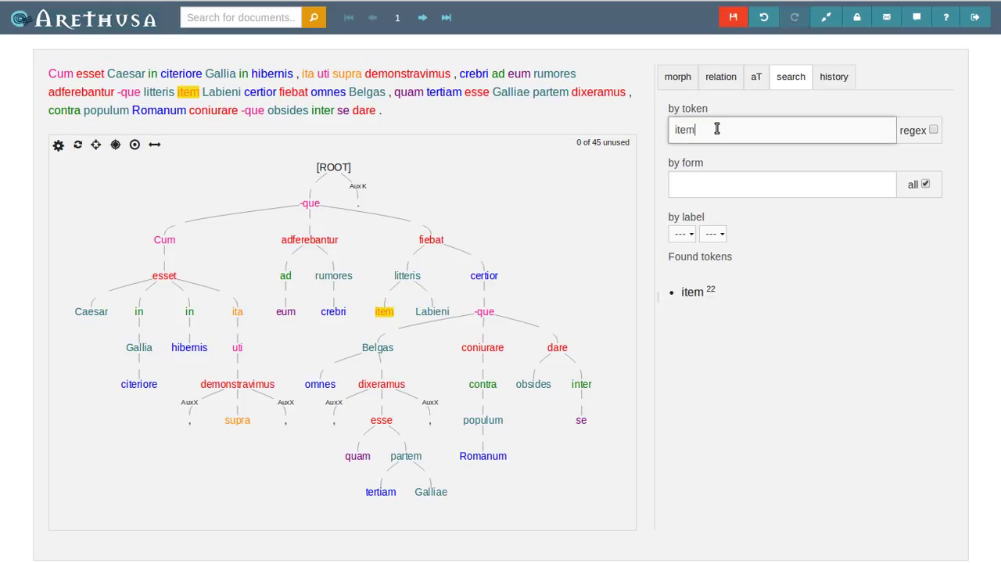
click(932, 130)
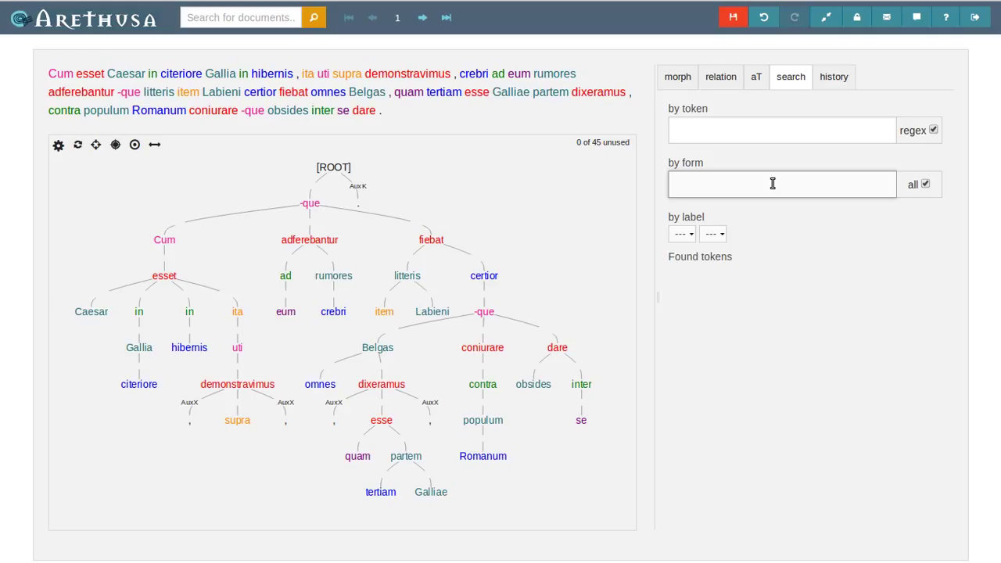
click(782, 184)
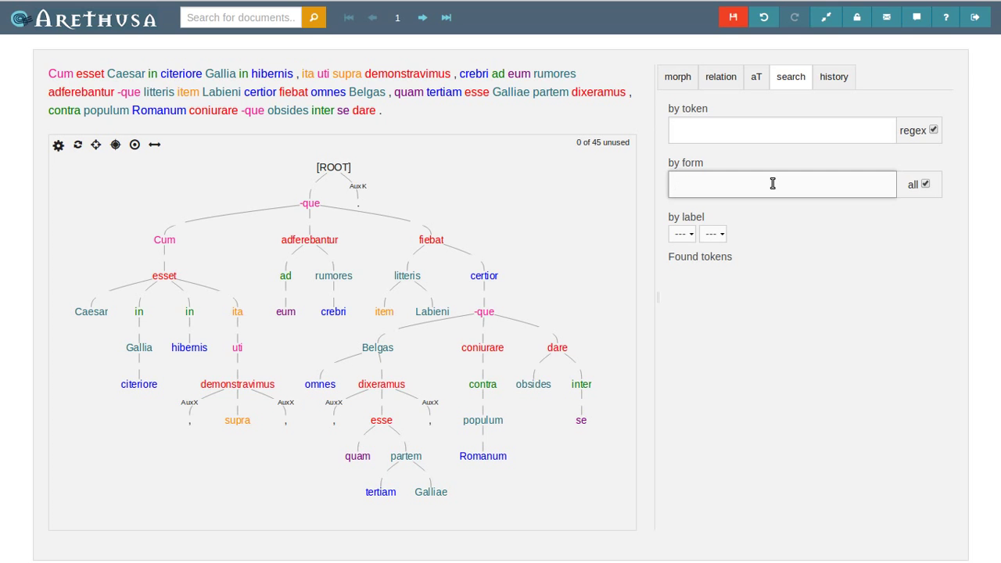
text(adj)
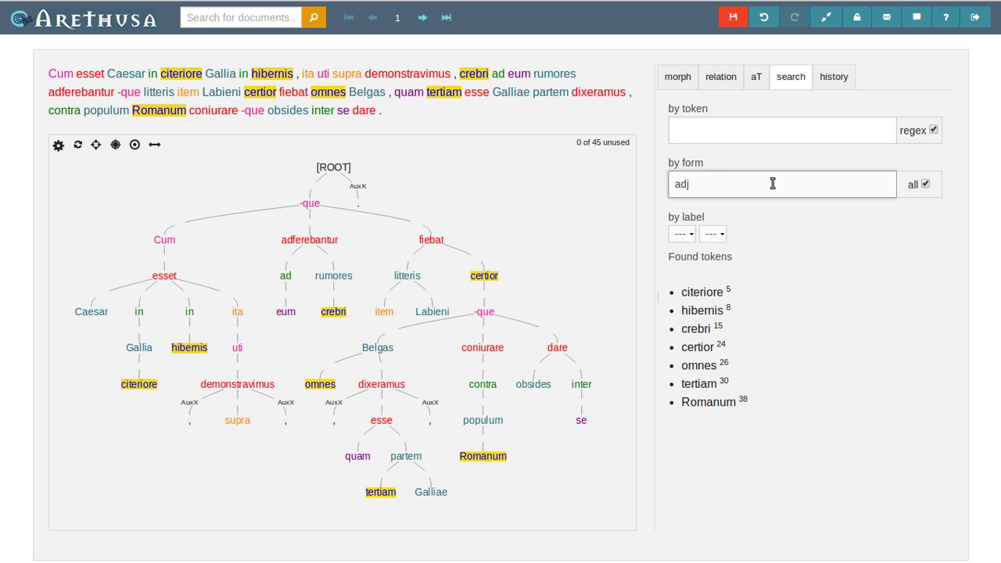
text(" ")
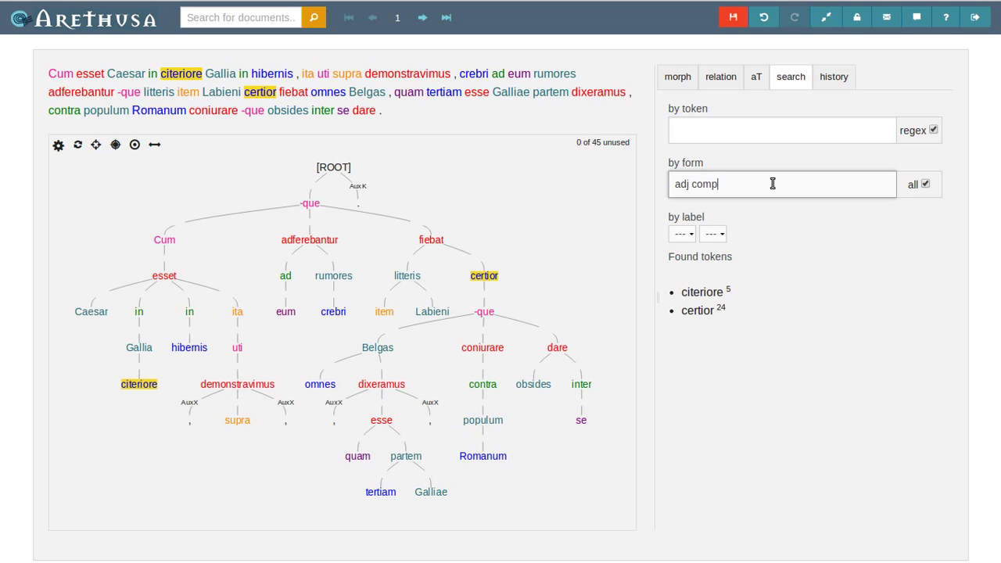
mouse_move(819, 204)
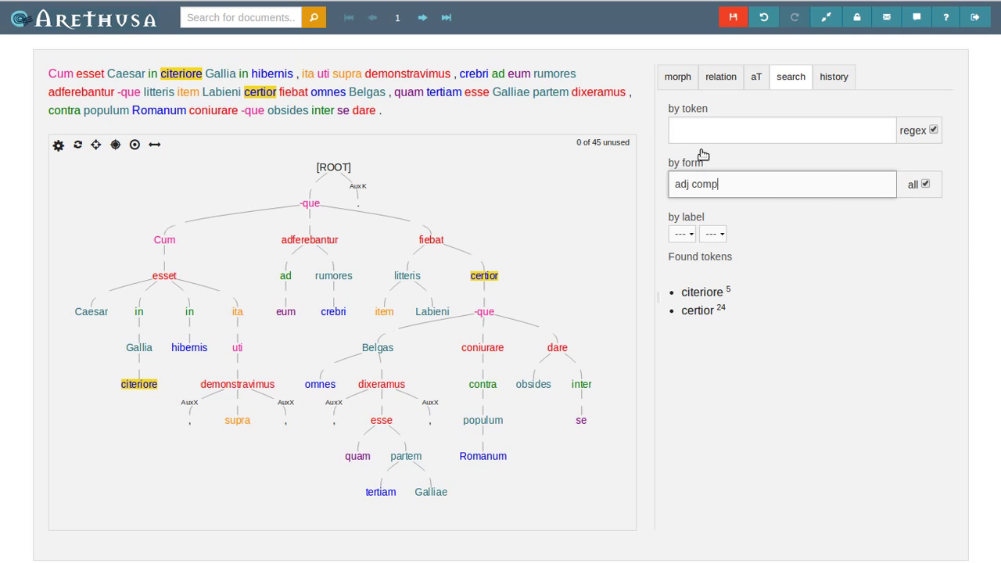
mouse_move(655, 190)
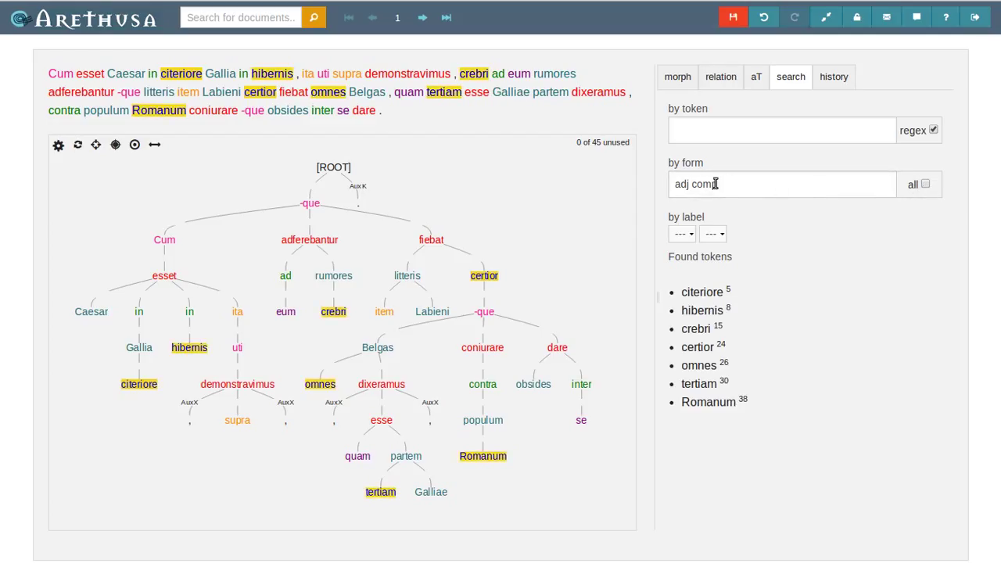
double_click(703, 185)
text(noun)
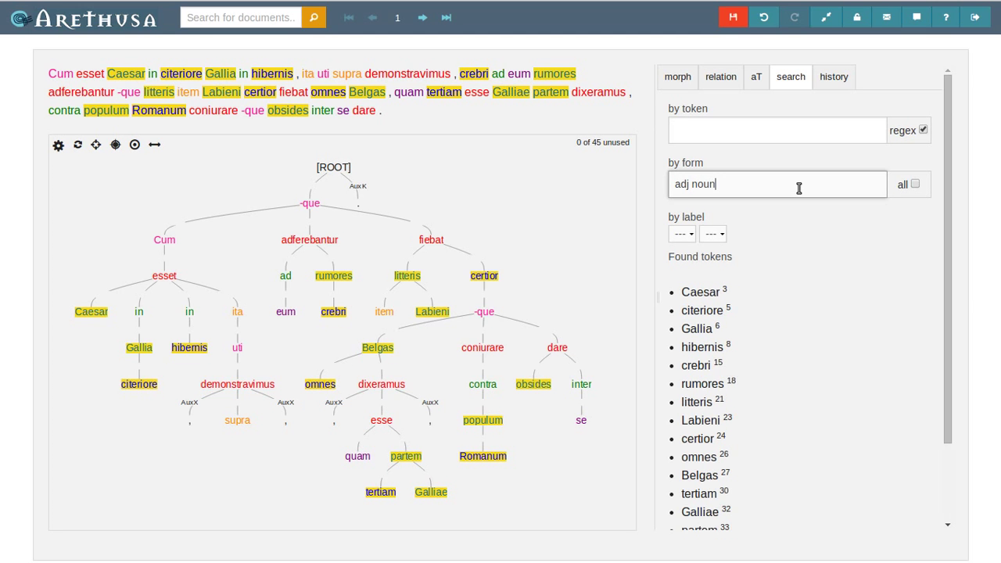
mouse_move(899, 194)
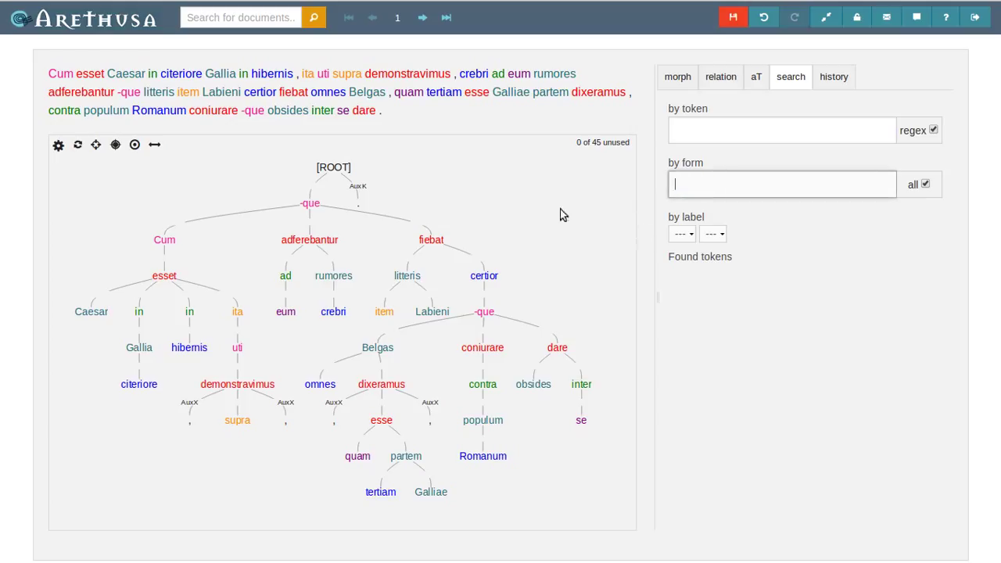
Search for que and apply the COORD relation to both -que tokens via Change all
click(720, 77)
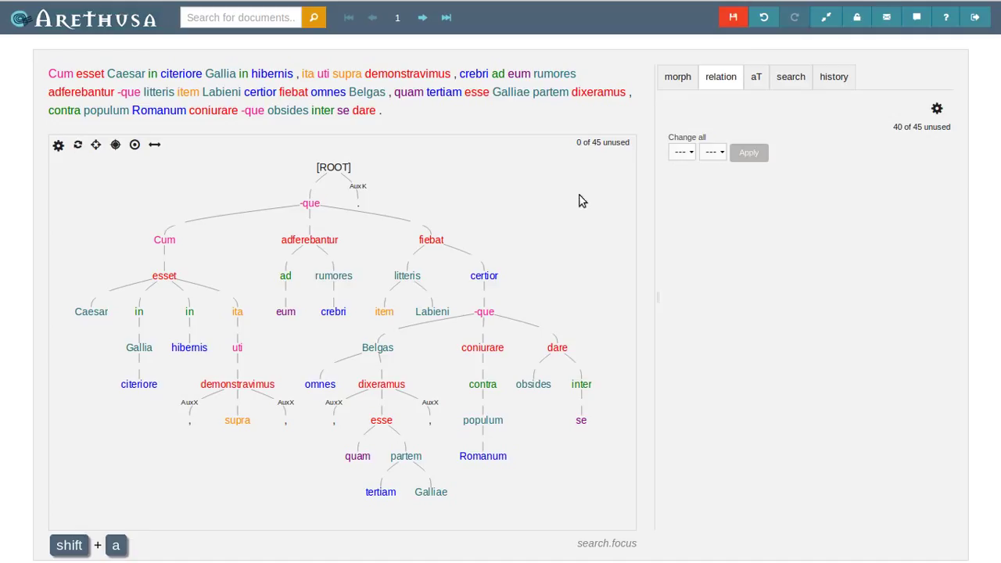
click(789, 75)
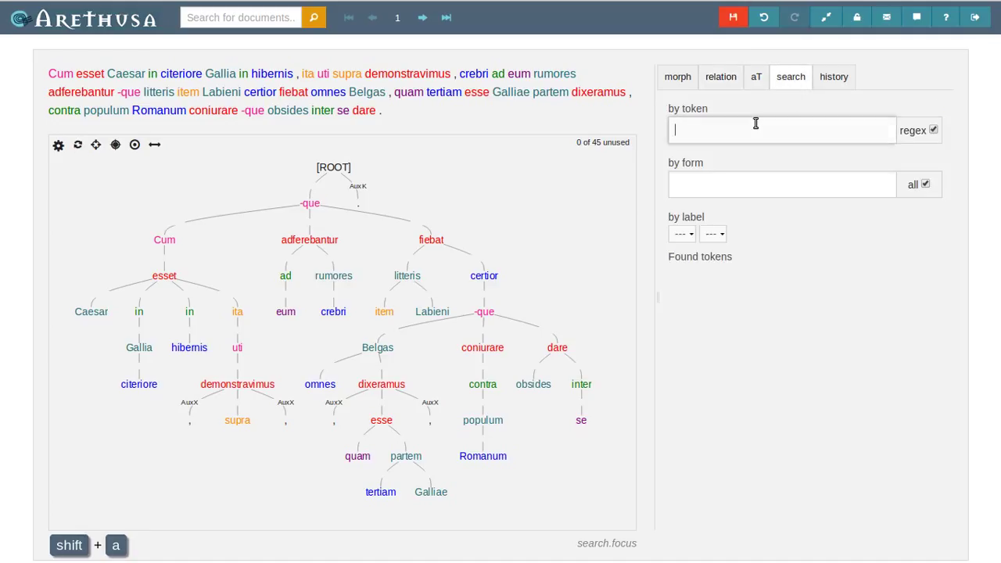
text(que)
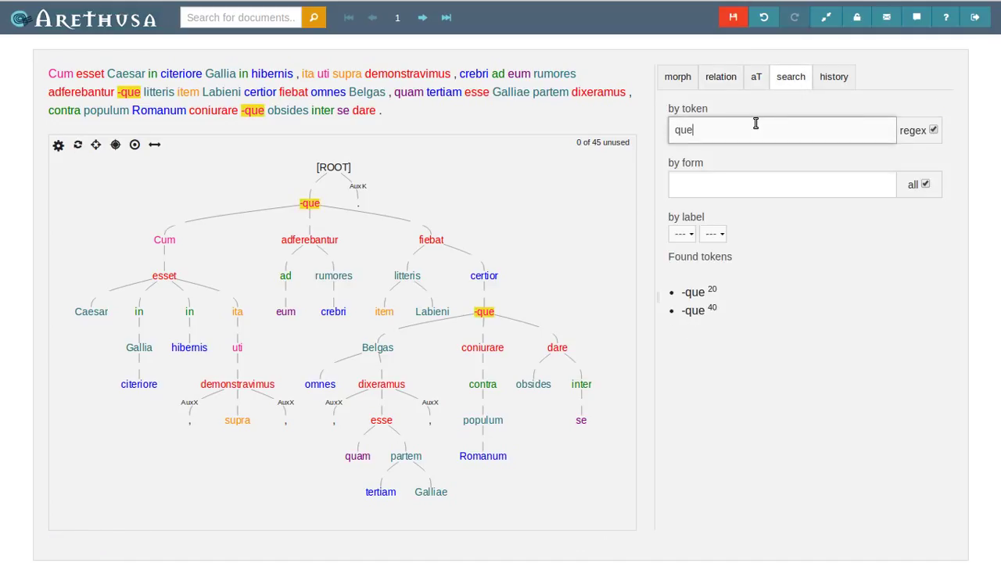
click(719, 75)
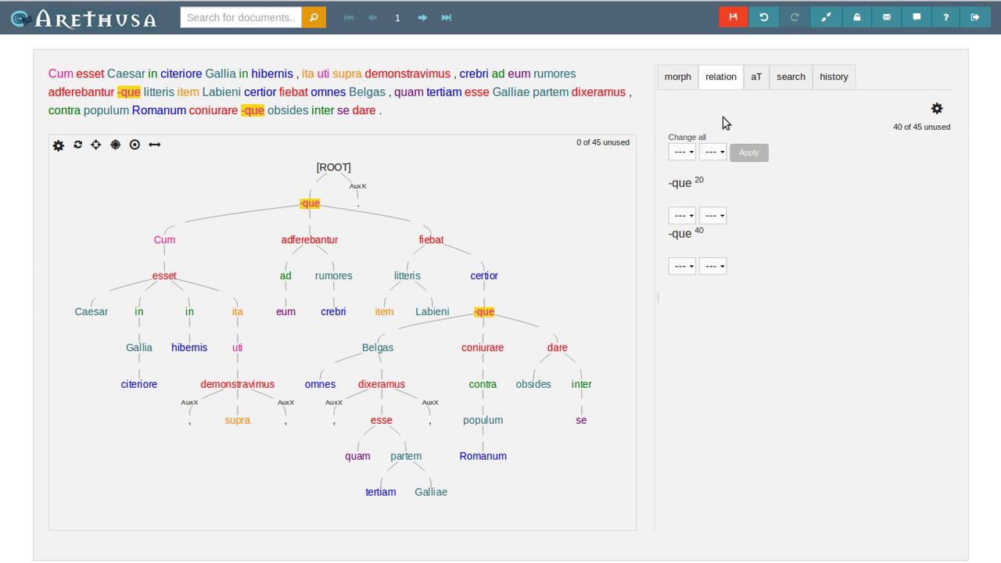
mouse_move(633, 126)
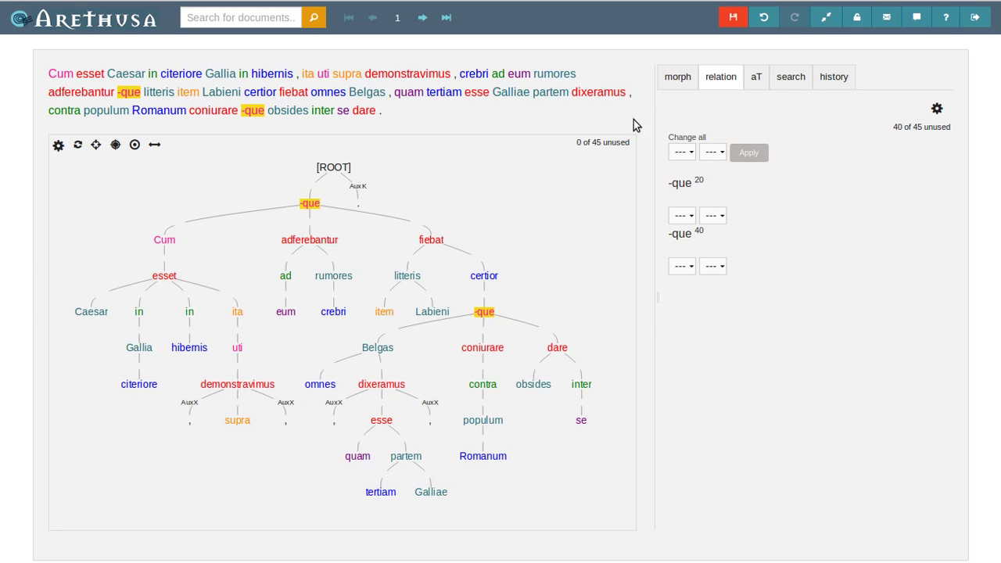
click(680, 151)
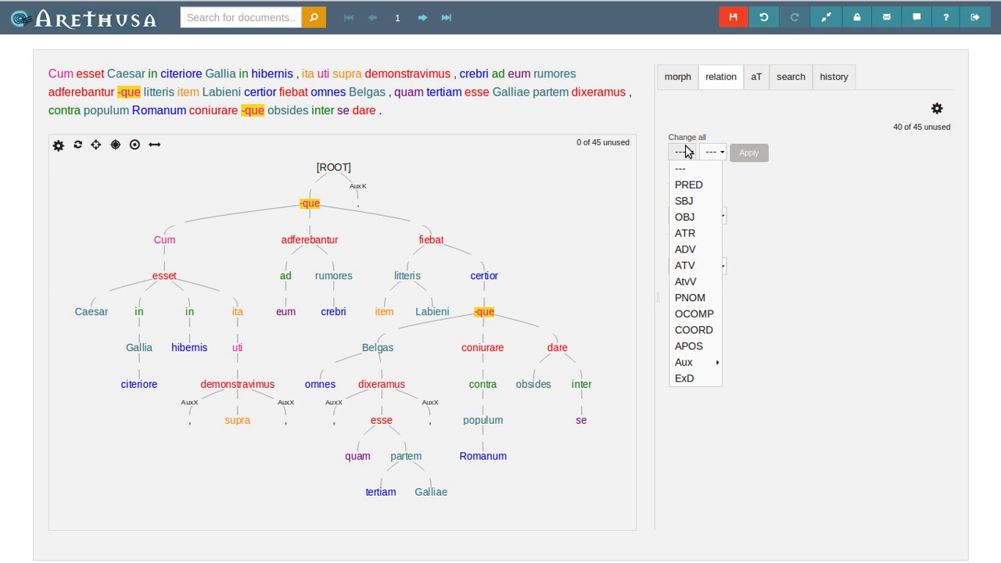
click(694, 328)
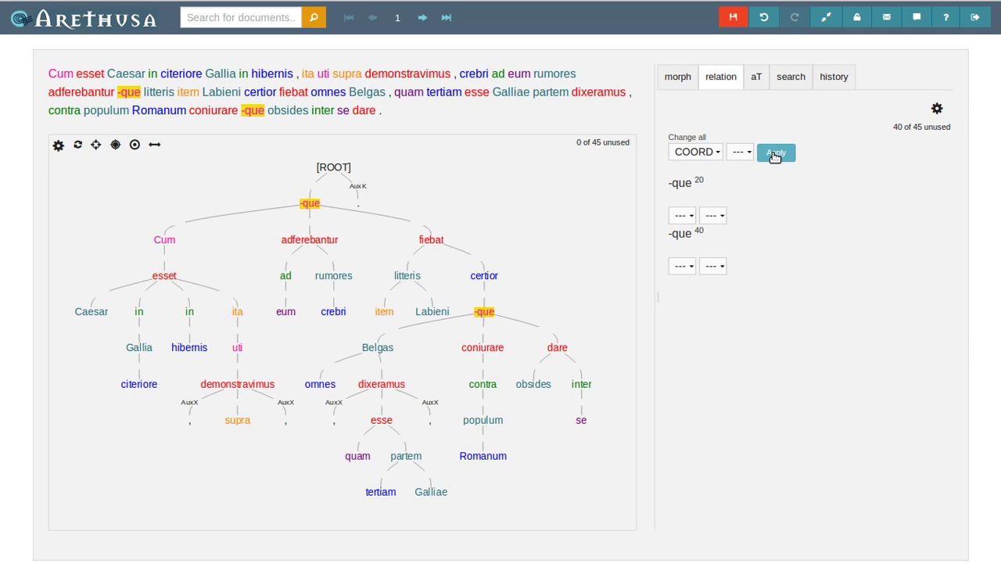
click(776, 152)
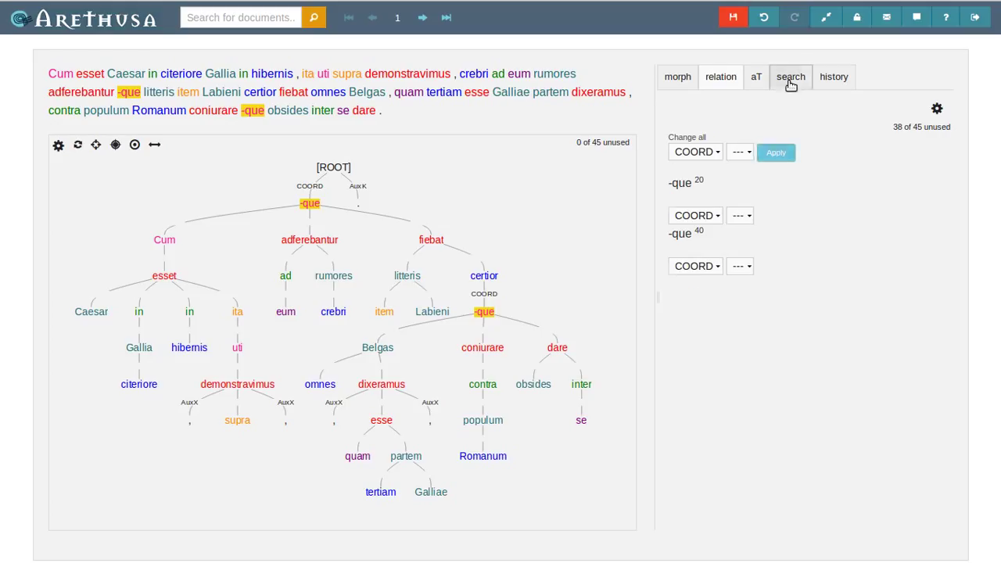
Search tokens by form 'verb' and label esset and demonstravimus ADV, dixeramus ATR
click(790, 77)
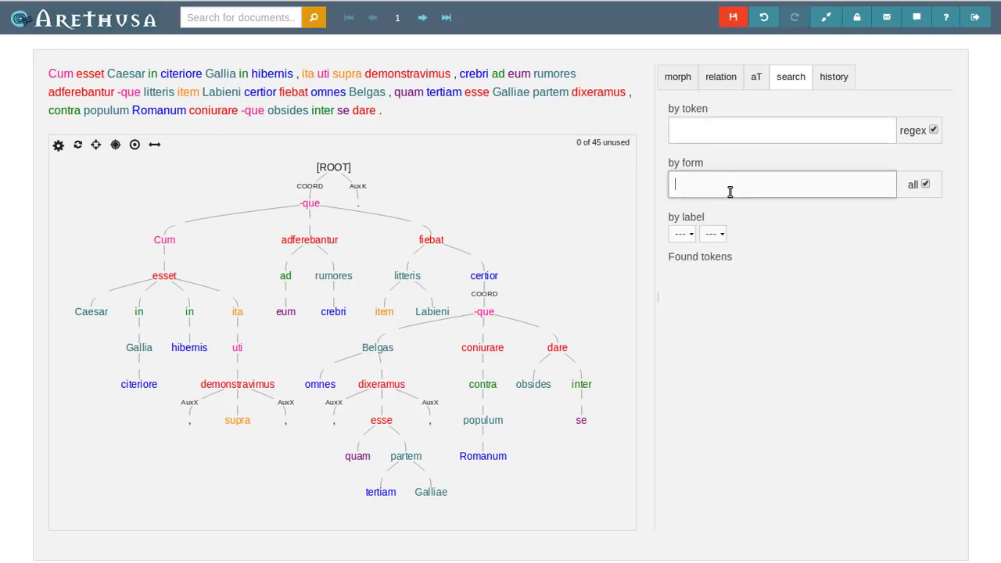
text(verb)
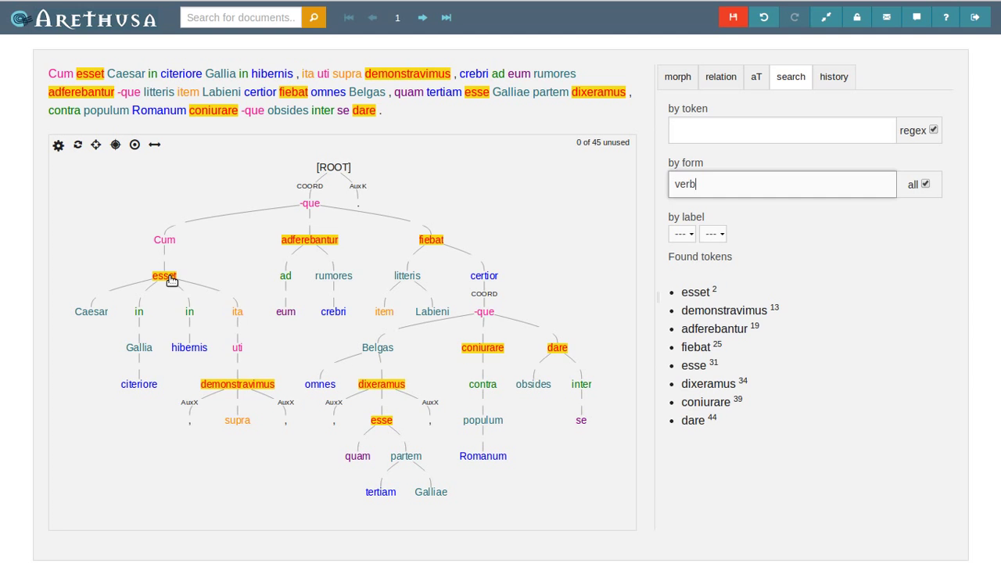
click(164, 275)
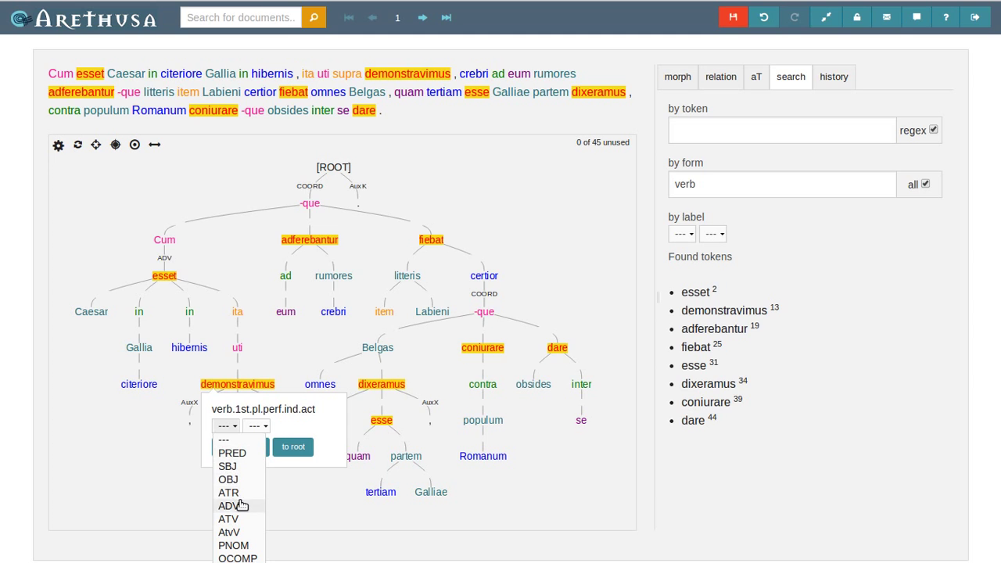
click(228, 506)
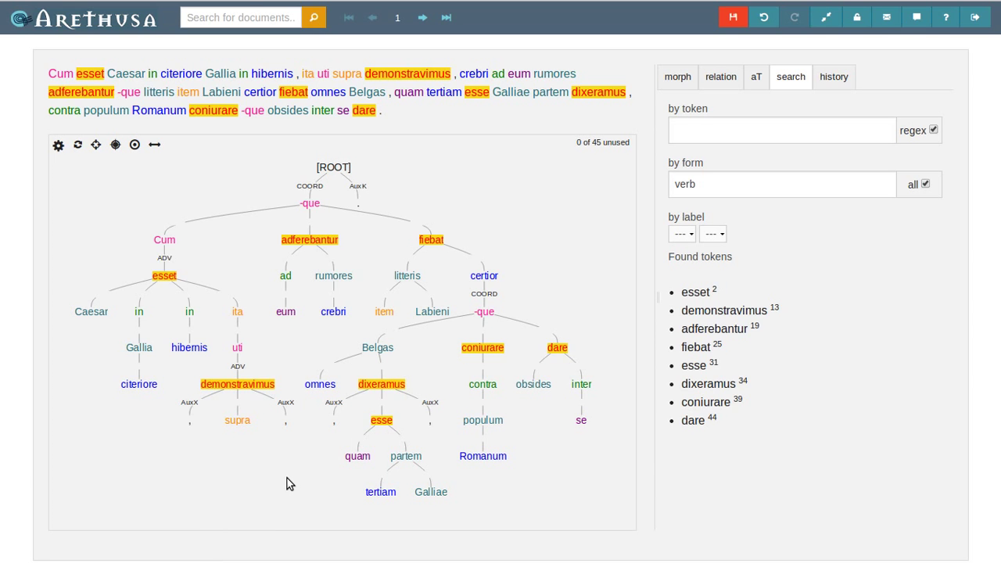
mouse_move(310, 453)
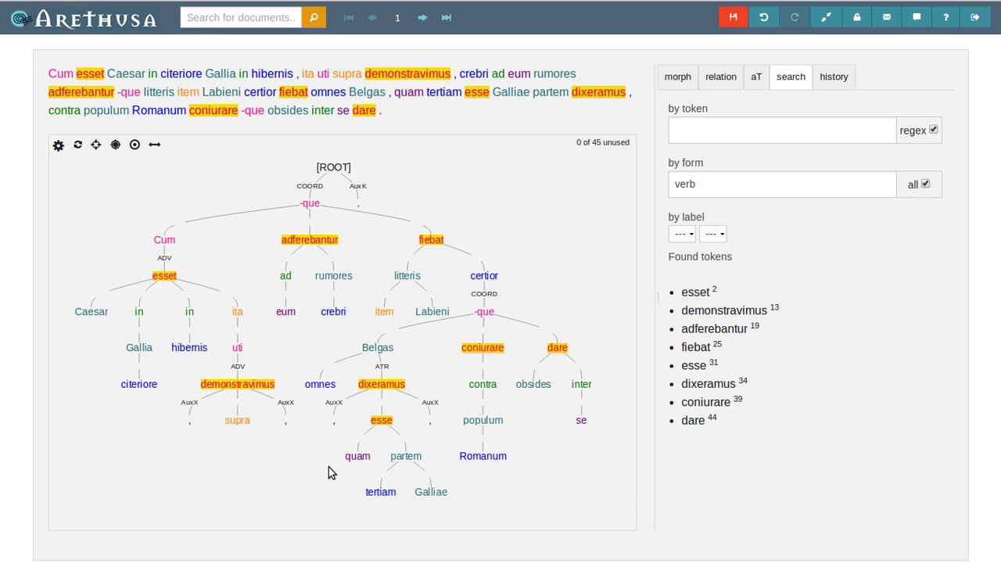
Label esse as OBJ from its relation dropdown
click(382, 419)
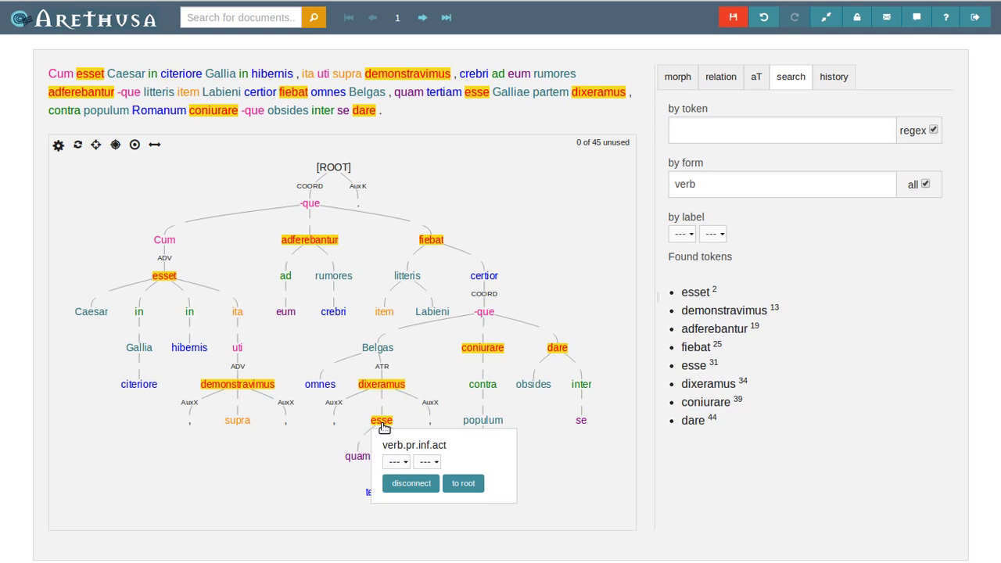
click(396, 461)
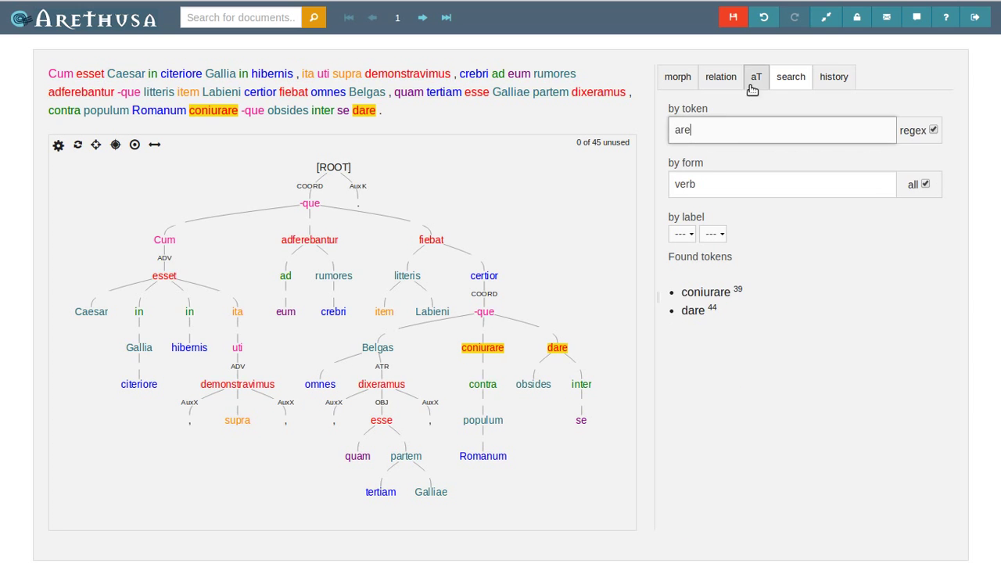
Label coniurare and dare OBJ_CO via Change all in the relation panel
click(720, 77)
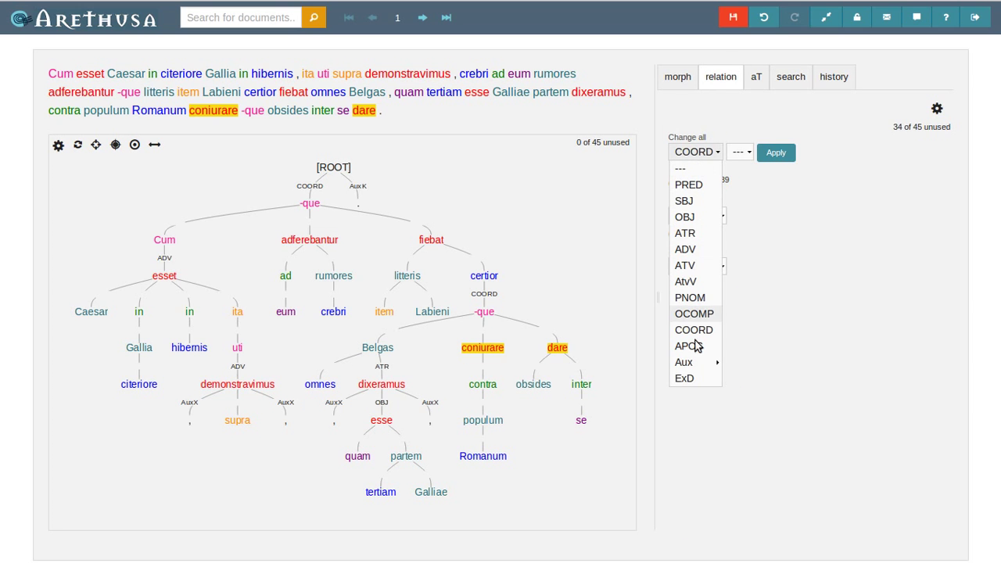
click(683, 216)
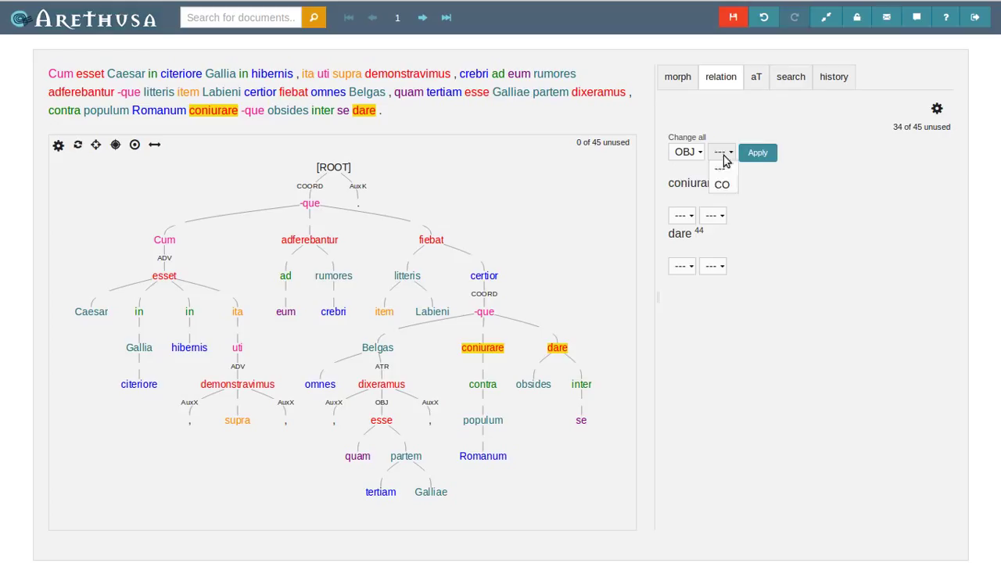
click(722, 185)
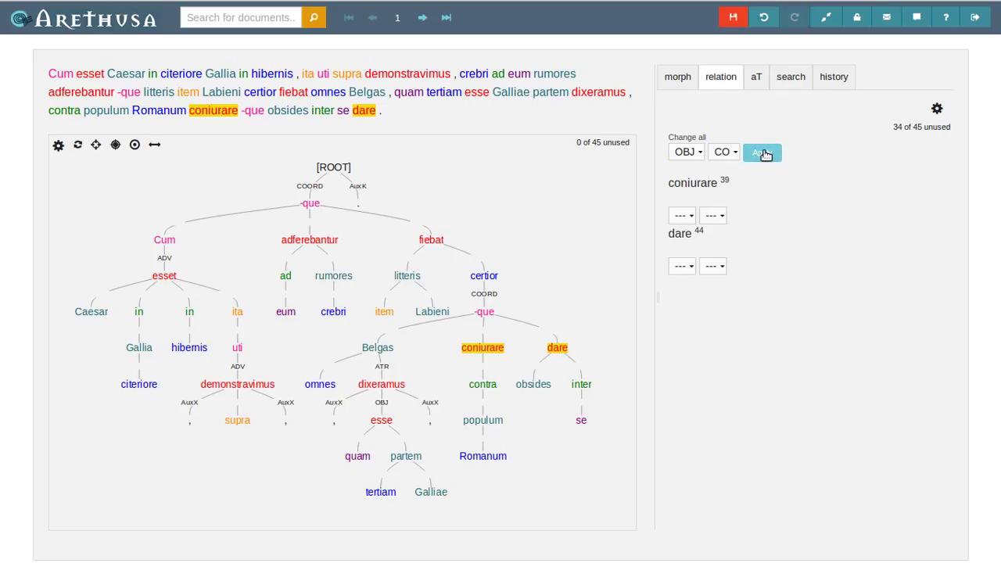
click(762, 151)
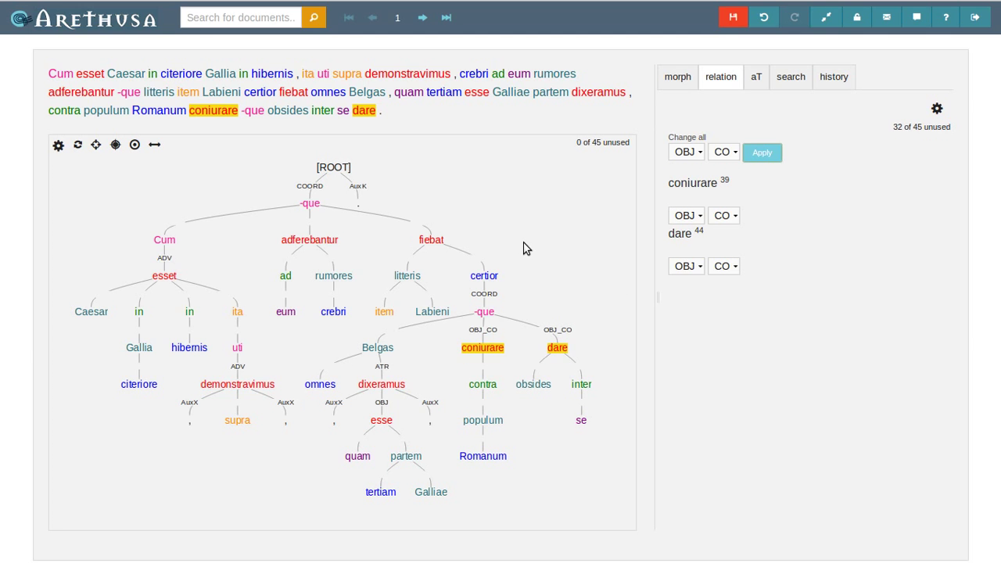
Label adferebantur and fiebat PRED_CO
click(432, 240)
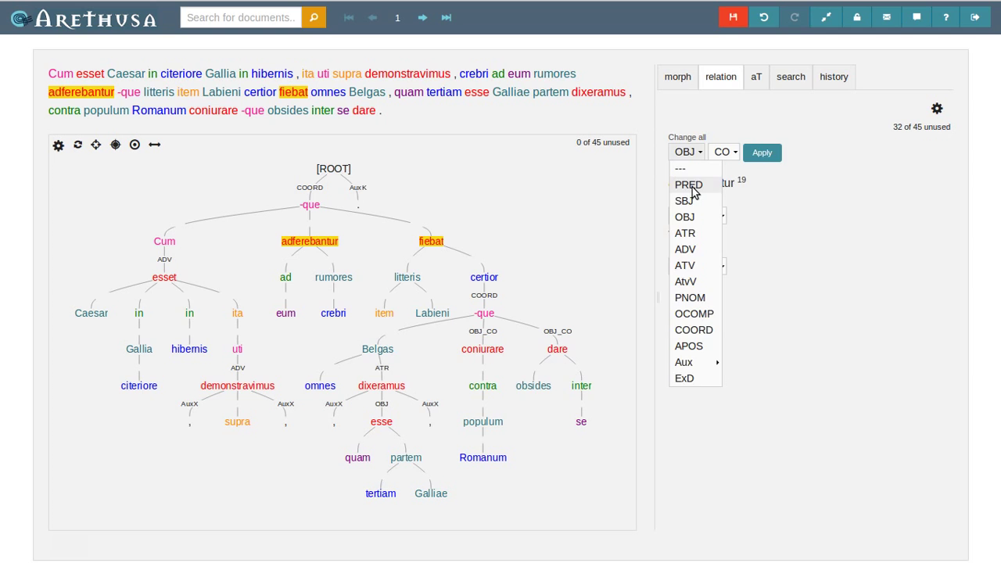
click(688, 185)
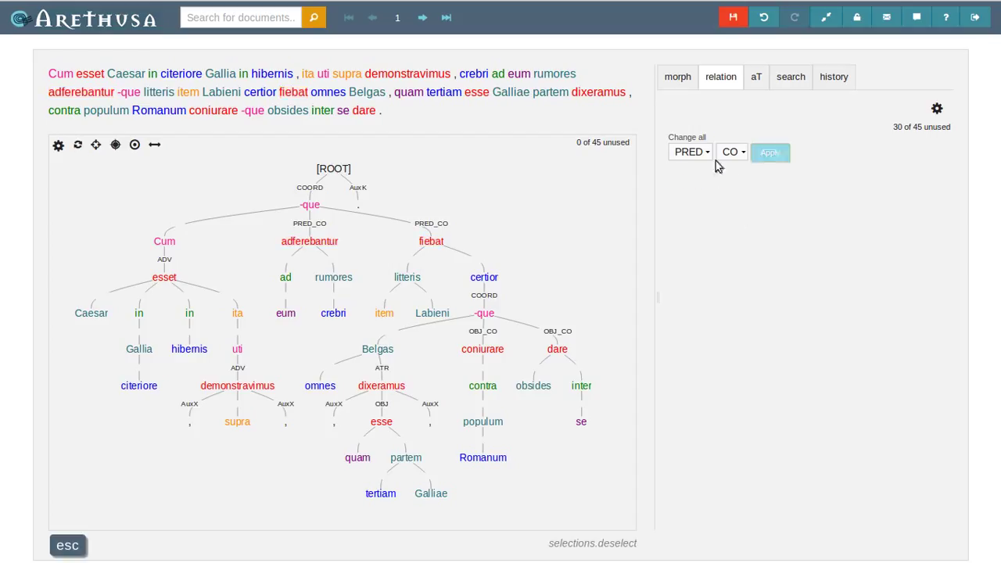
Search nouns by form and apply SBJ to Caesar, rumores, Belgas and quam
click(790, 77)
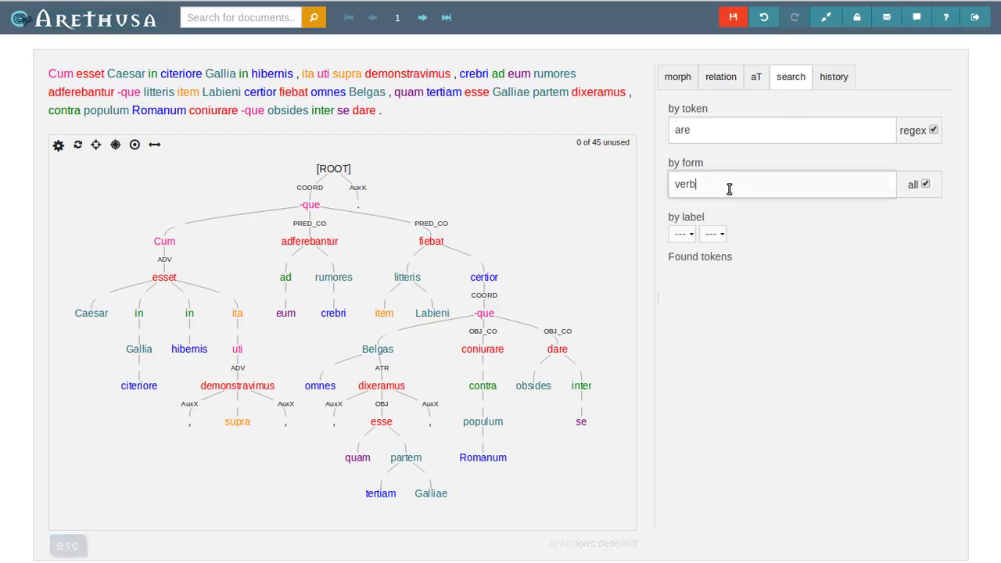
text(nom)
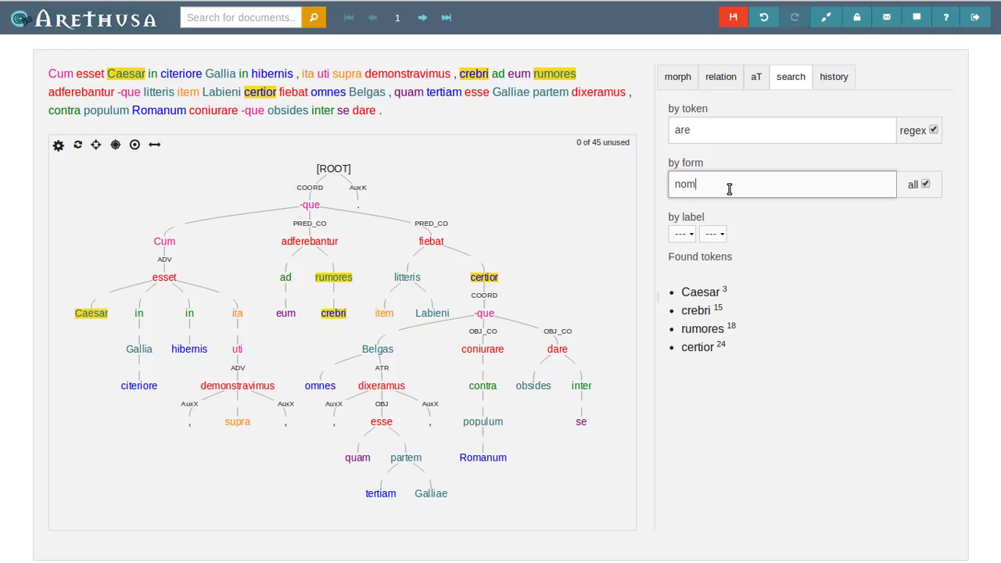
text(noun)
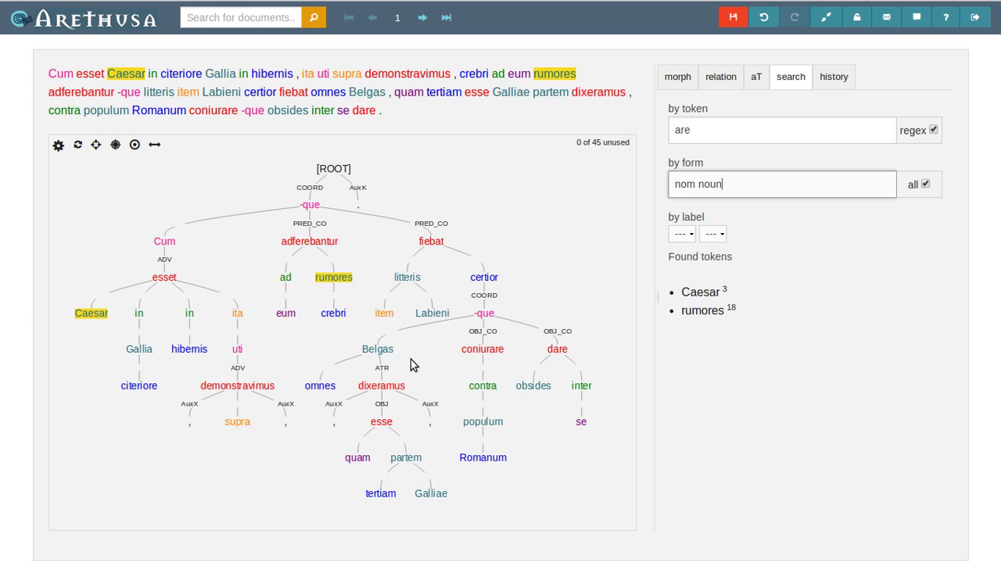
click(377, 348)
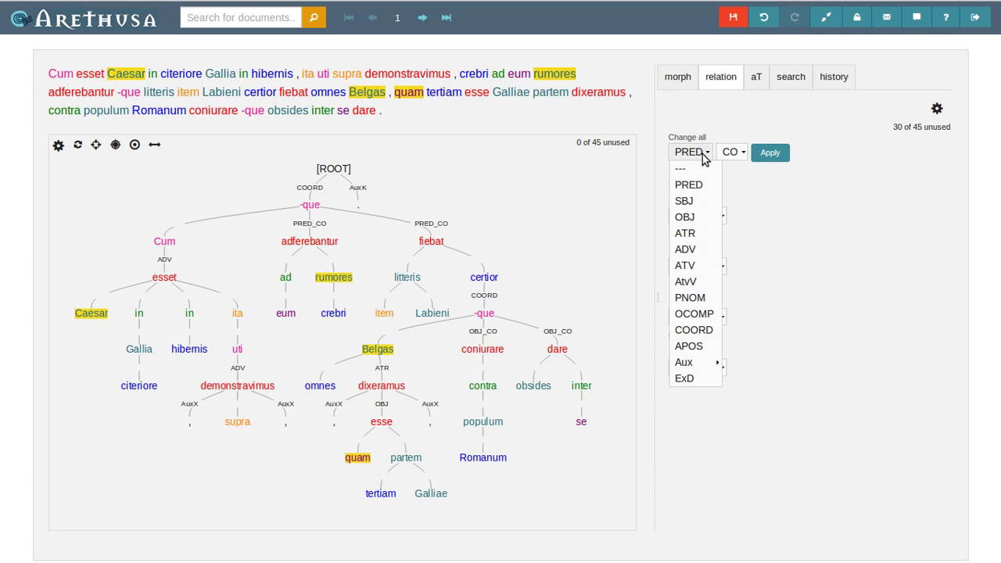
click(682, 200)
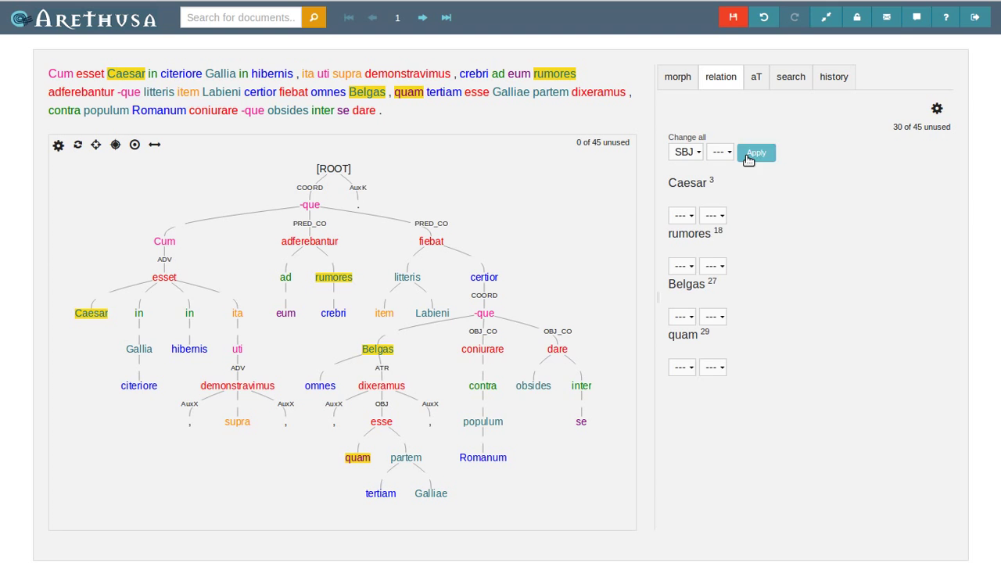
click(755, 152)
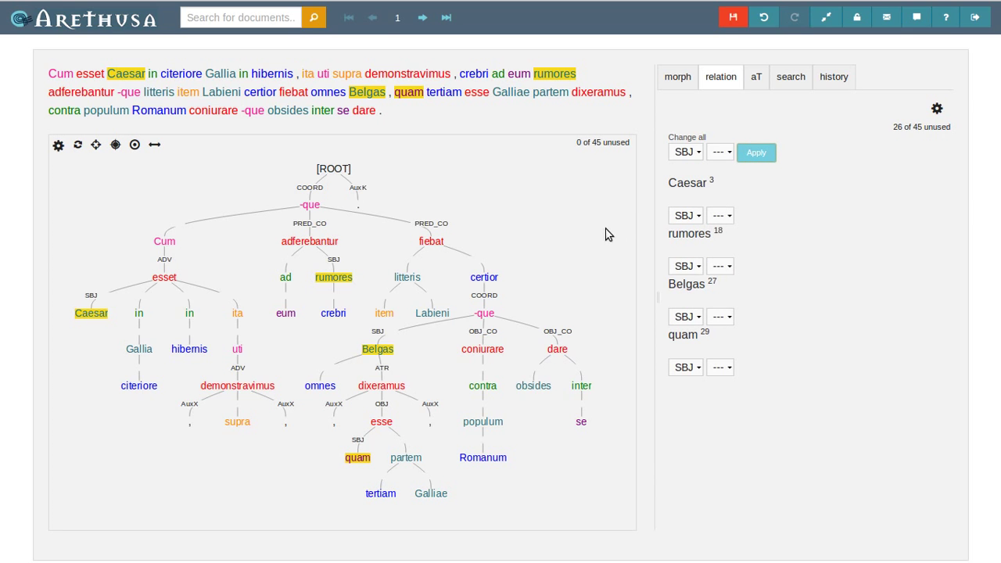
click(685, 216)
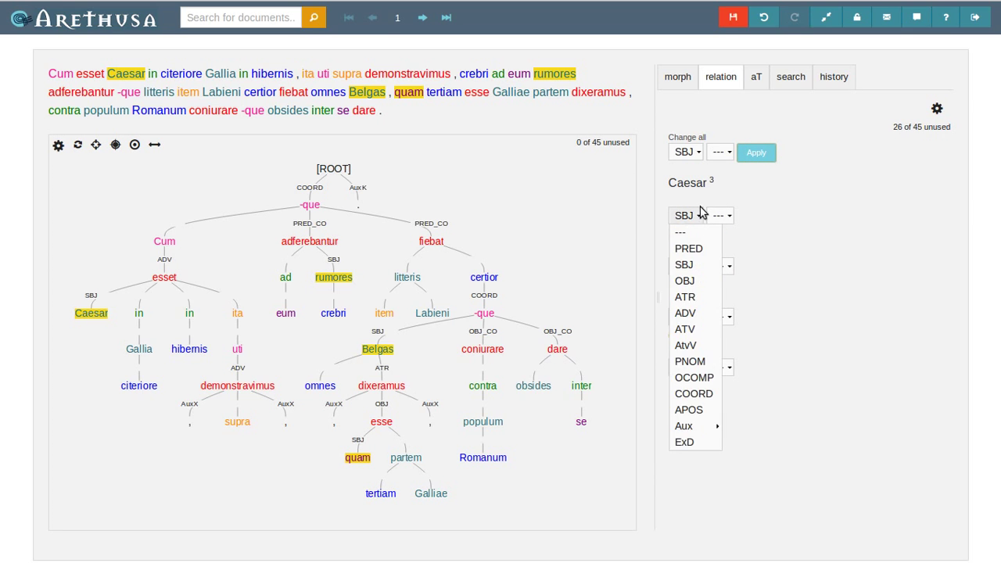
Search adjectives or genitives, drop hibernis, and label certior PNOM
click(790, 76)
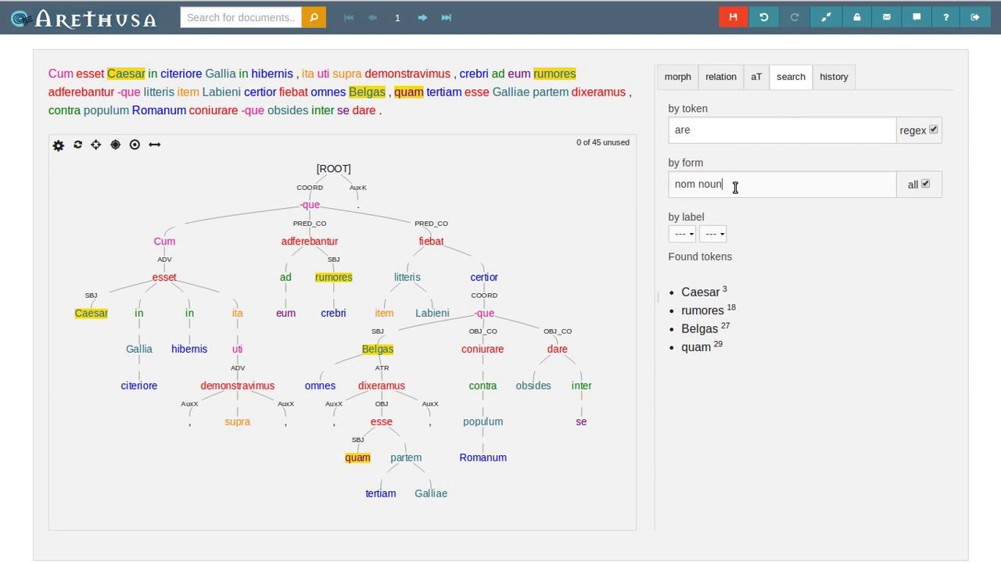
text(adj)
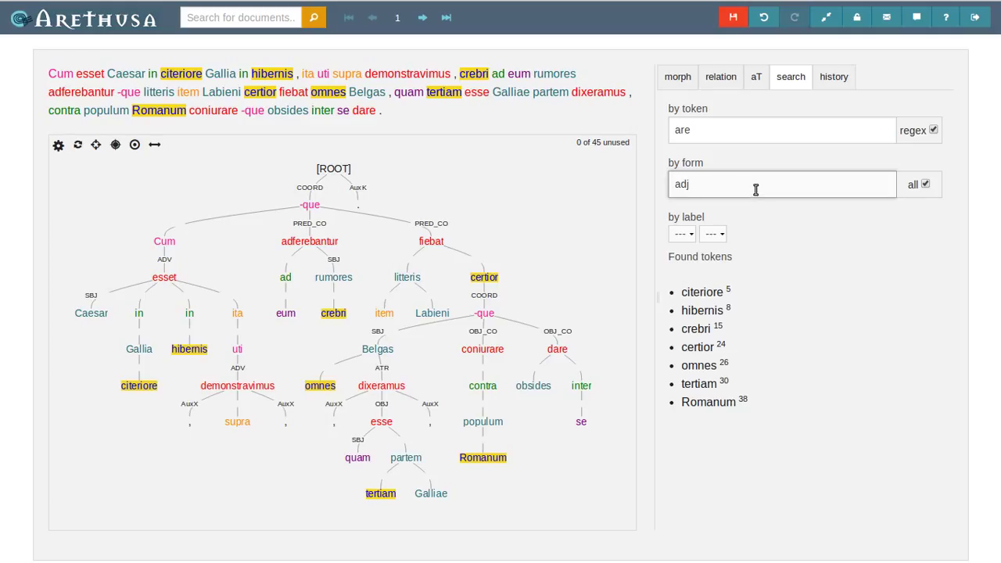
click(923, 185)
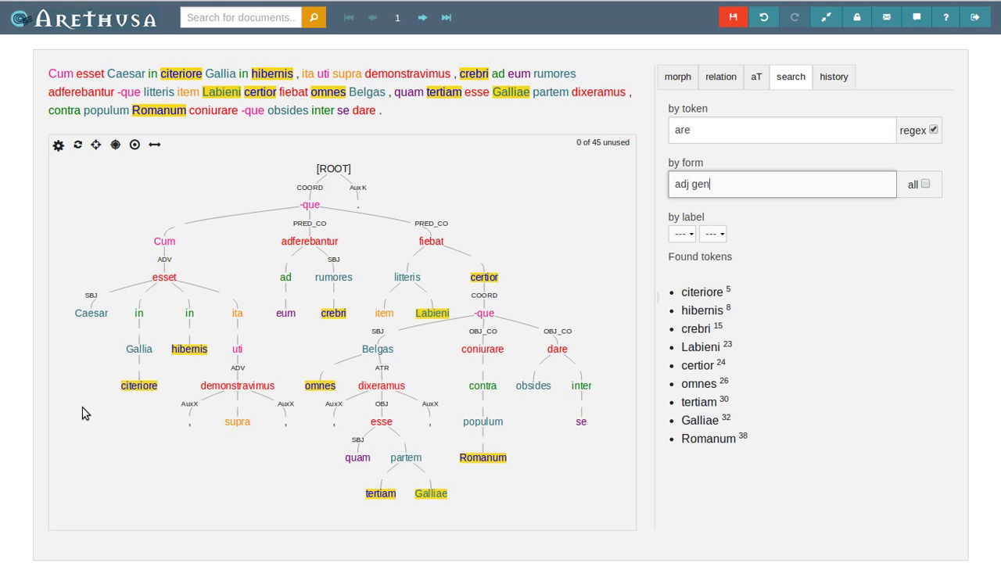
mouse_move(208, 363)
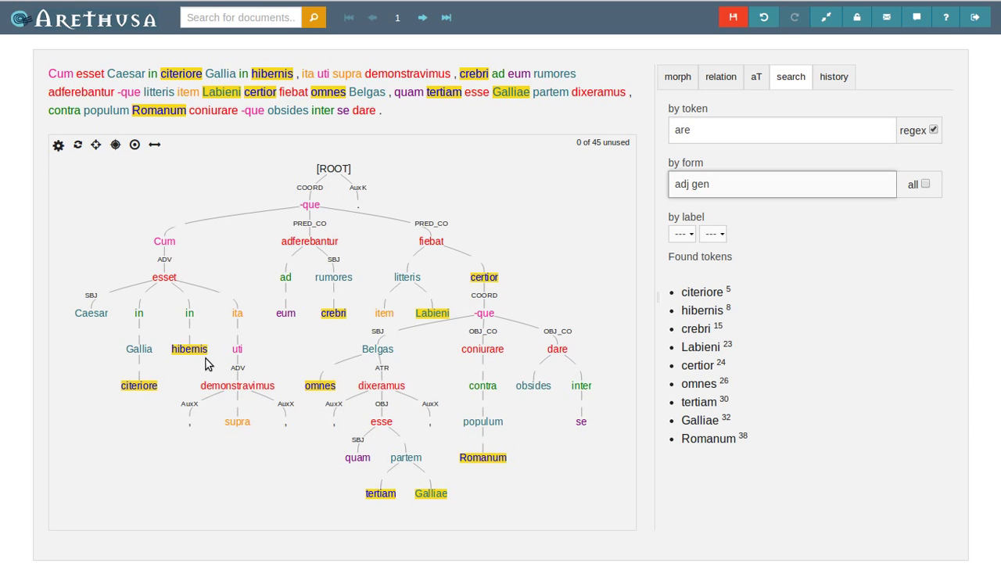
click(189, 348)
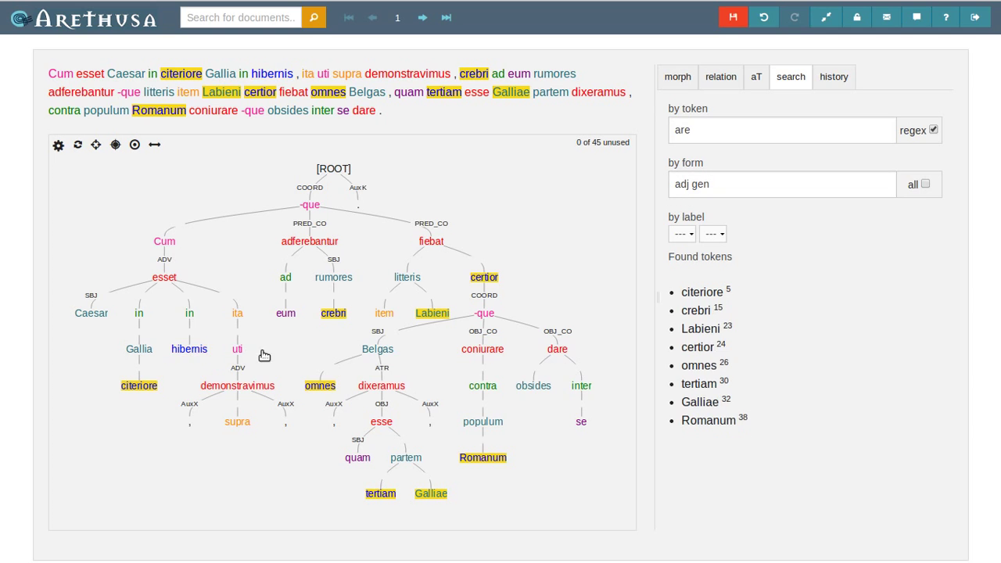
mouse_move(297, 347)
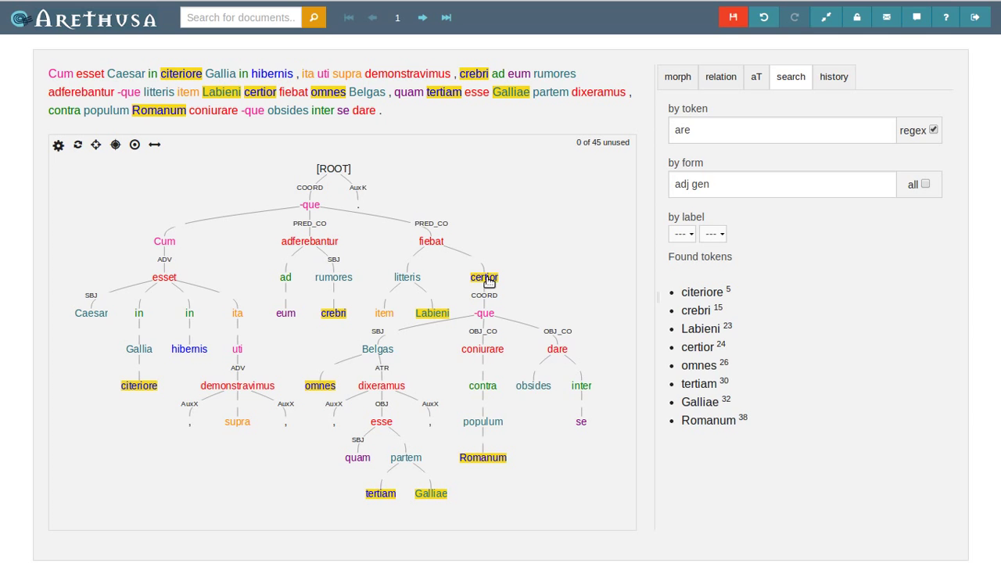
click(483, 278)
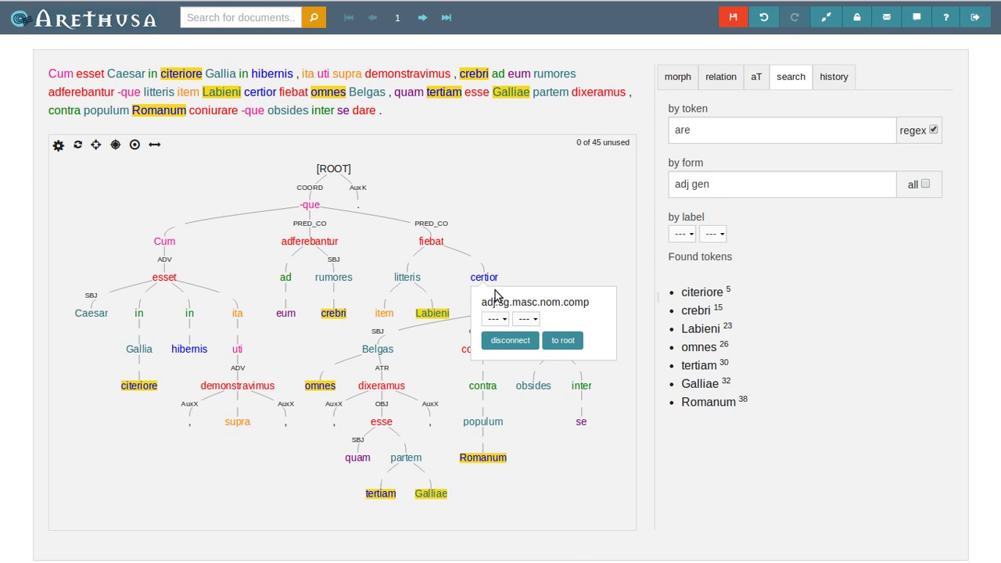
click(494, 319)
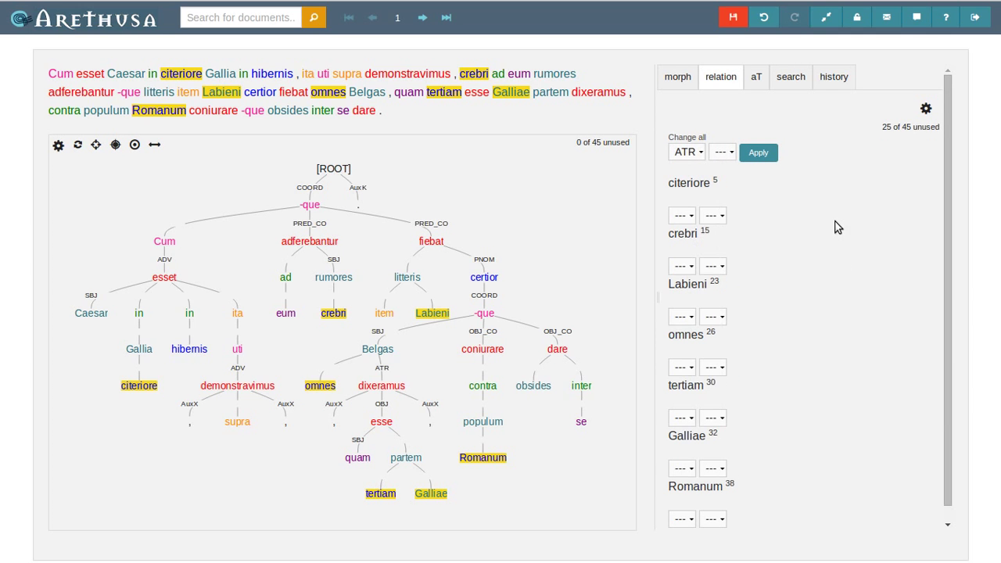
Apply ATR to citeriore, crebri, Labieni, omnes, tertiam, Galliae and Romanum
click(757, 151)
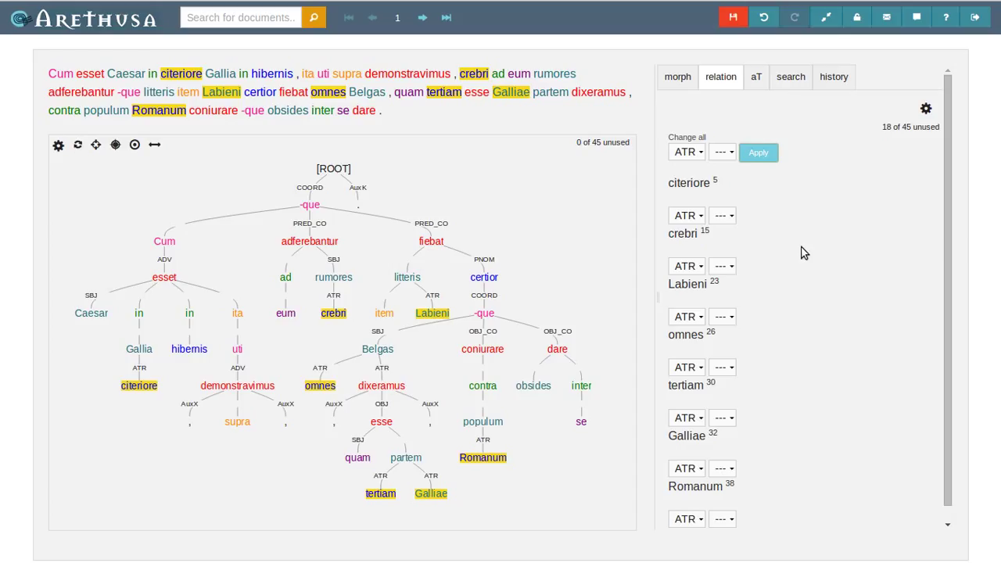
click(753, 76)
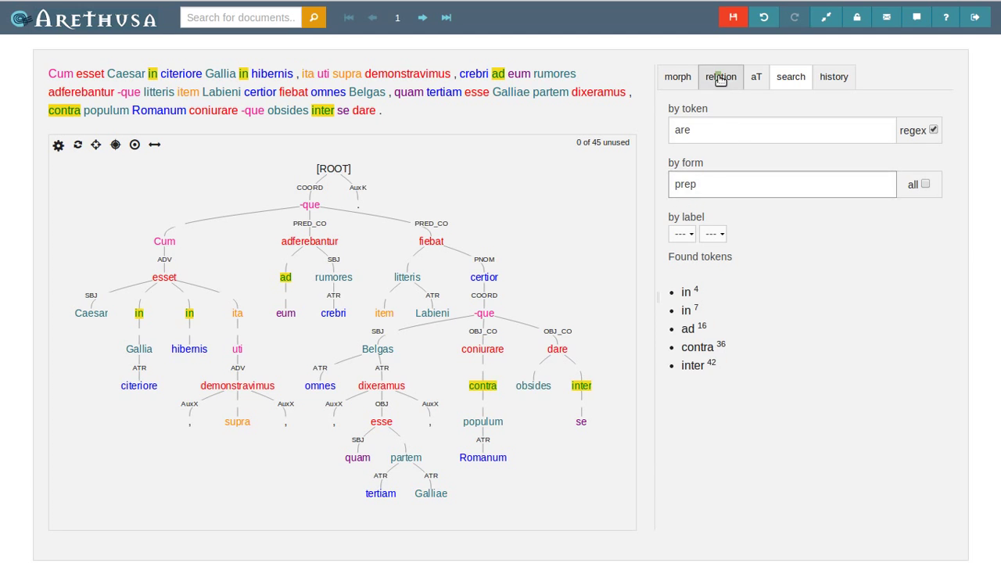
Label in, in, ad, contra and inter AuxP, then search ablatives with 'abl'
click(719, 76)
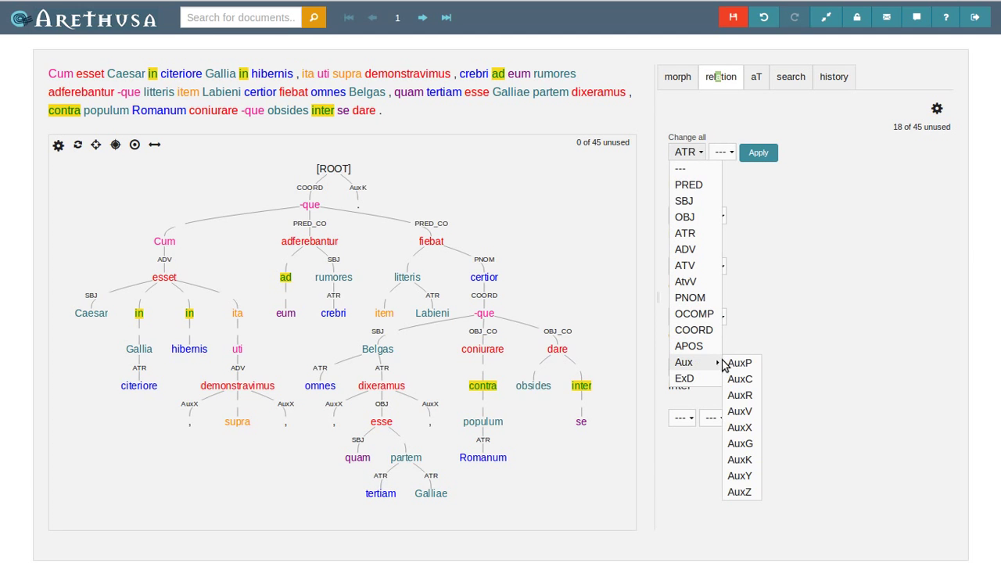
click(738, 363)
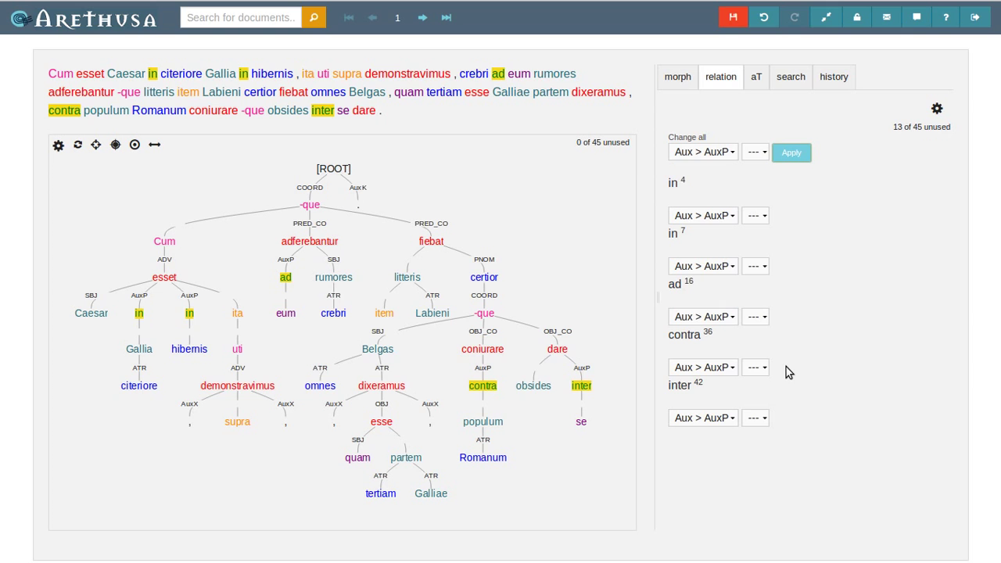
mouse_move(122, 335)
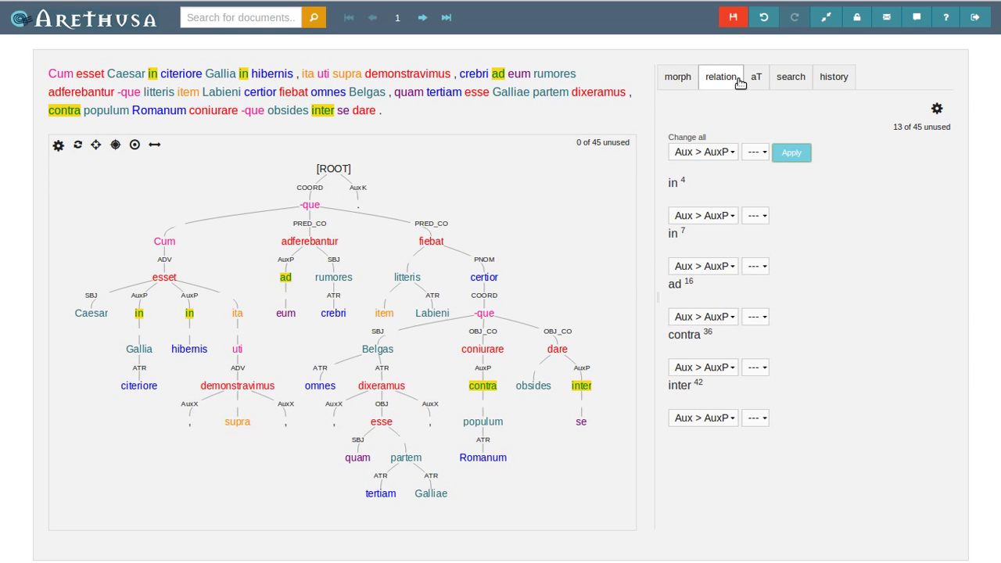
mouse_move(156, 318)
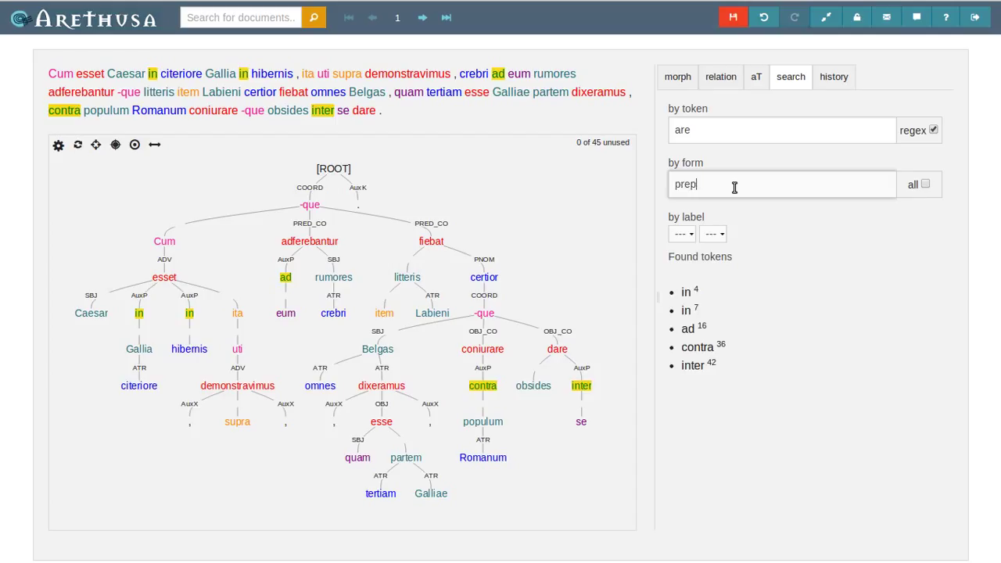
text(abl)
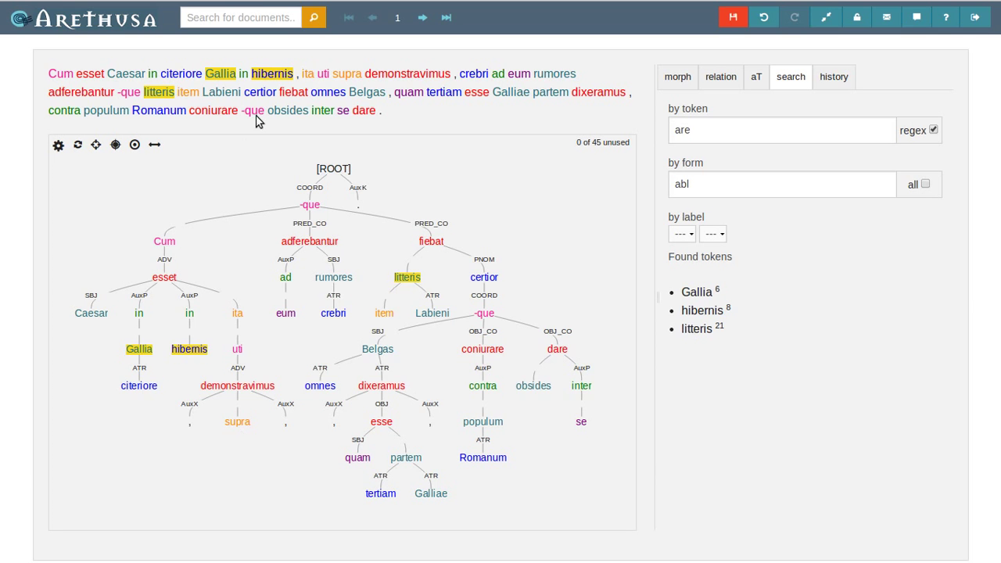
Add supra to Gallia, hibernis, litteris and label all four ADV
click(347, 74)
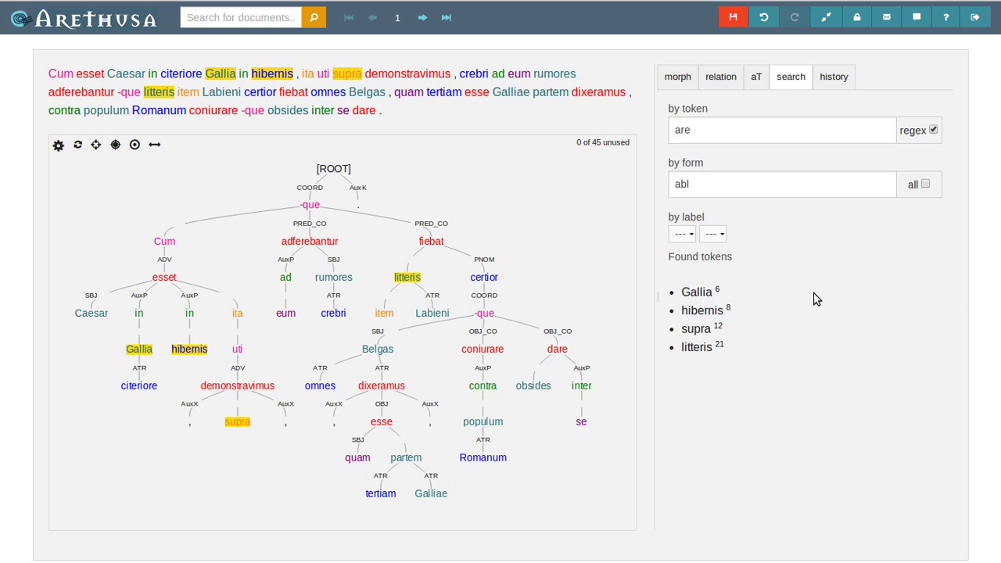
click(719, 77)
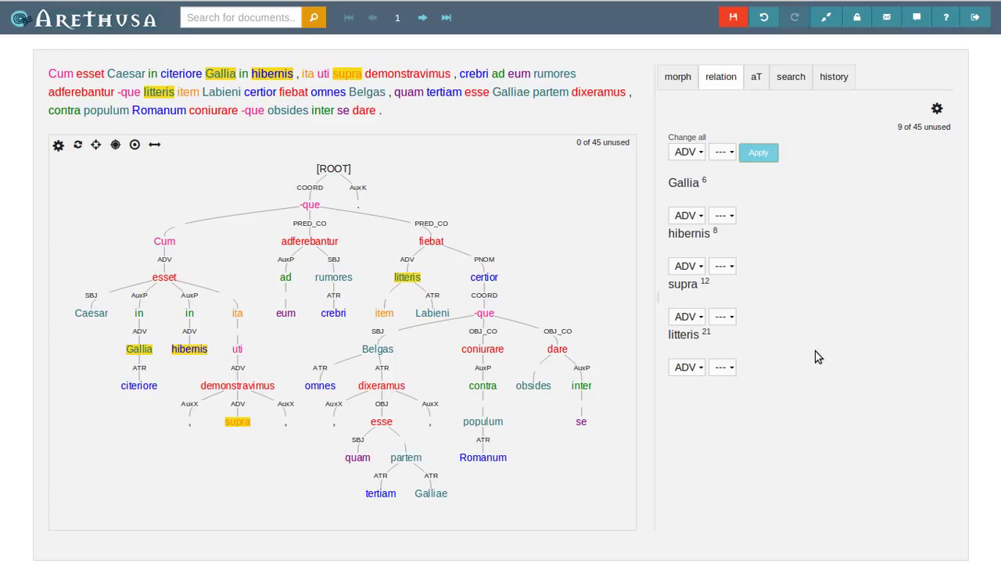
mouse_move(835, 318)
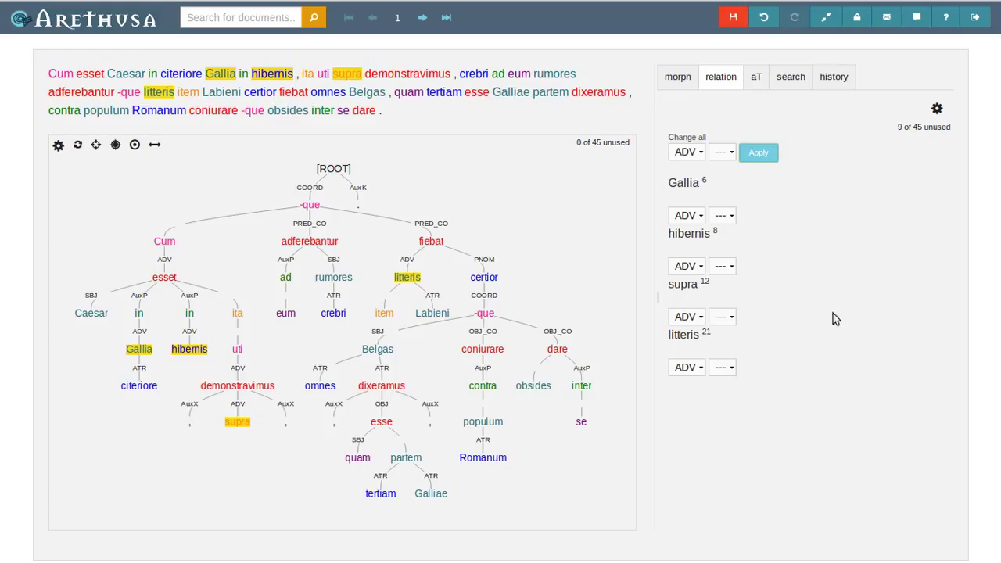
mouse_move(929, 126)
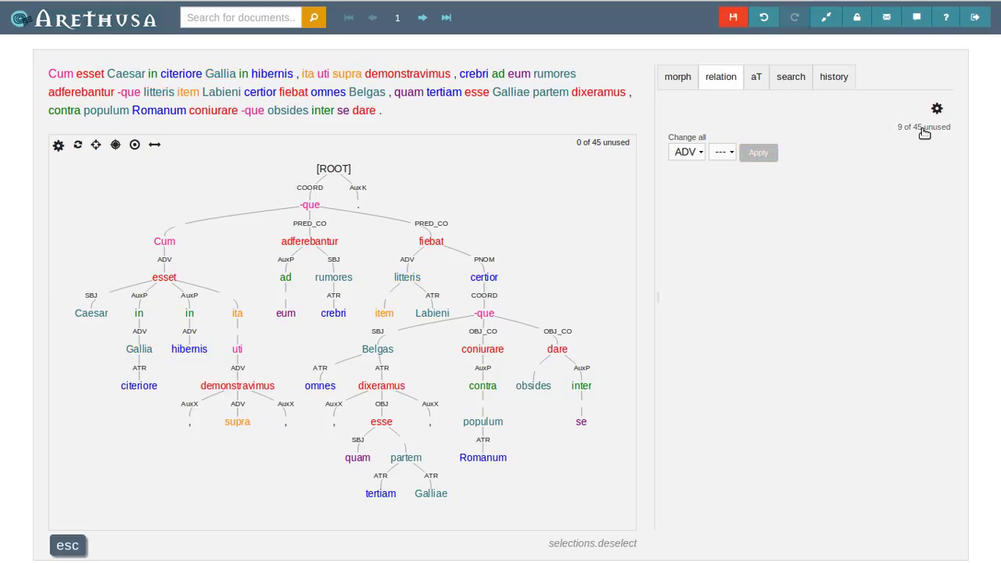
mouse_move(922, 126)
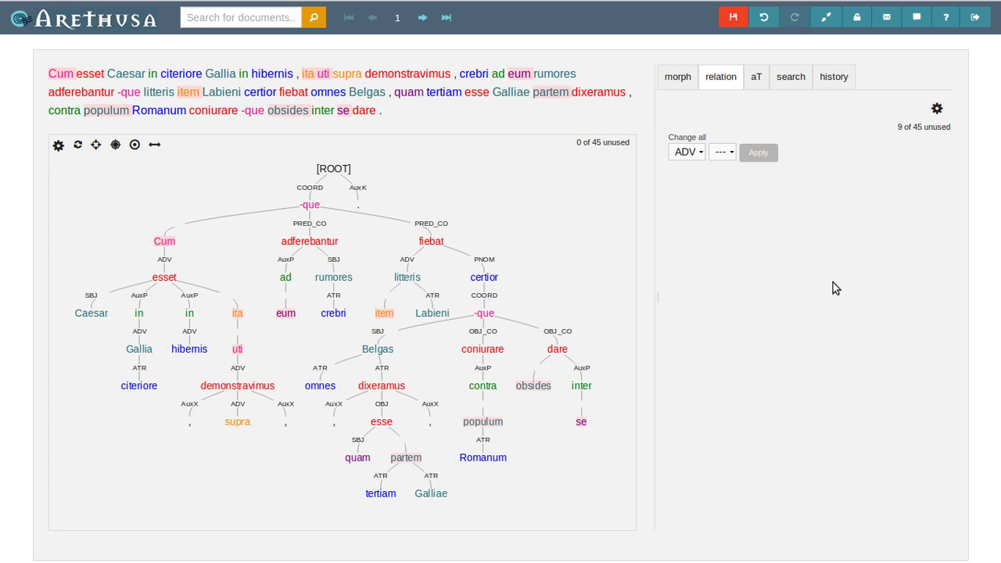
Label Cum and uti as AuxC
click(165, 241)
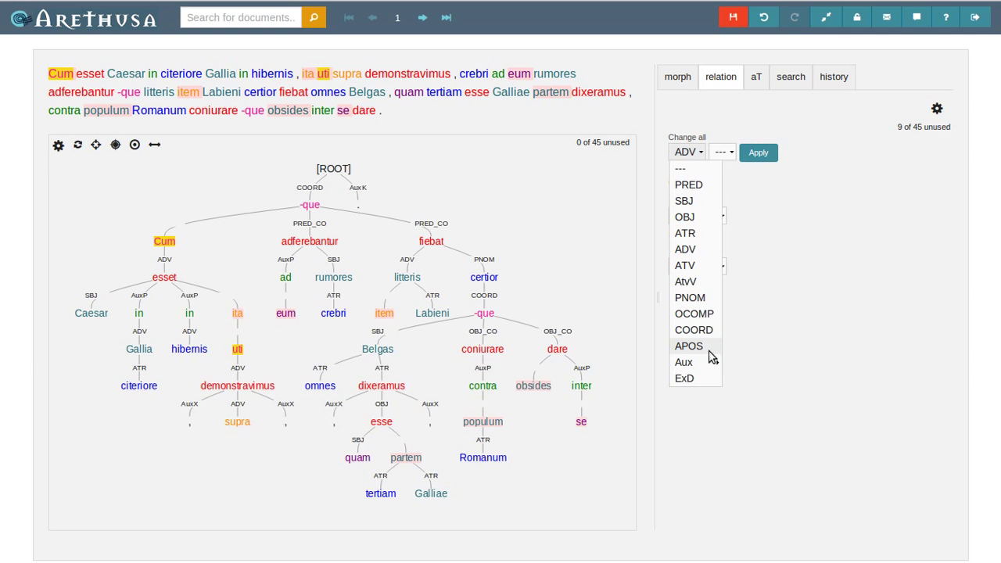
click(681, 361)
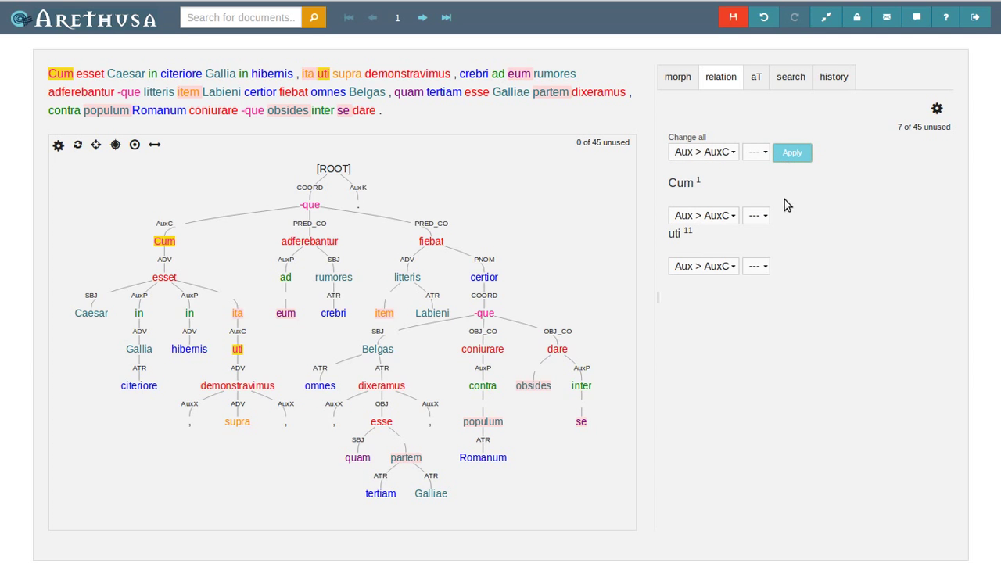
mouse_move(428, 190)
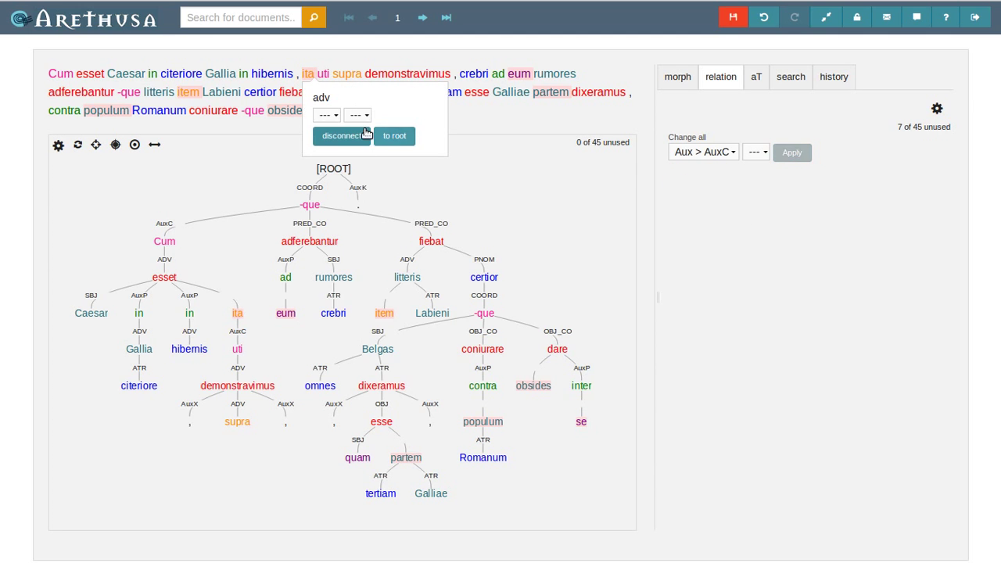
Give ita the AuxY relation and item AuxZ
click(325, 115)
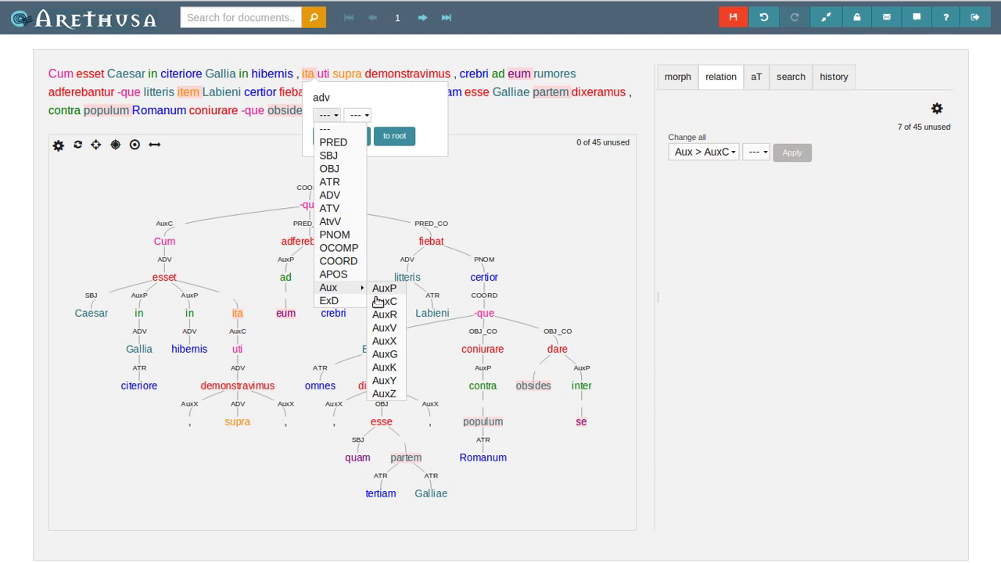
click(384, 380)
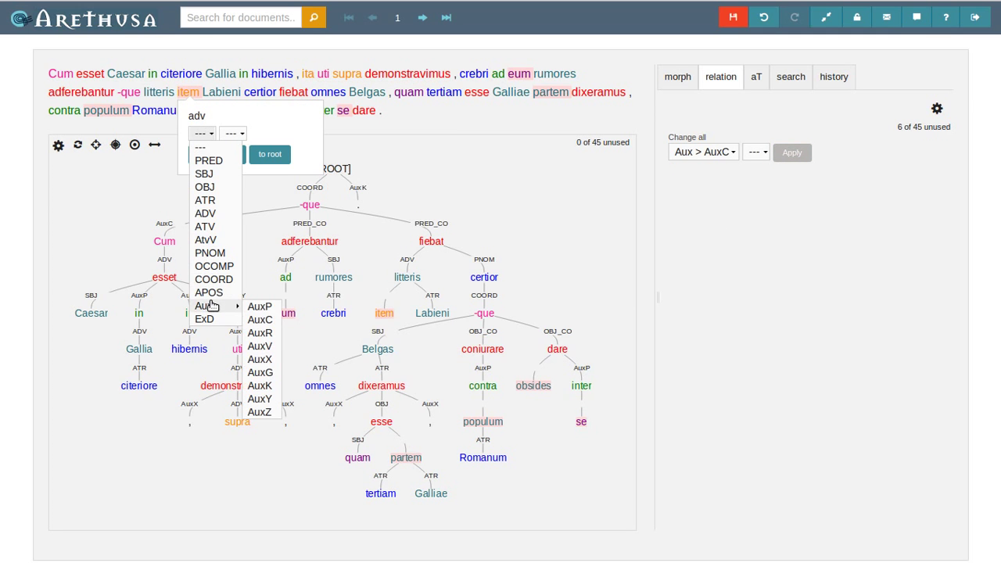
mouse_move(259, 385)
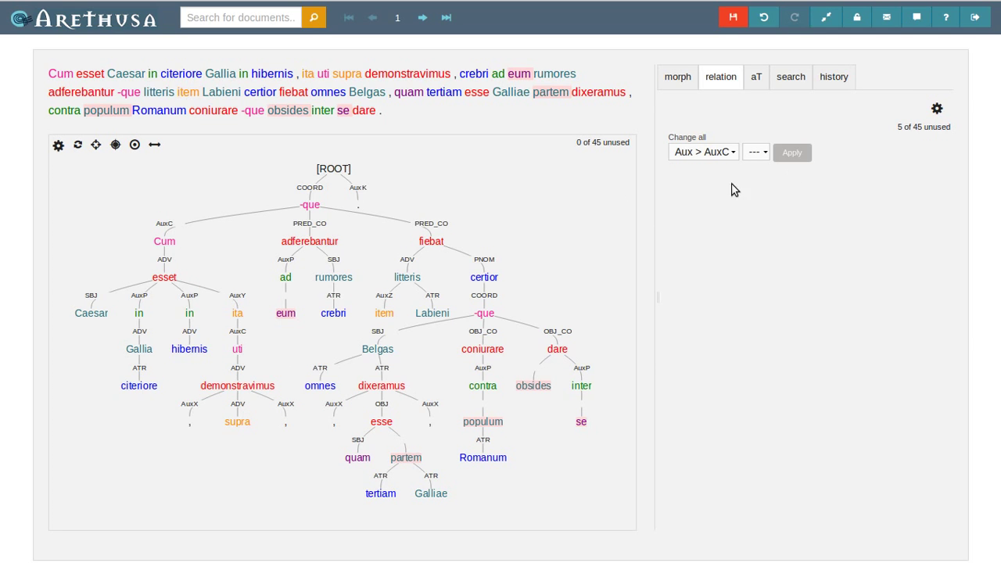
mouse_move(484, 160)
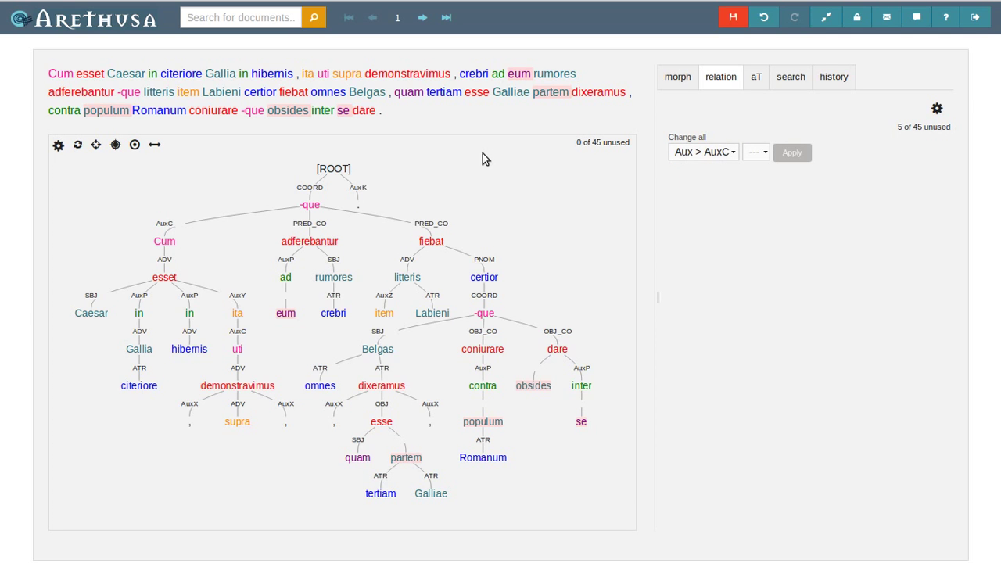
mouse_move(482, 147)
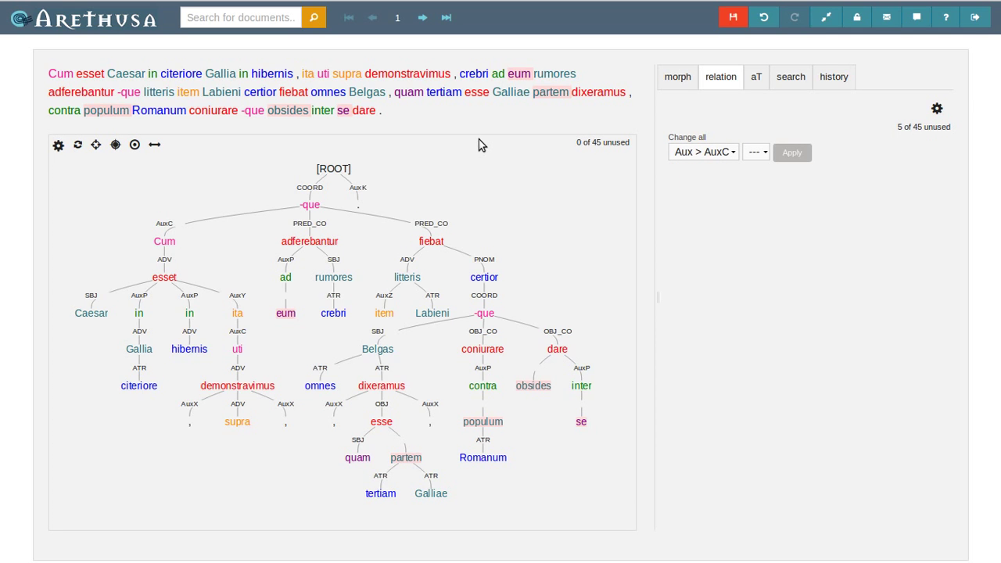
mouse_move(550, 92)
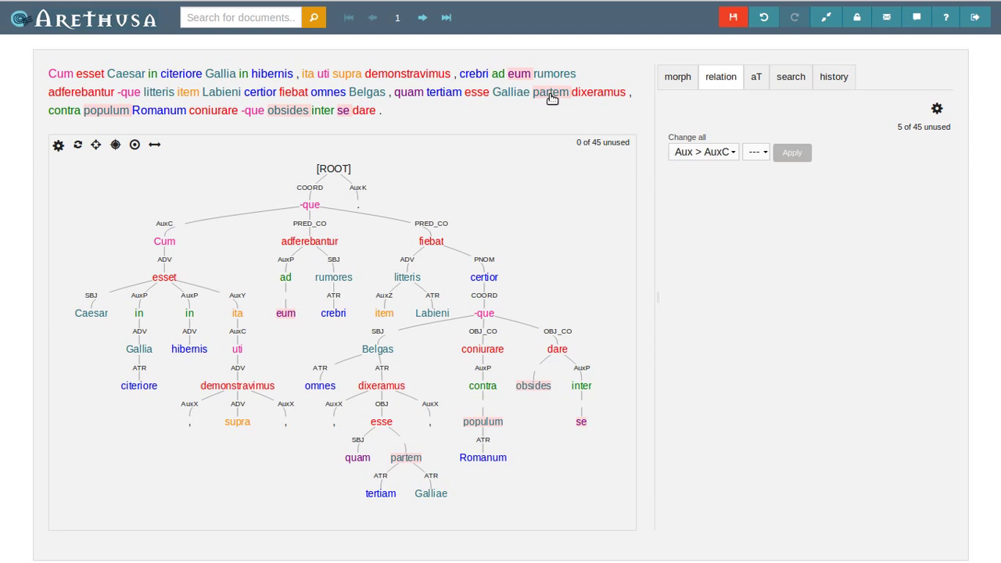
Label partem PNOM and eum, populum, obsides, se OBJ, leaving no word unlabelled
click(551, 92)
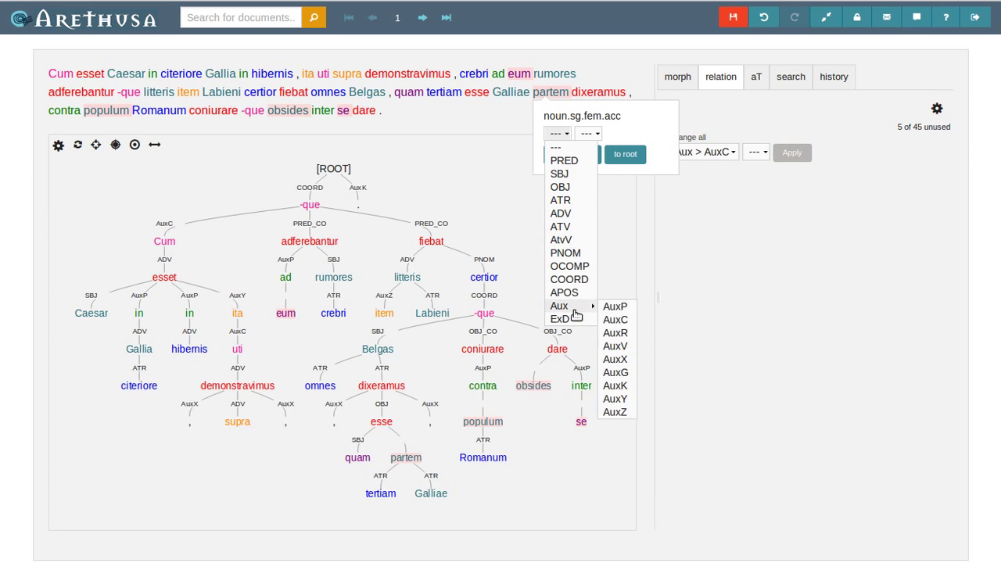
click(285, 312)
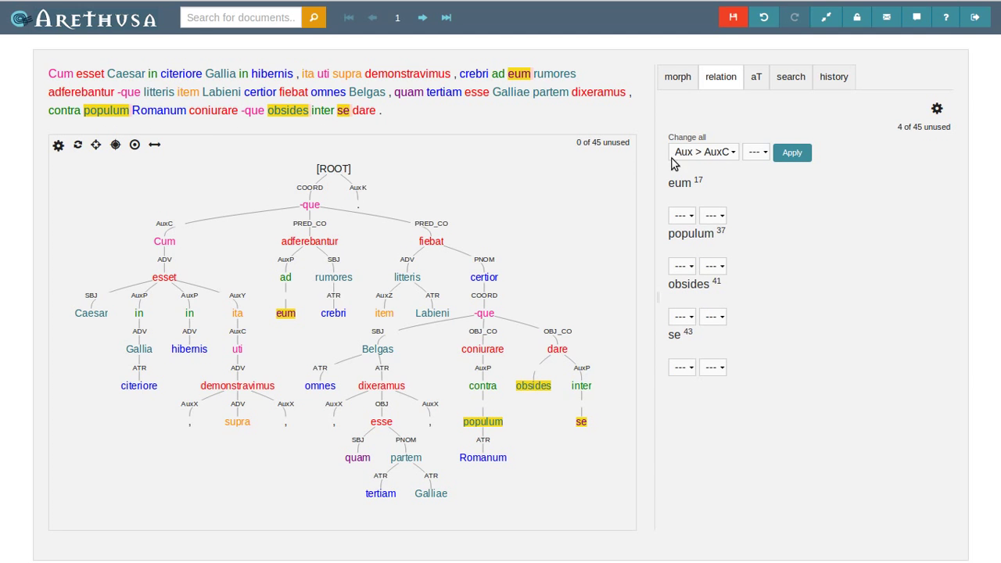
click(700, 151)
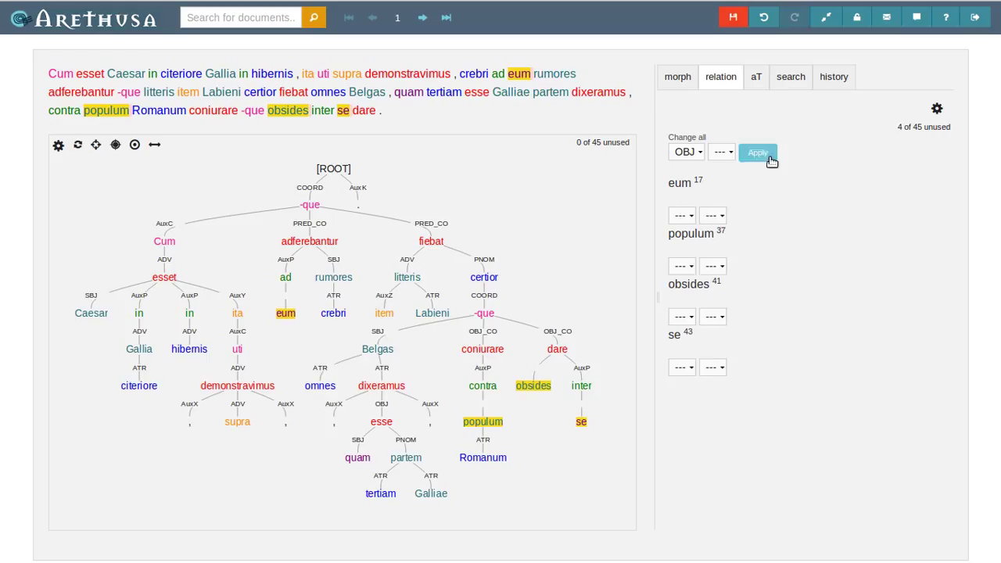
click(757, 151)
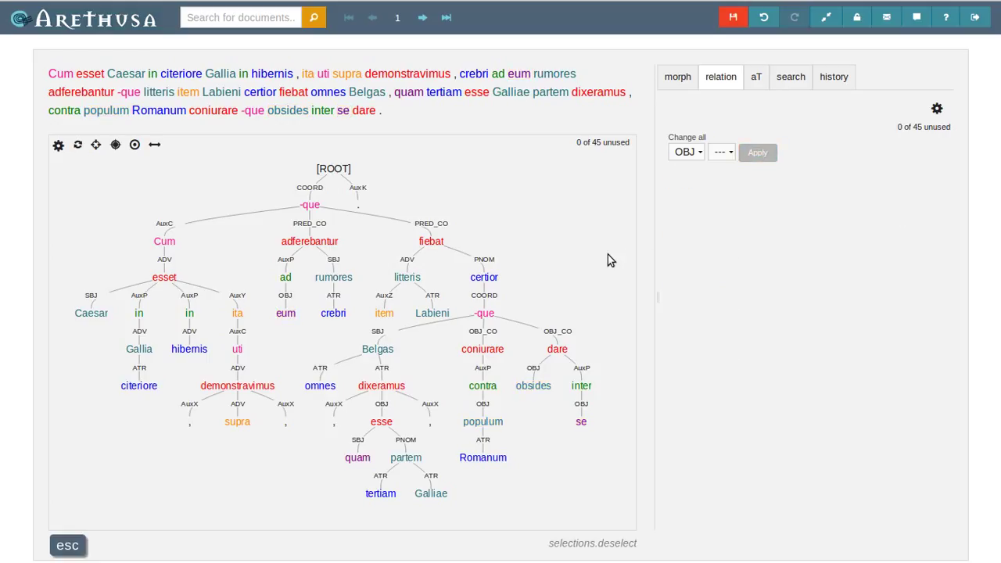
Save the annotated document with Ctrl+Shift+S
key(ctrl+shift+s)
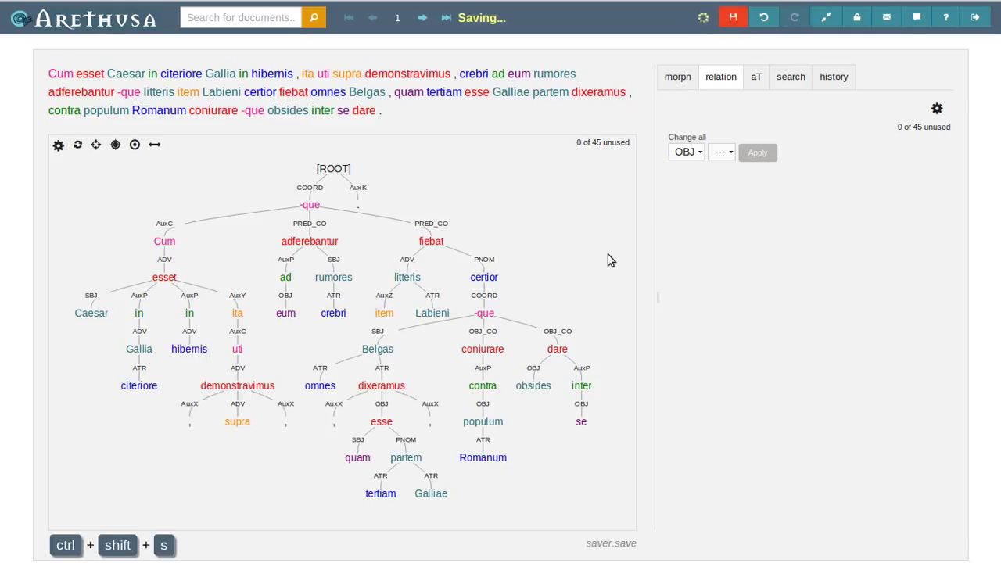
key(ctrl+shift+s)
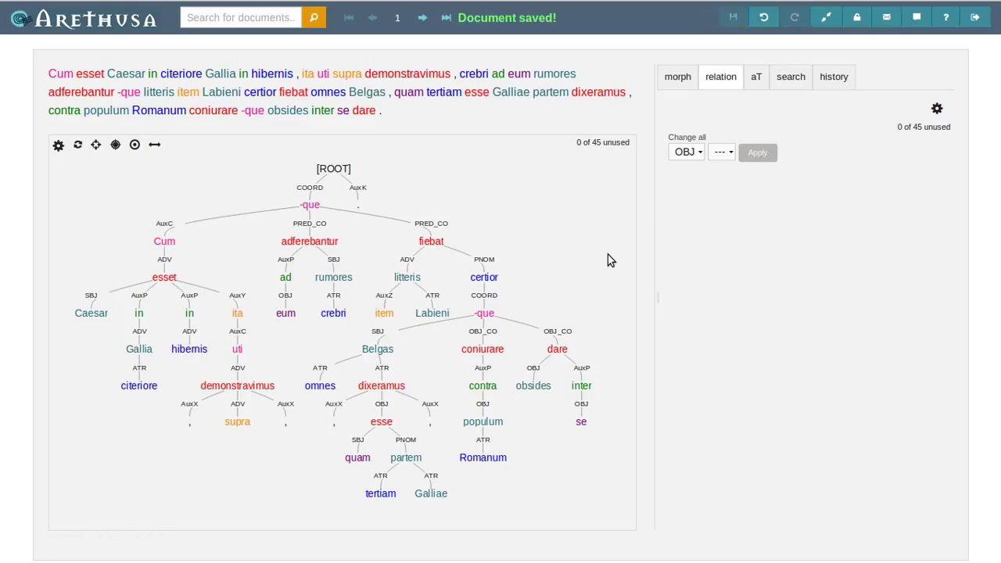